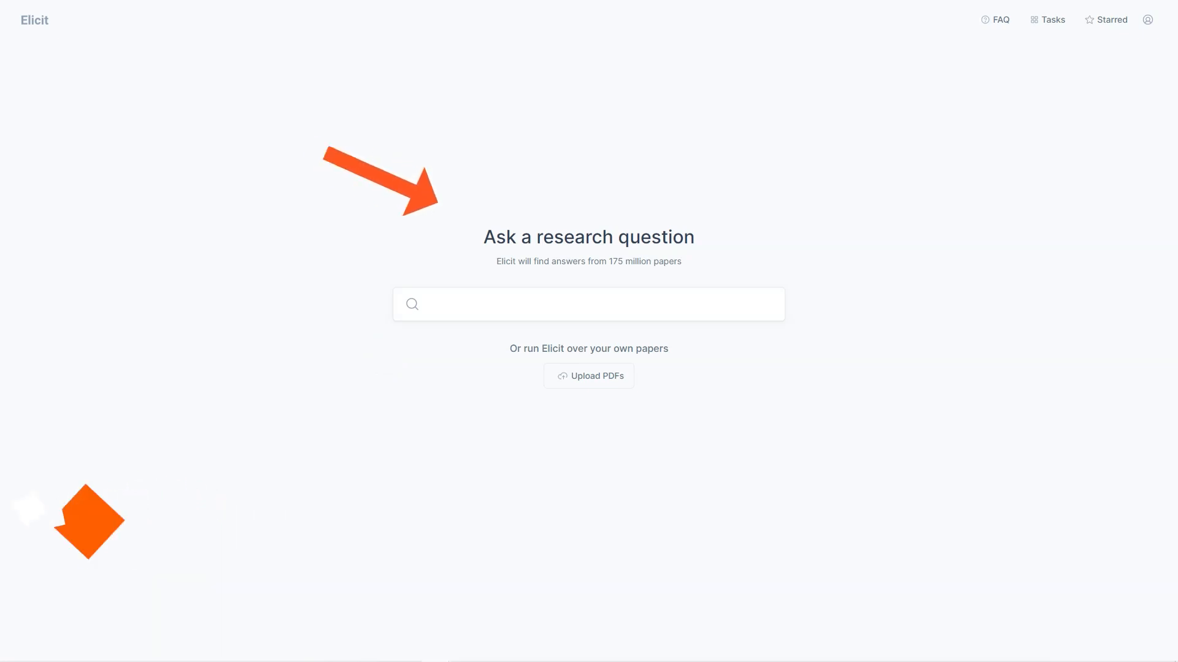
Step: Search Elicit for 'how to make fondant' and dismiss the welcome survey
text(how to make fondant)
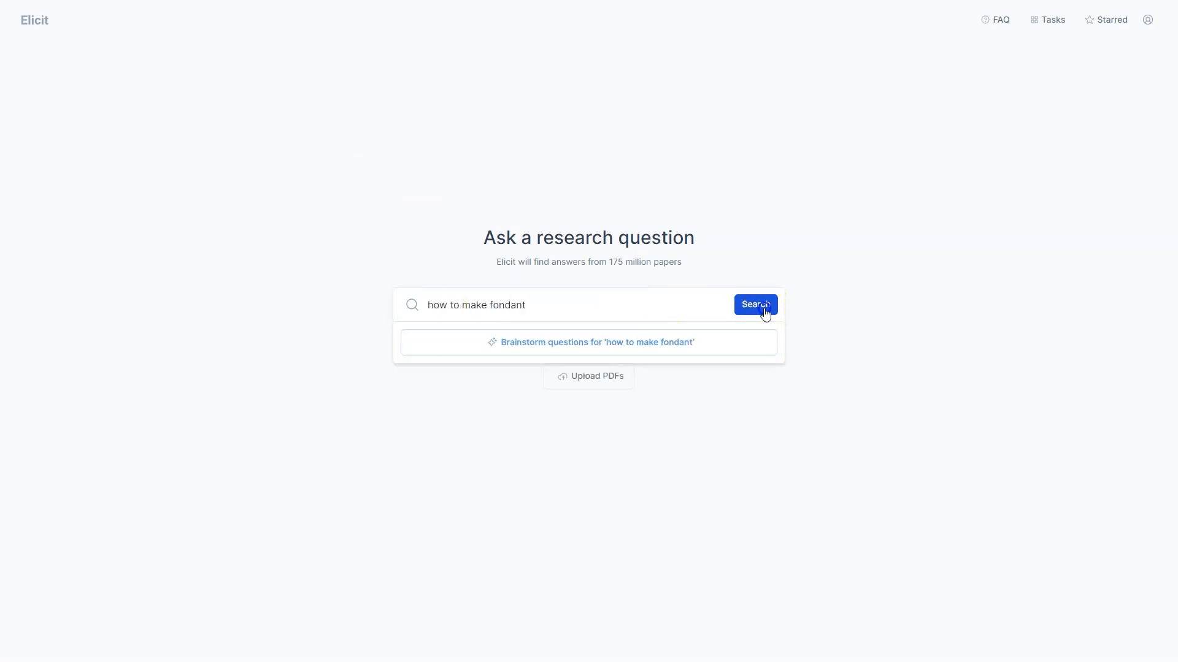
click(754, 305)
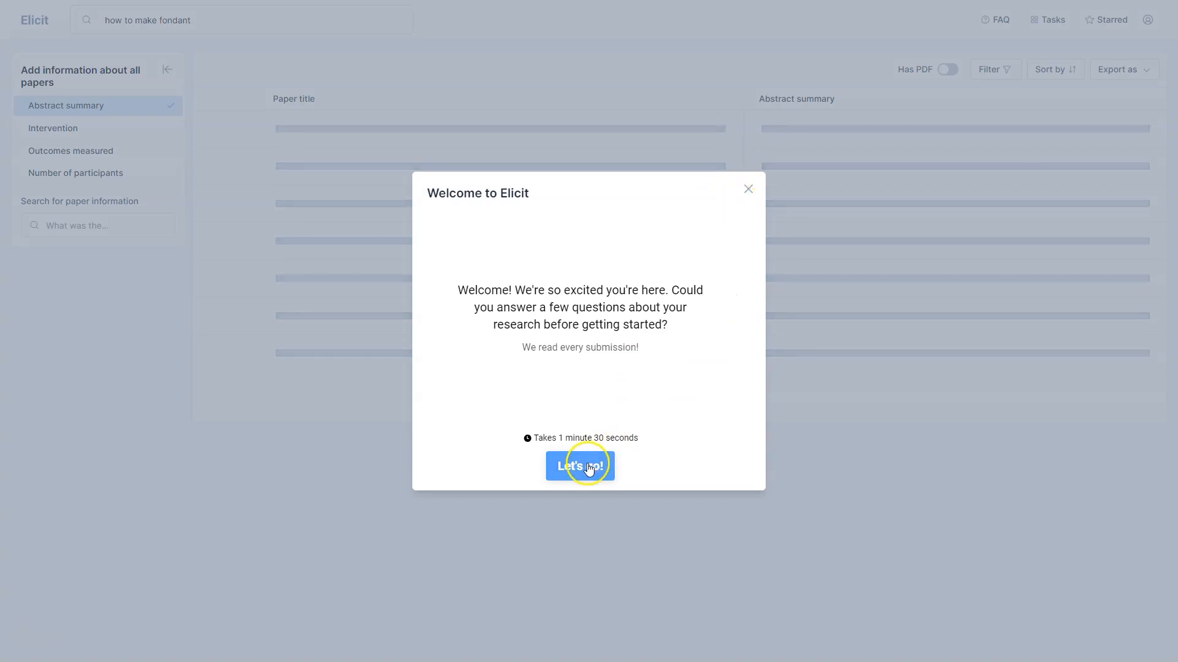
click(579, 465)
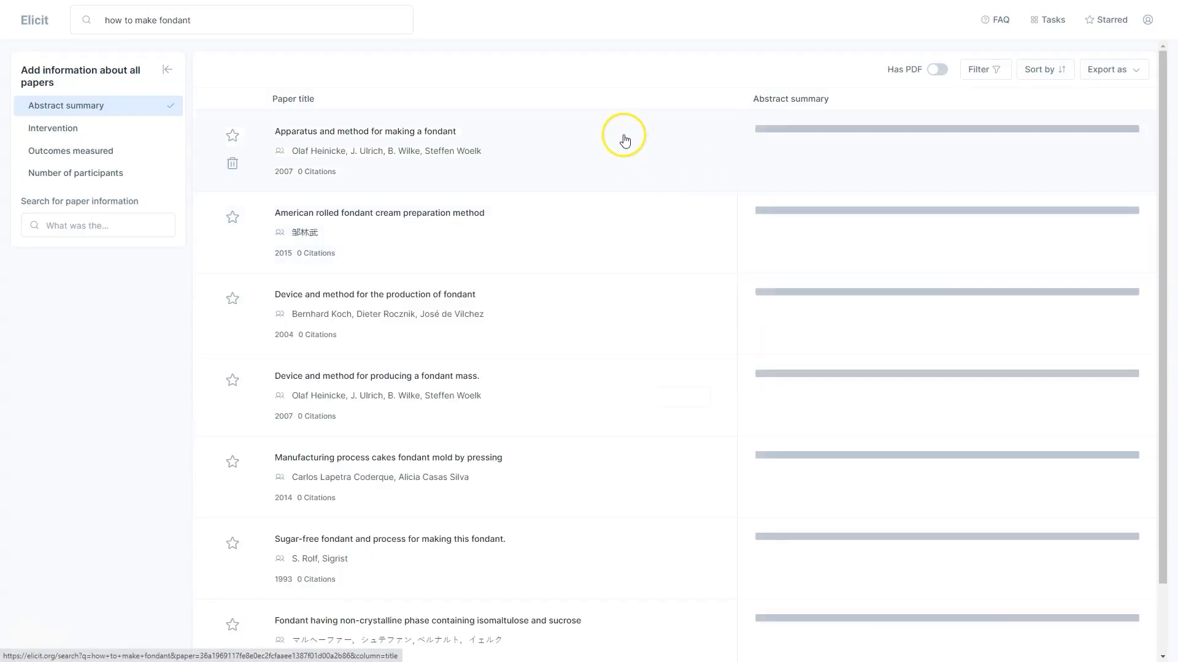
mouse_move(615, 220)
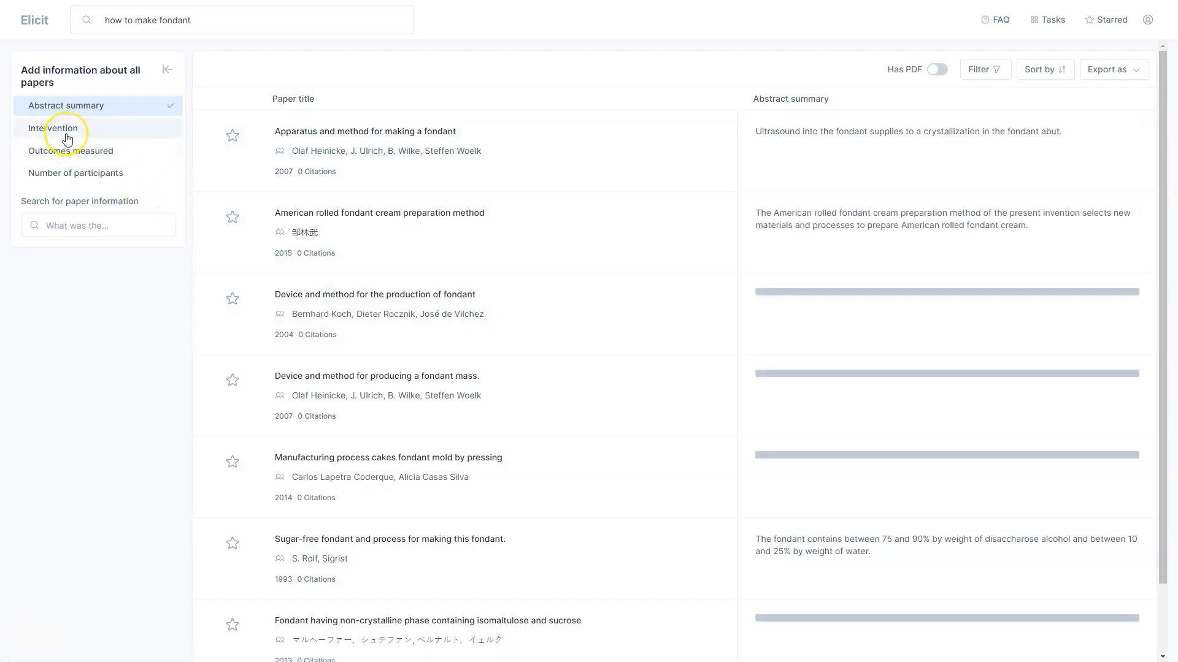
Step: Add Intervention, Outcomes measured and Number of participants columns to the fondant results
click(53, 128)
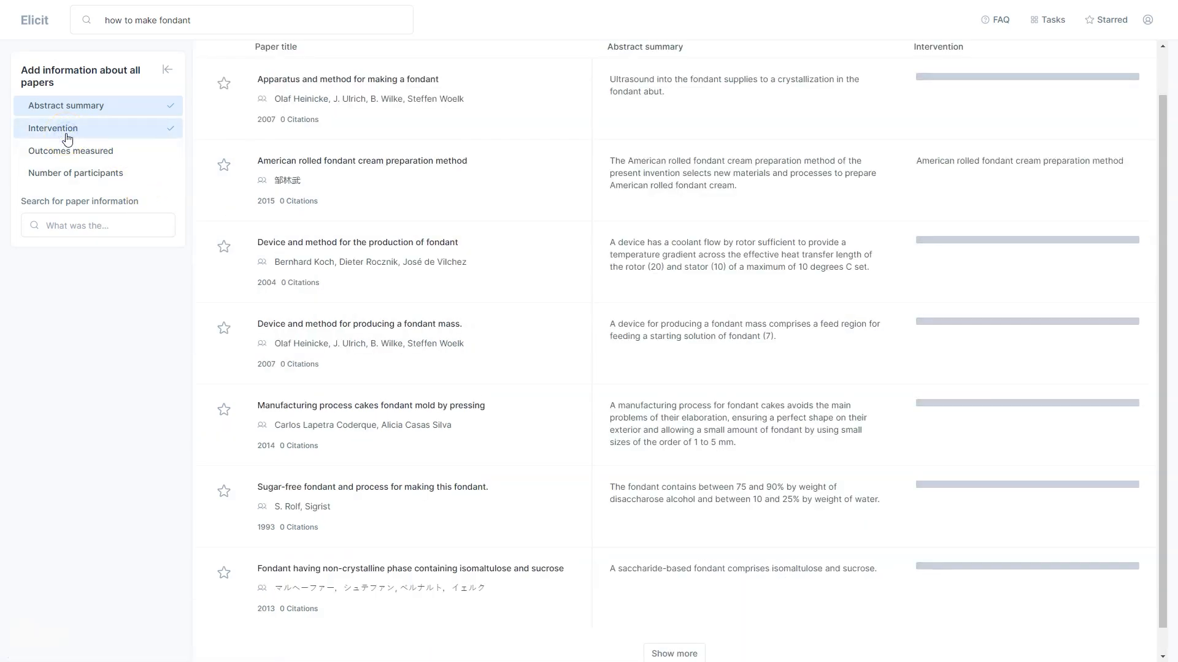
click(71, 151)
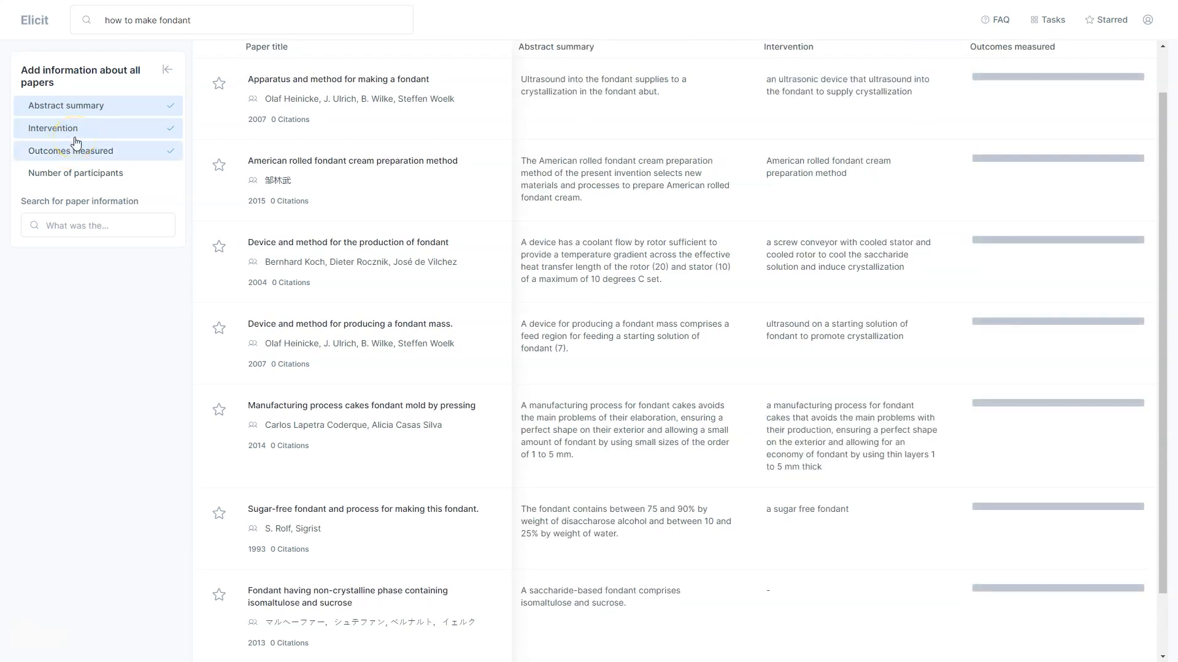
click(76, 173)
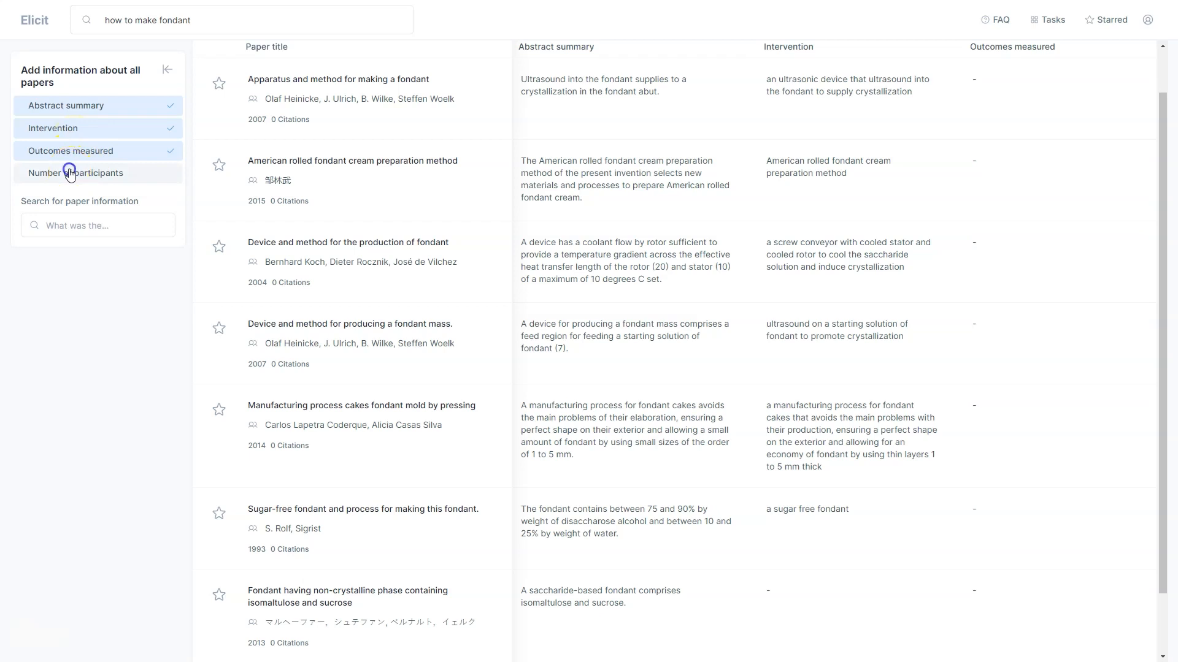
click(75, 173)
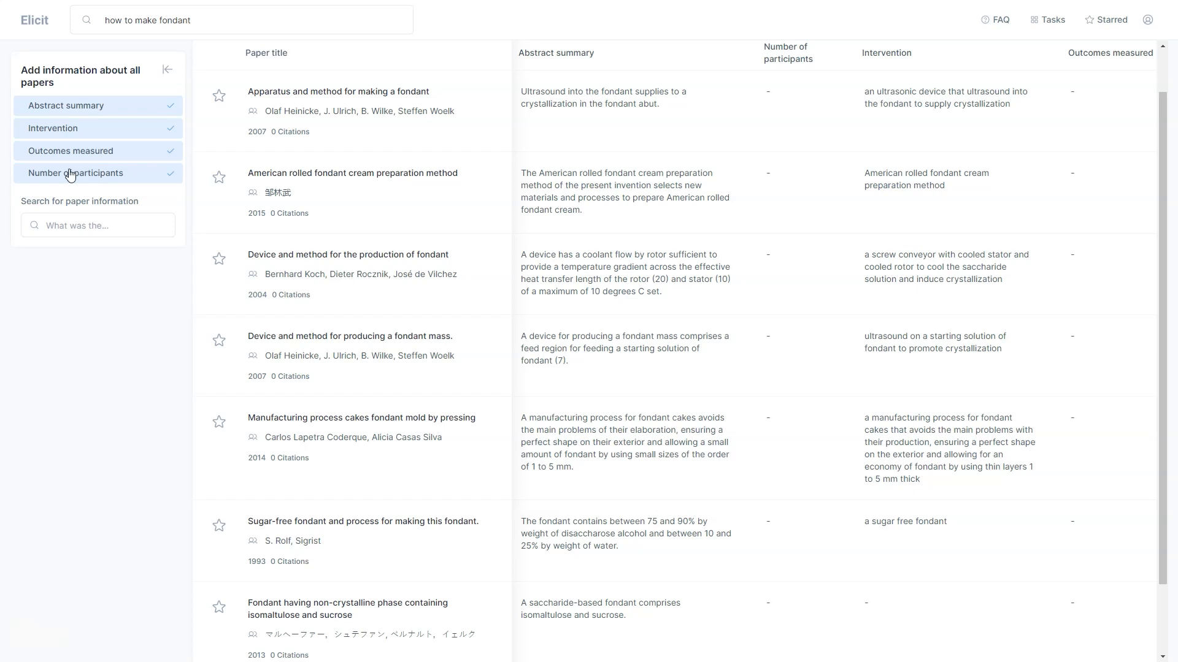
mouse_move(75, 196)
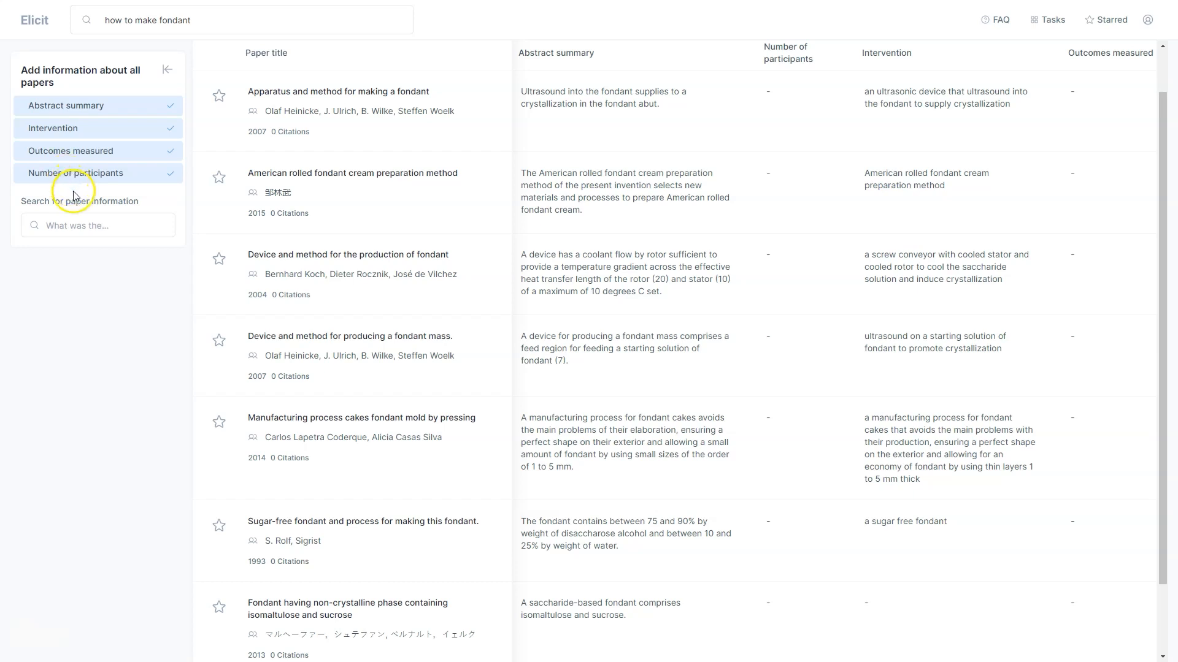
Step: Browse the extra paper-information list and fondant results table, then go back to Elicit's home
click(97, 225)
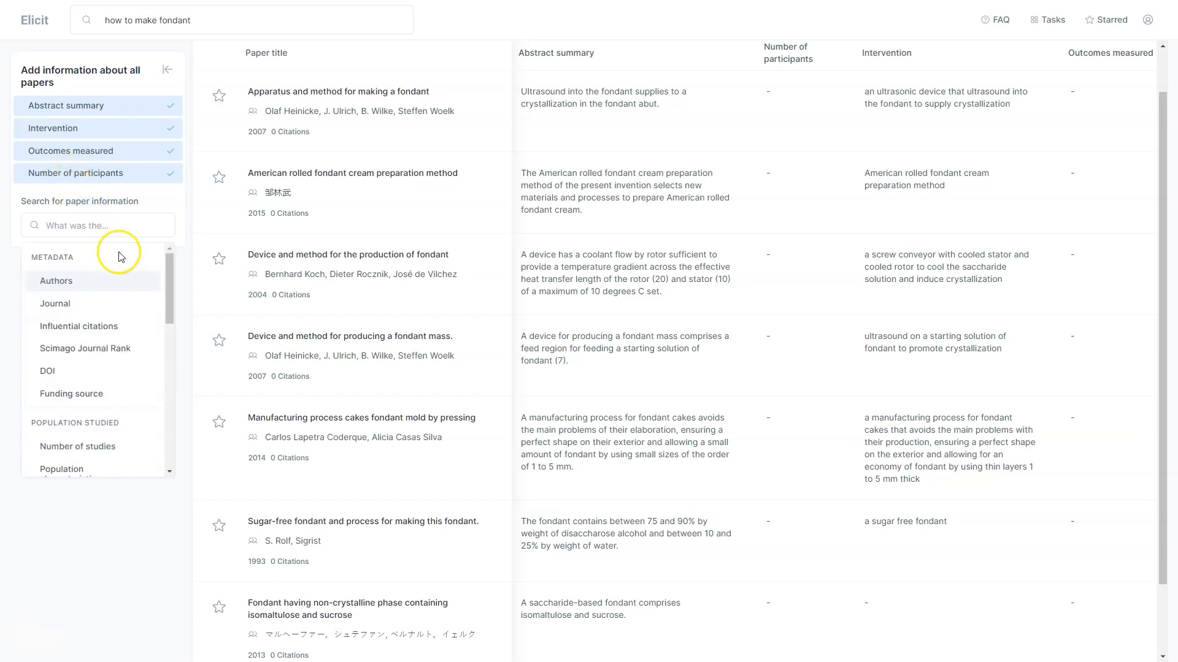
scroll(down, 3)
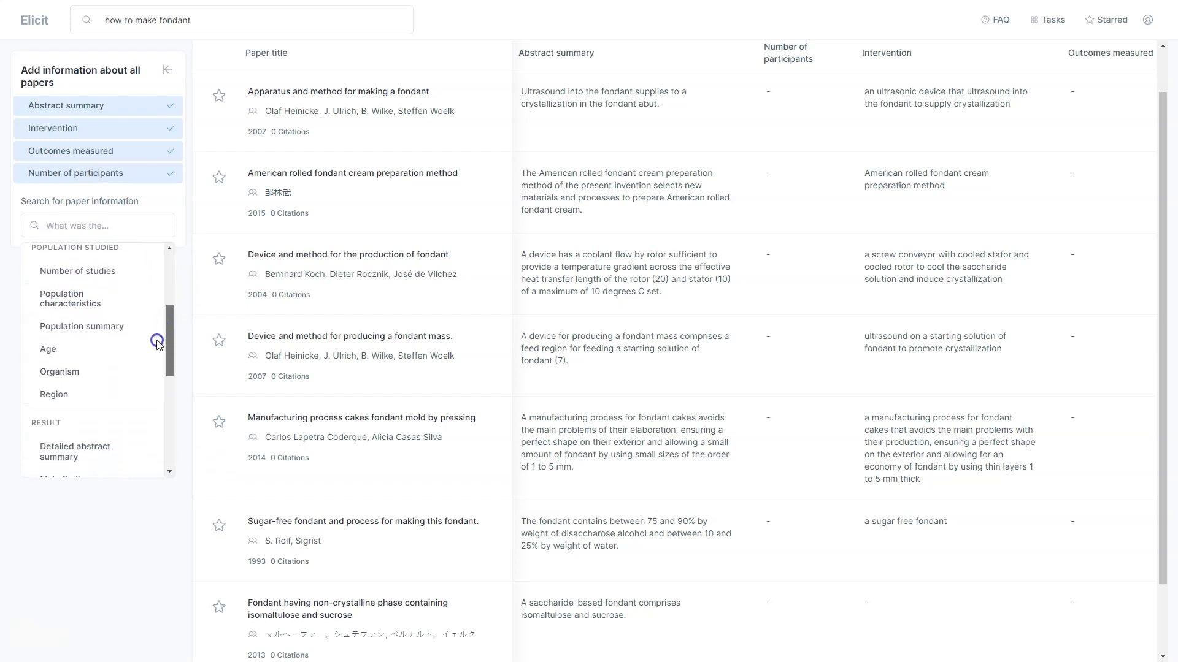
scroll(down, 3)
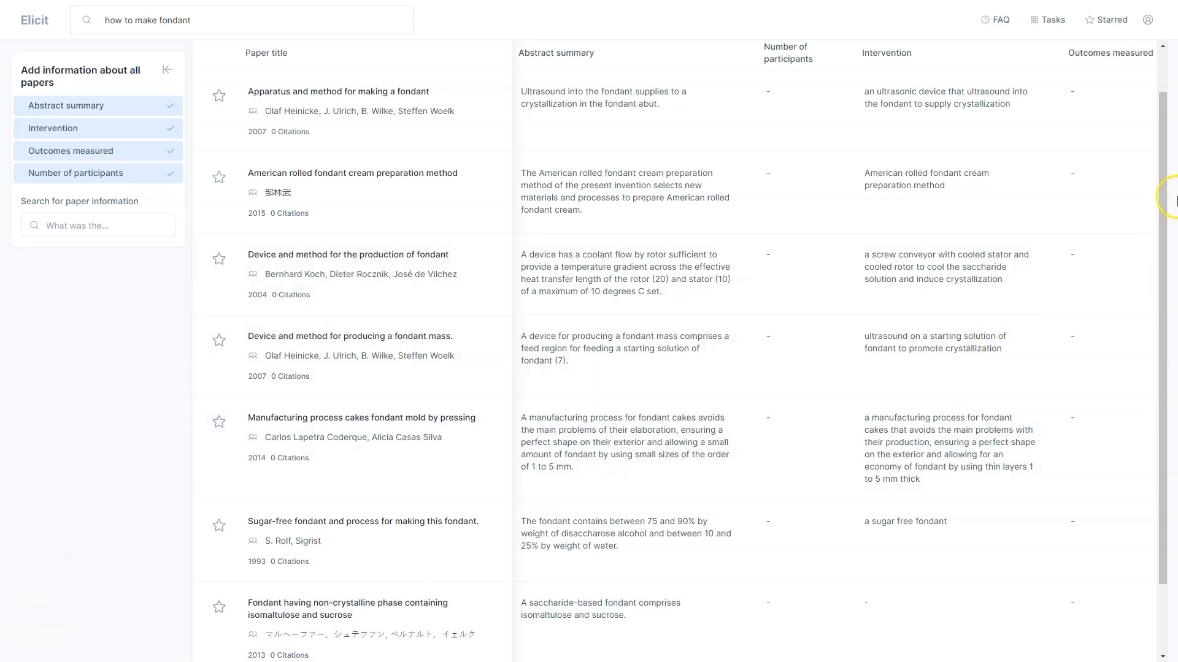
scroll(down, 3)
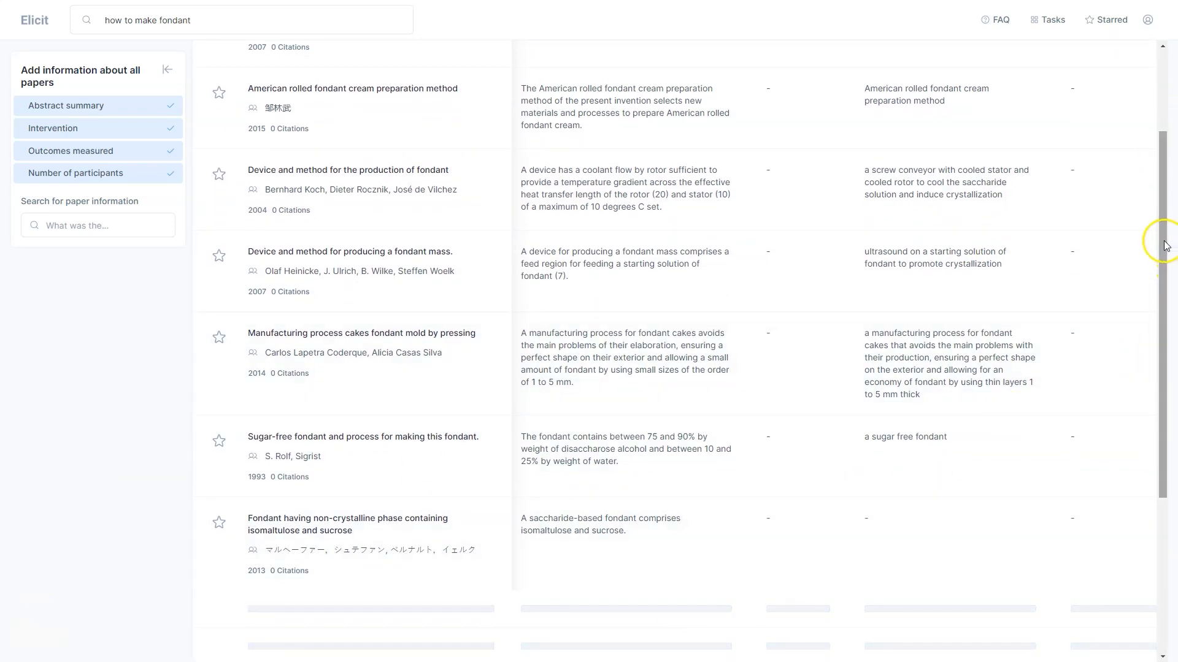
scroll(down, 3)
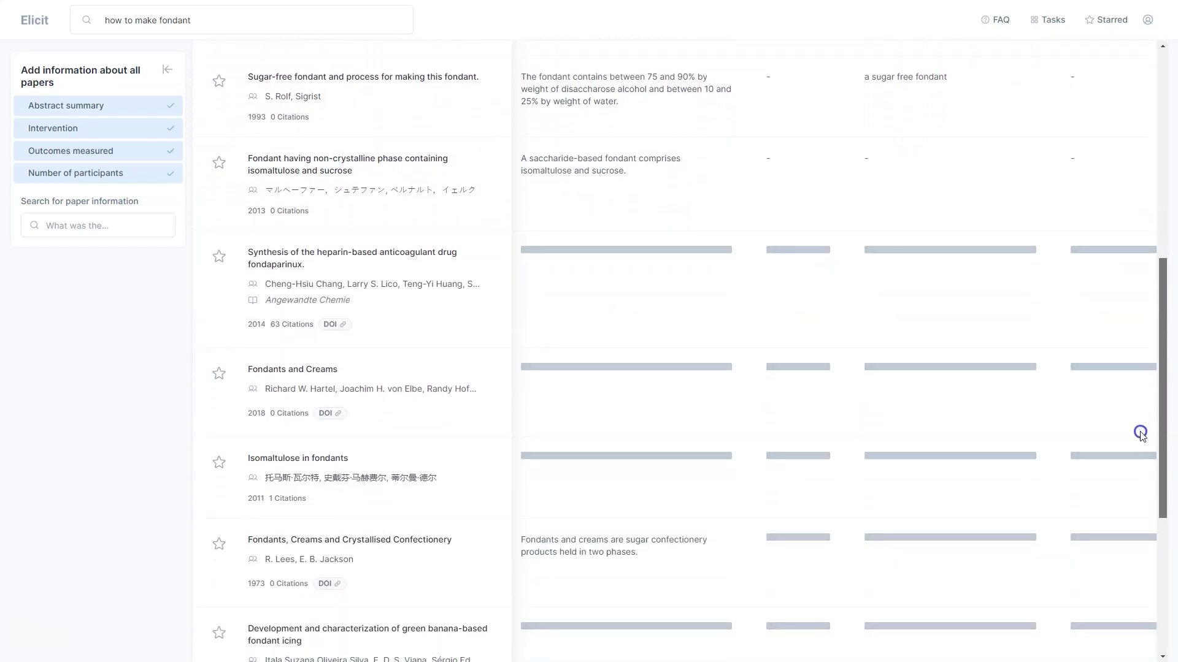
scroll(down, 3)
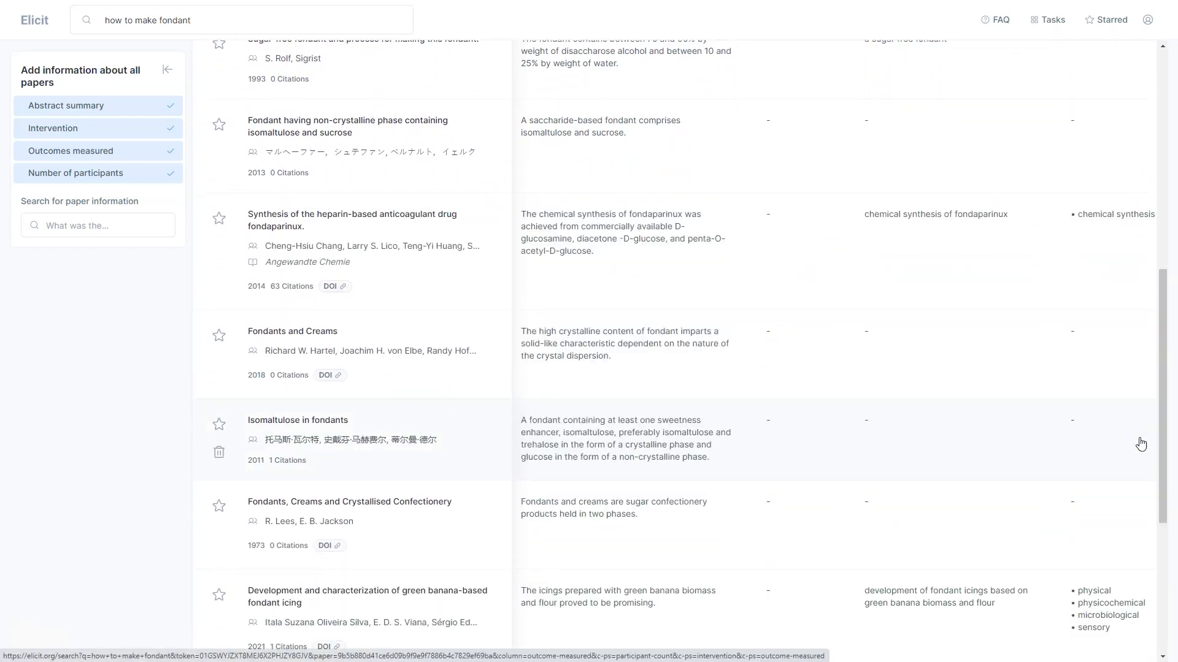
mouse_move(382, 522)
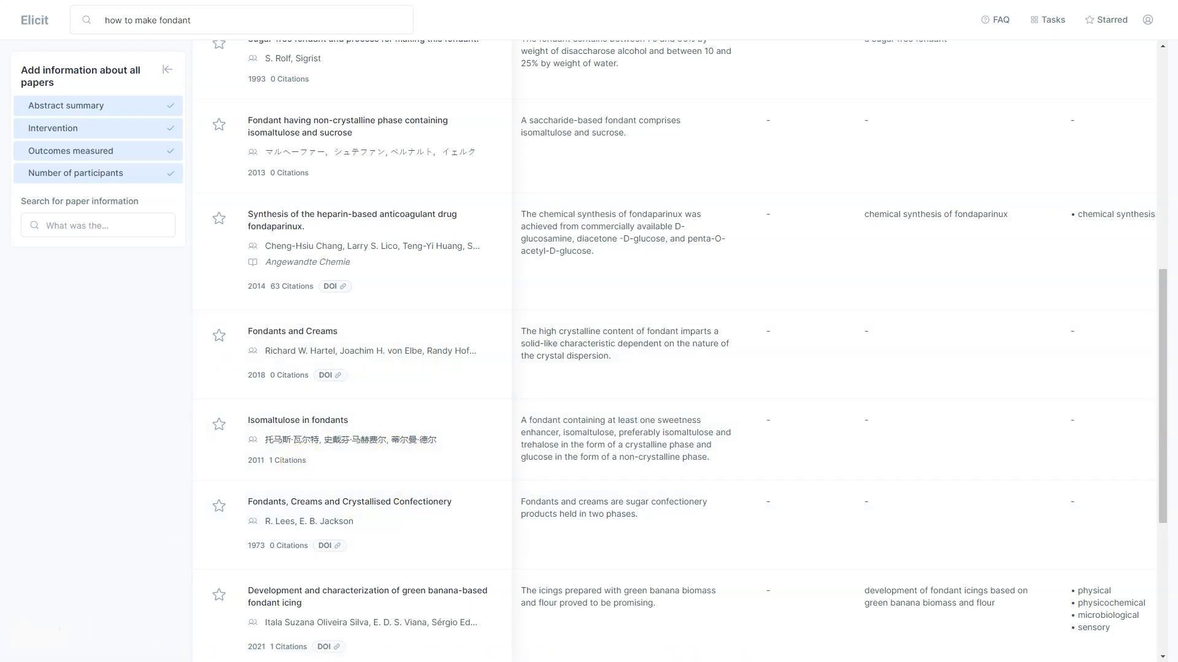
click(33, 20)
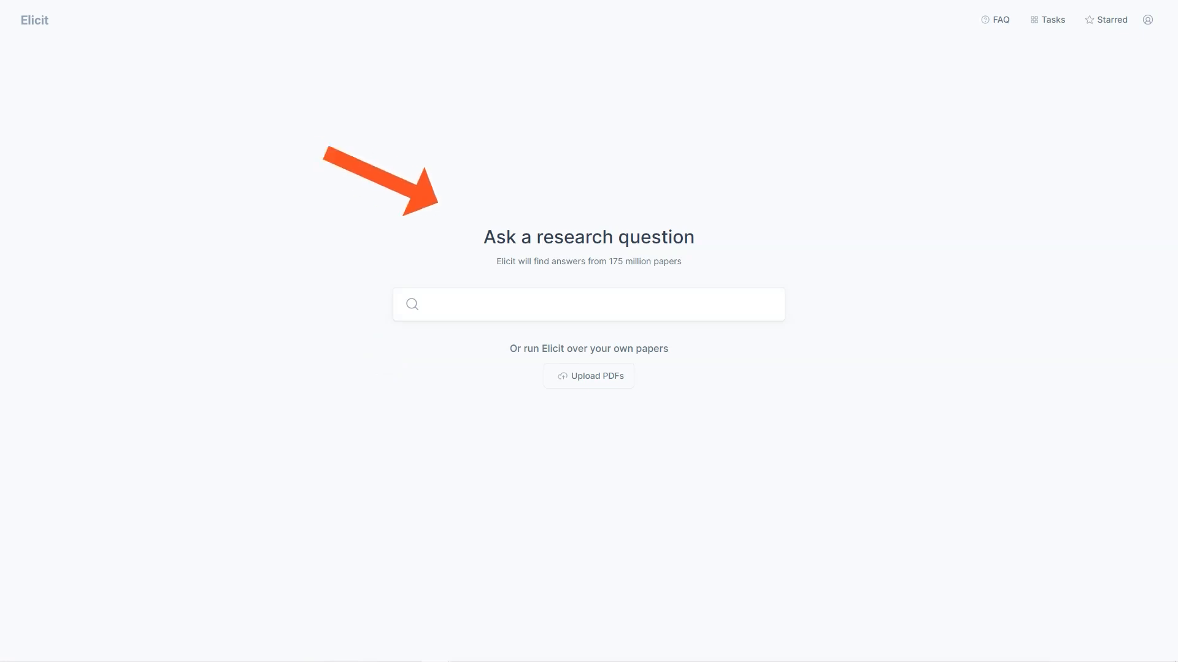
Step: Search 'how to make fondant' again and get past the welcome popup
text(how to make fondant)
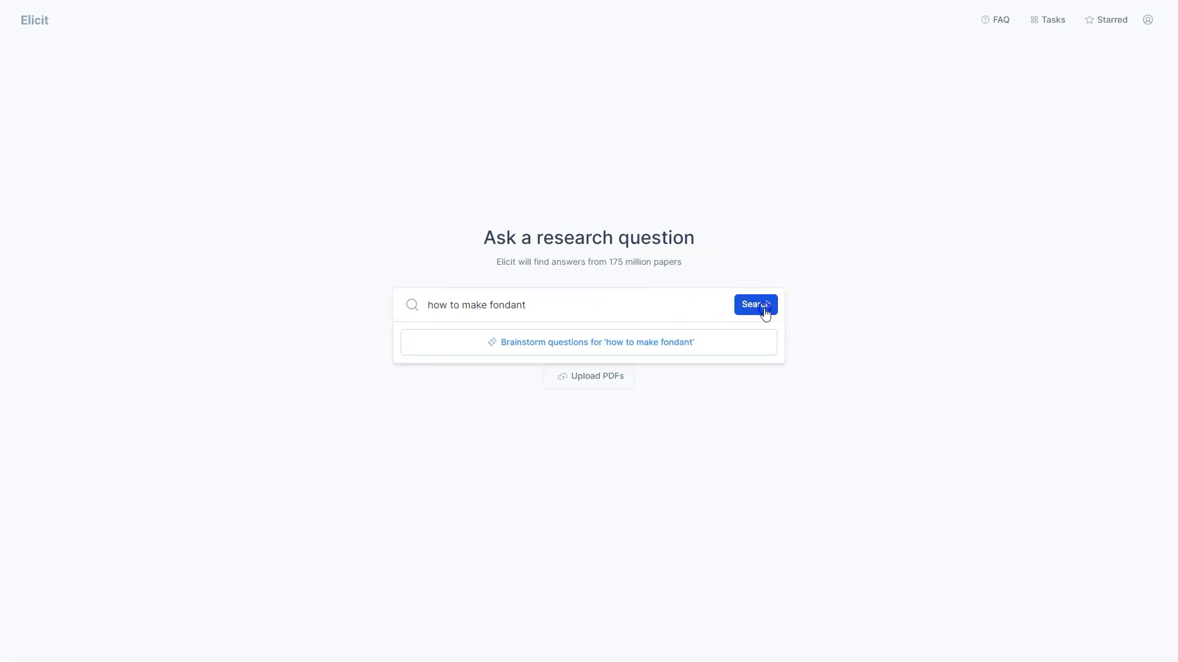
click(754, 304)
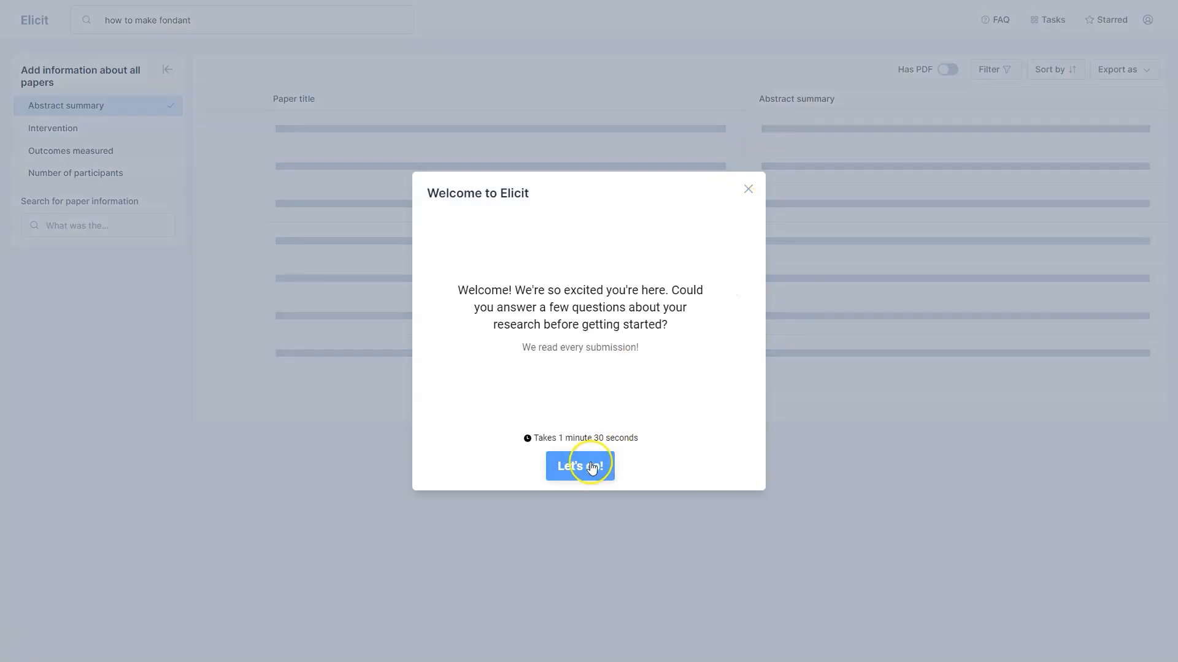
click(579, 466)
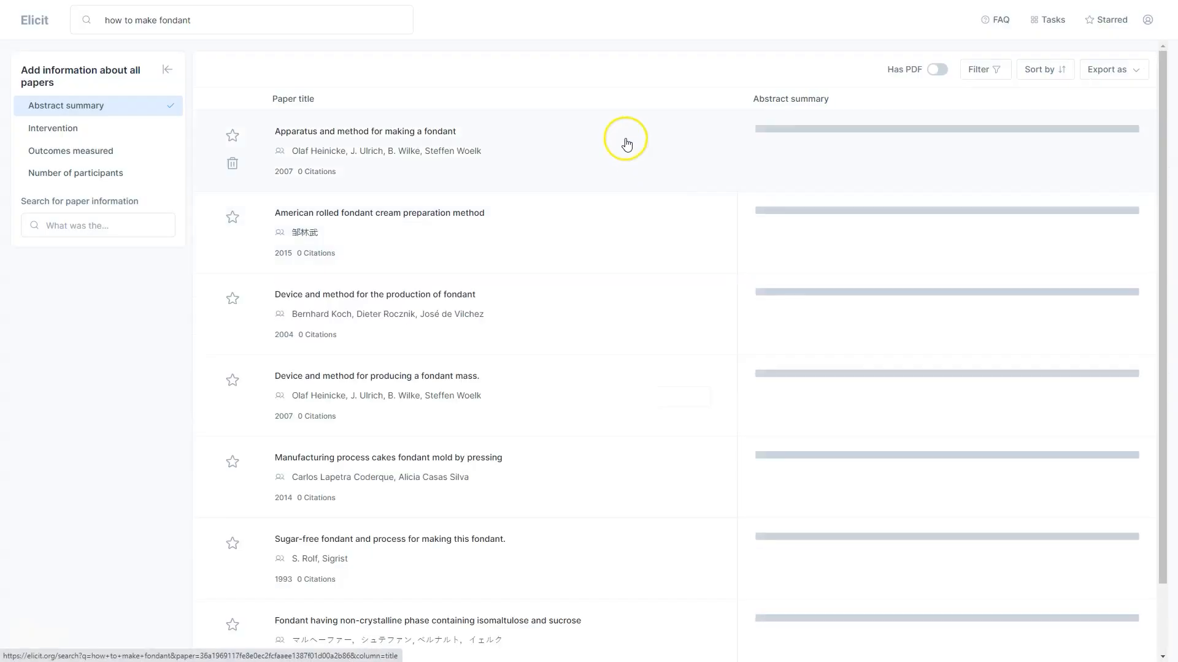
mouse_move(615, 219)
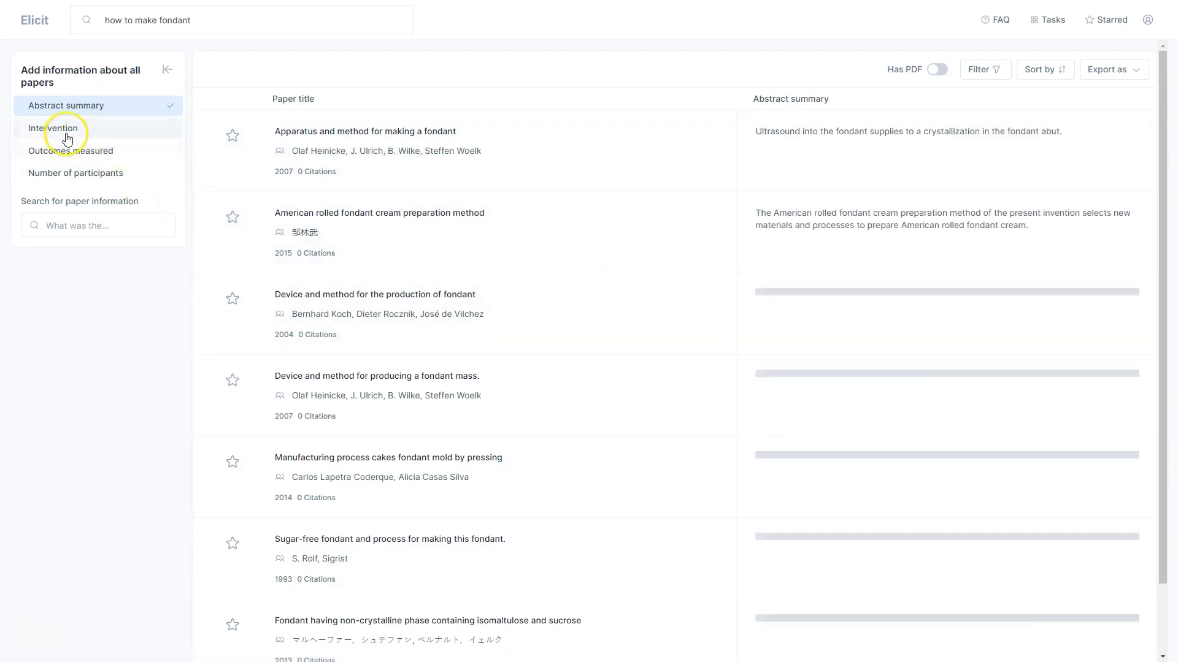
Step: Add Intervention, Outcomes measured and Number of participants columns to every paper
click(54, 128)
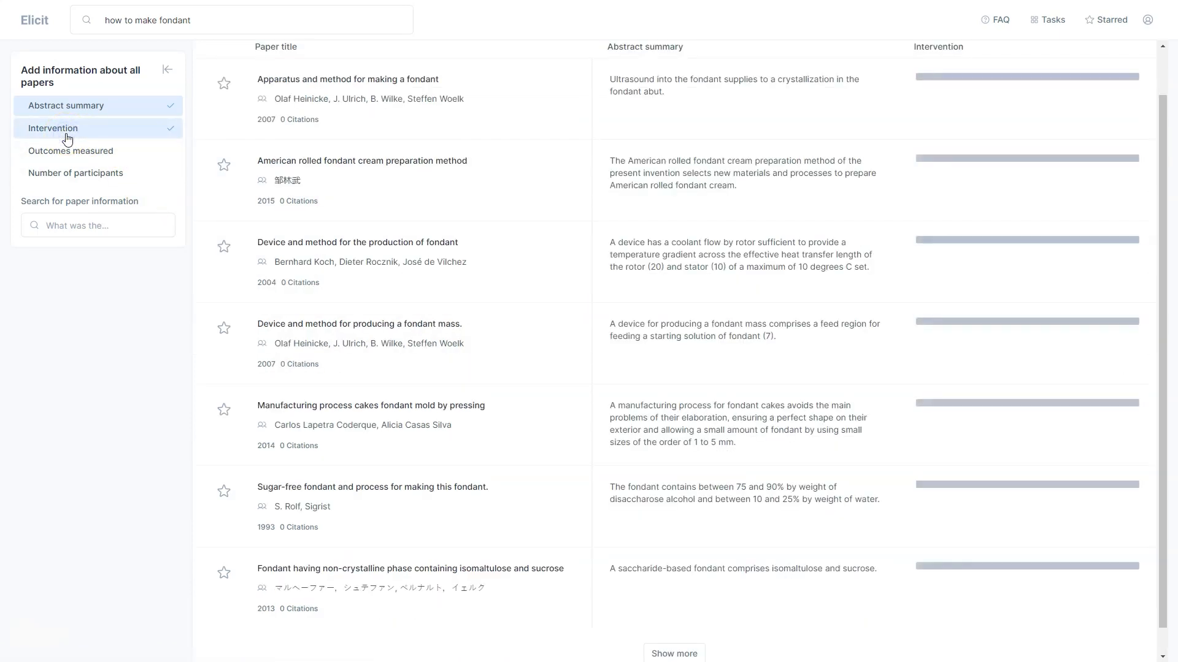
click(70, 151)
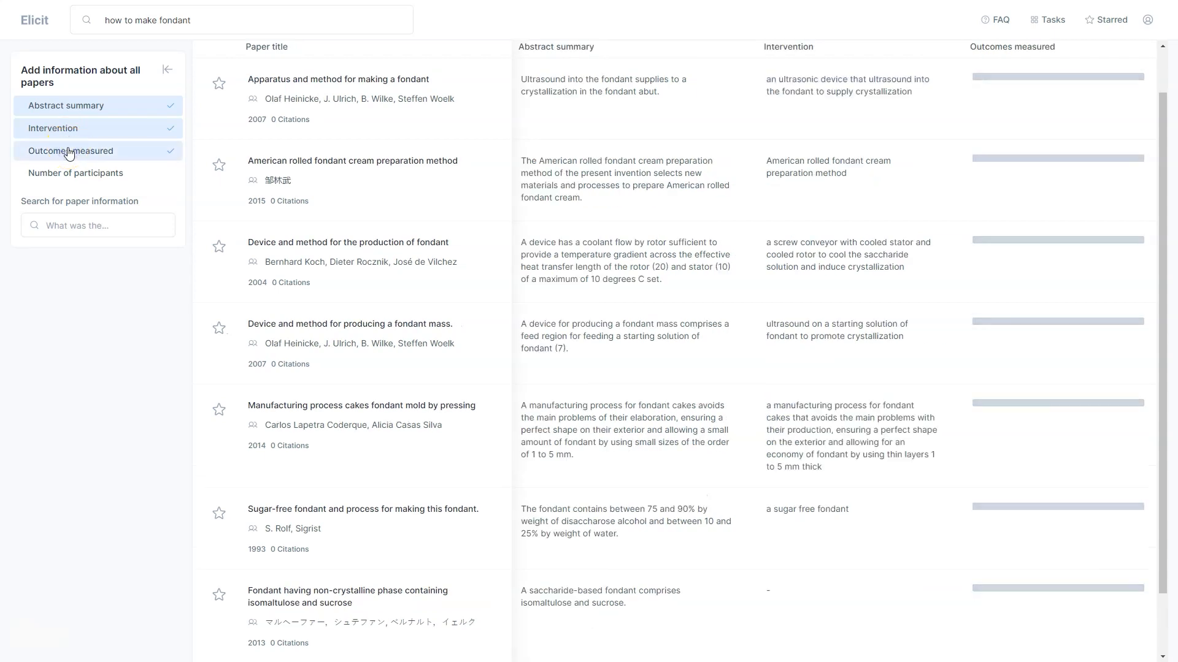
mouse_move(74, 143)
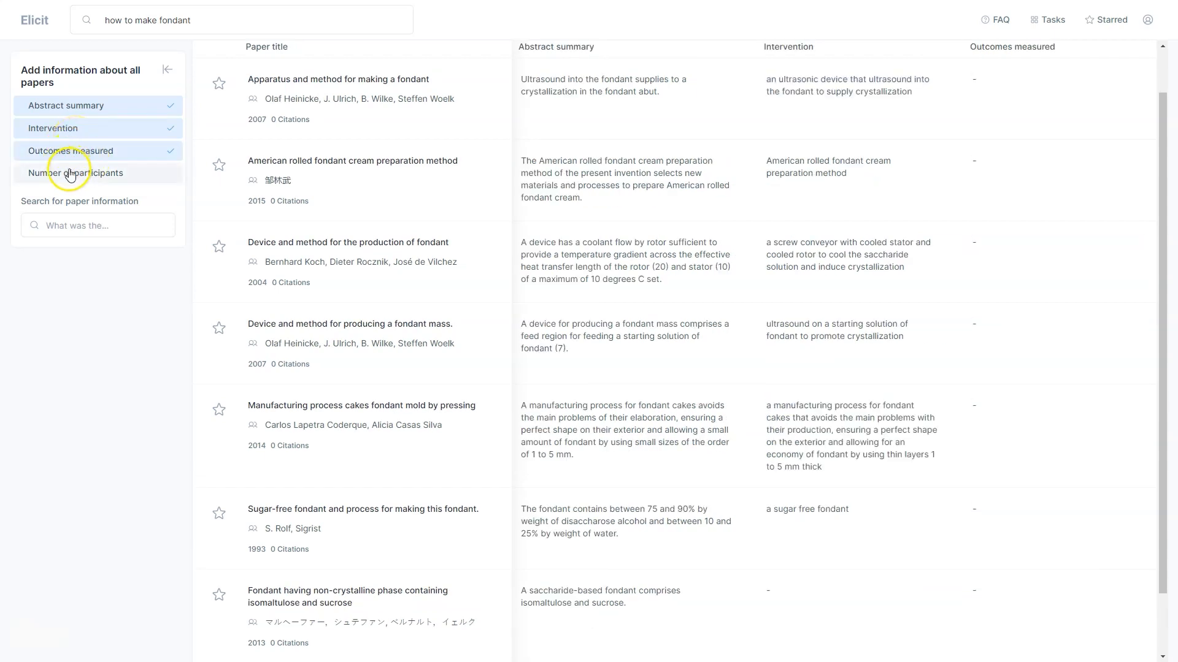
click(75, 173)
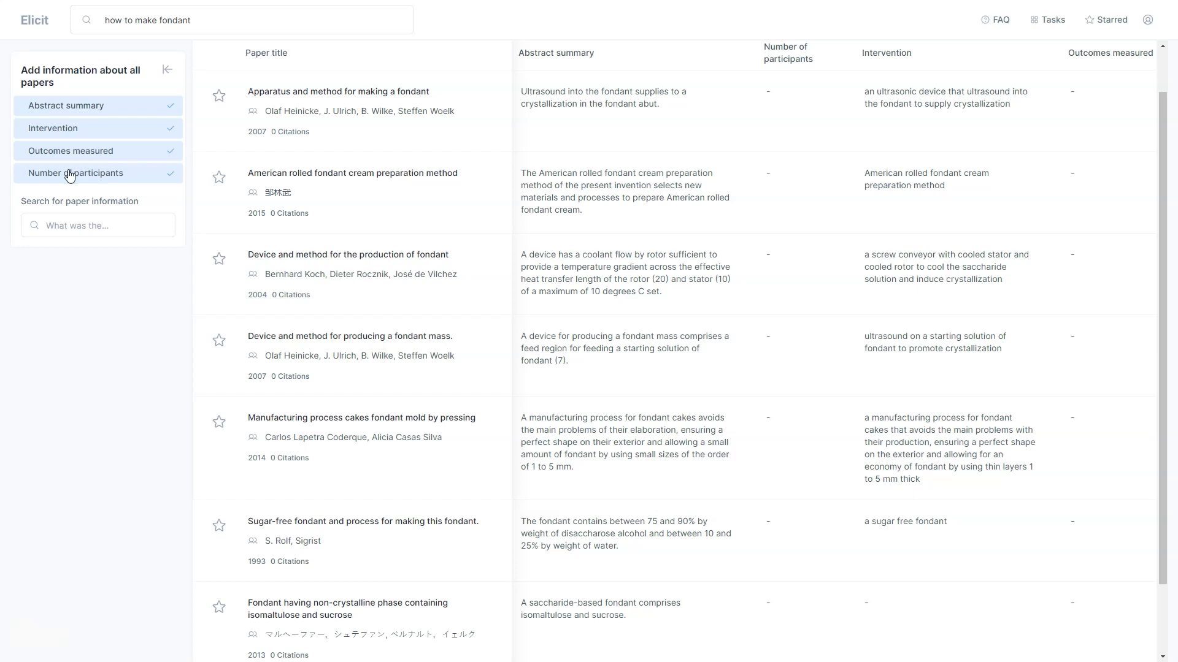
Step: Open the other paper-information list and scroll through the fondant results
click(97, 225)
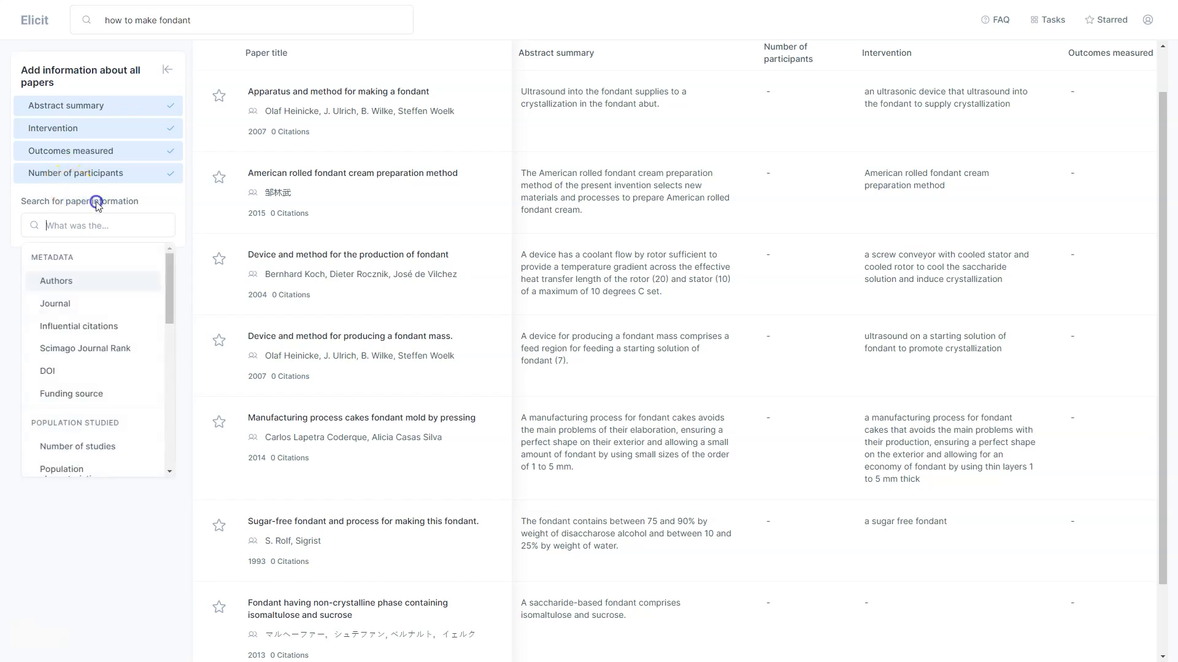
scroll(down, 3)
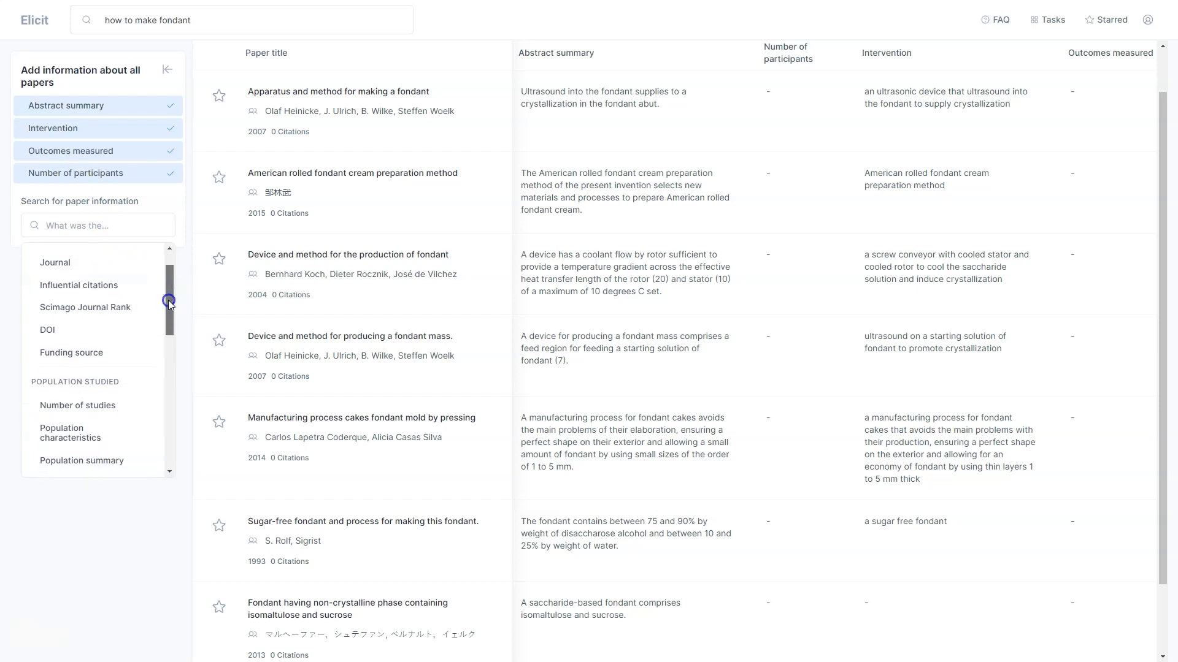
scroll(down, 3)
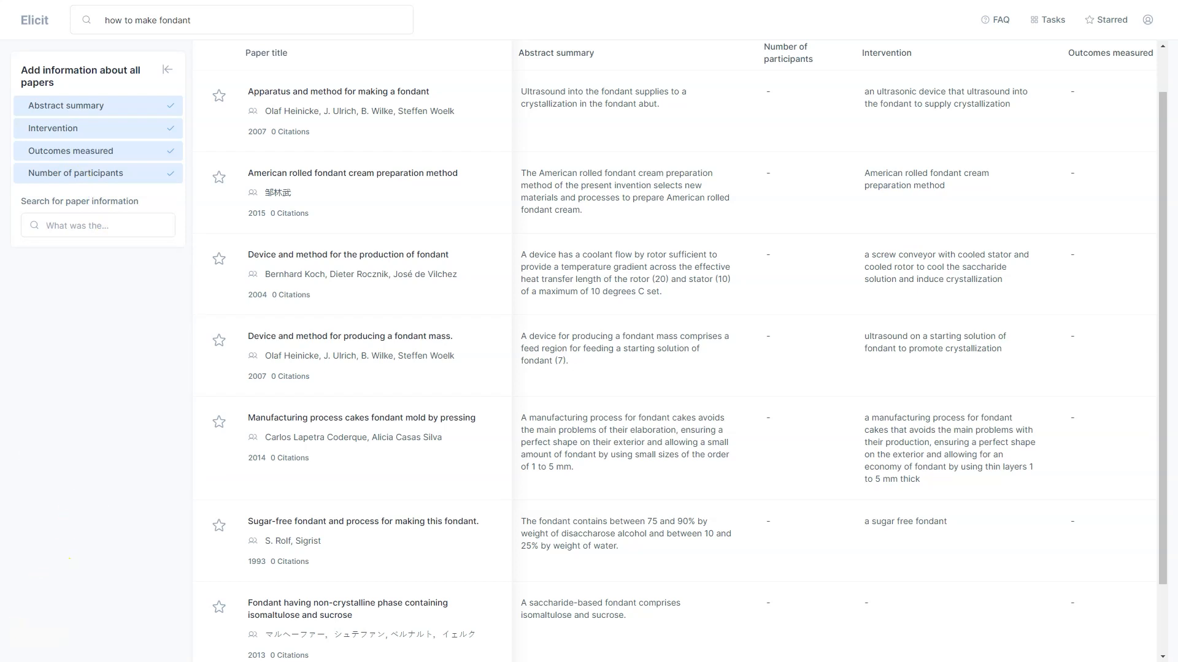
scroll(down, 3)
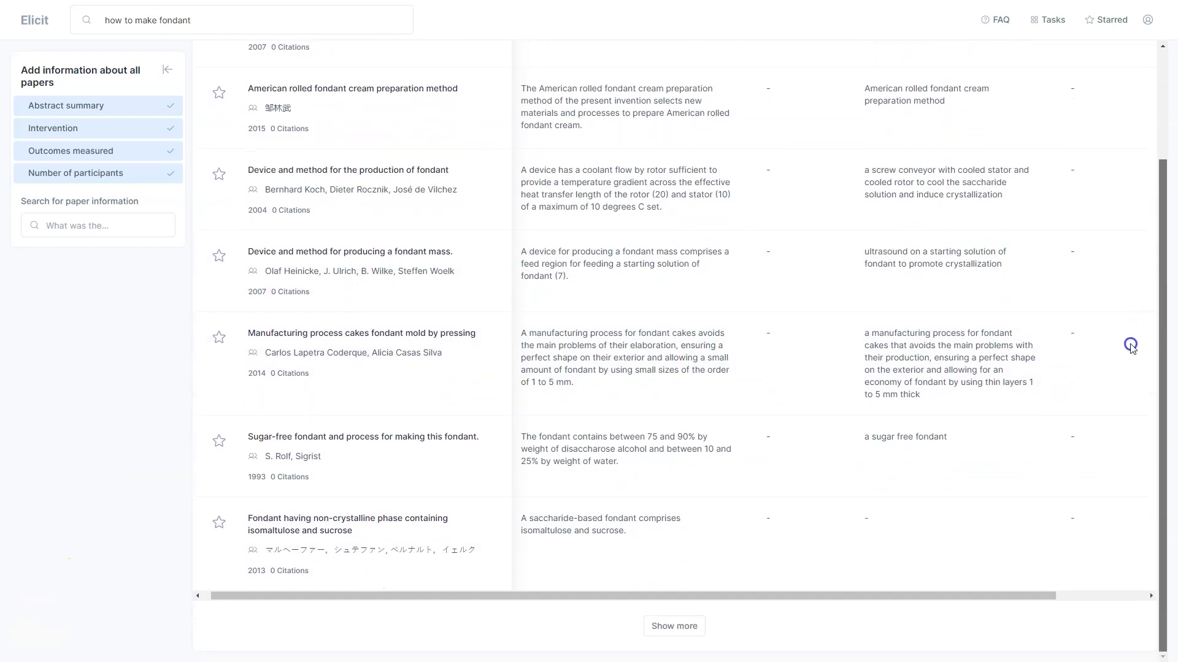
Step: Load more papers with Show more, then return to the Elicit start page
click(672, 625)
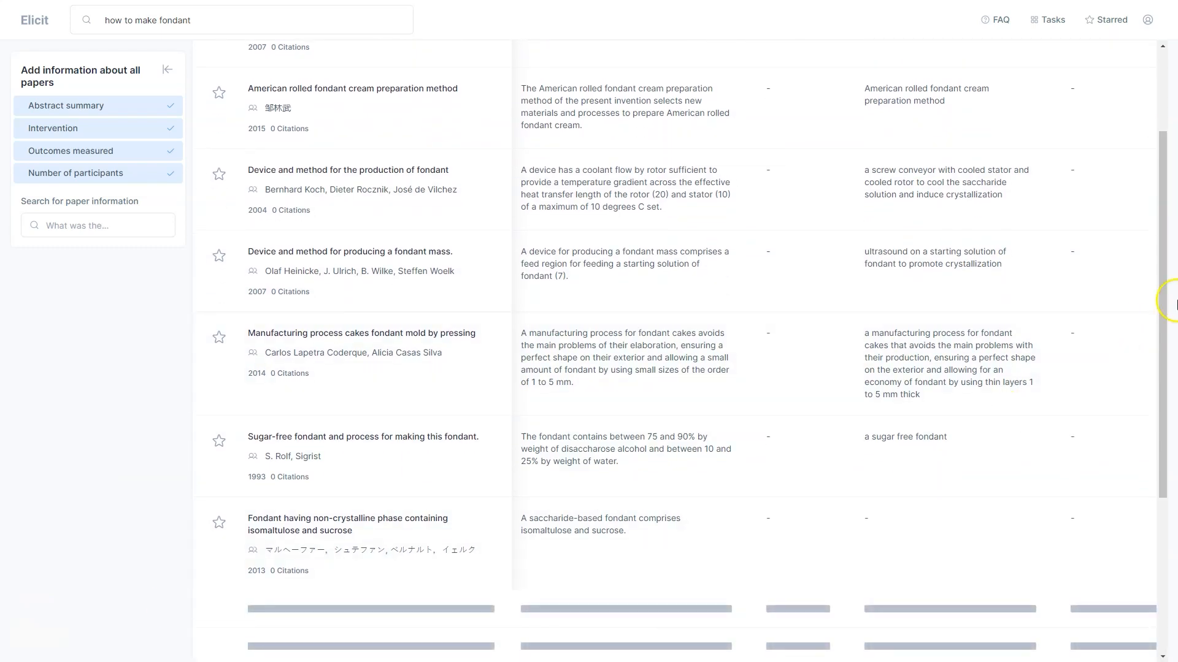
scroll(down, 3)
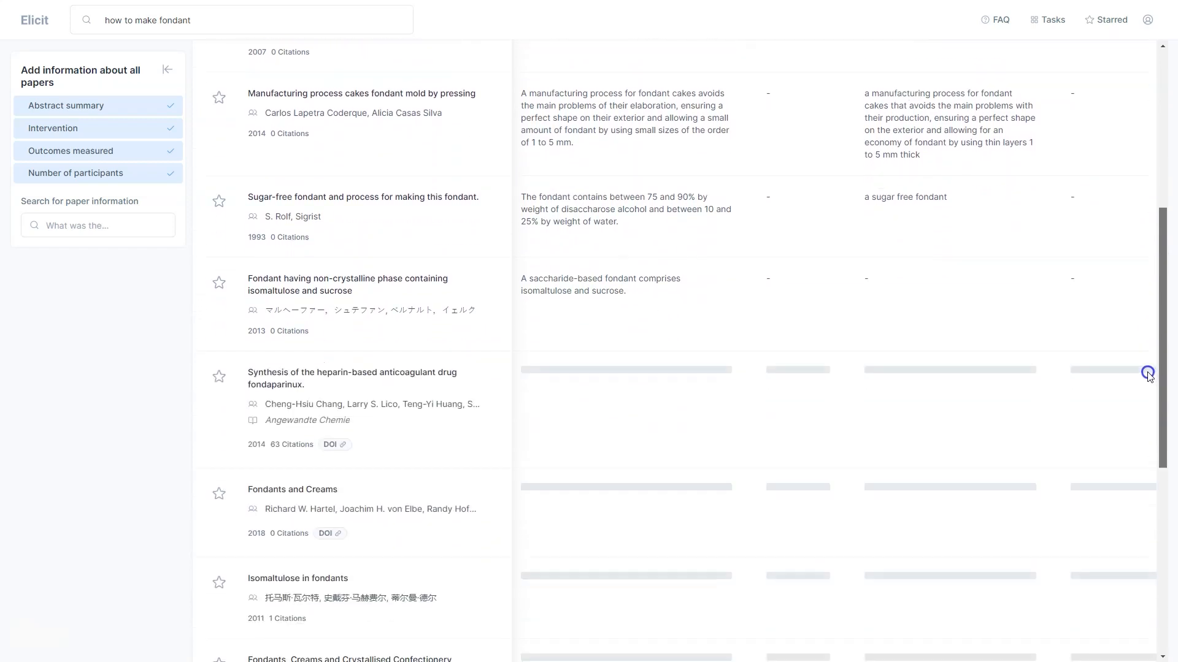
scroll(down, 3)
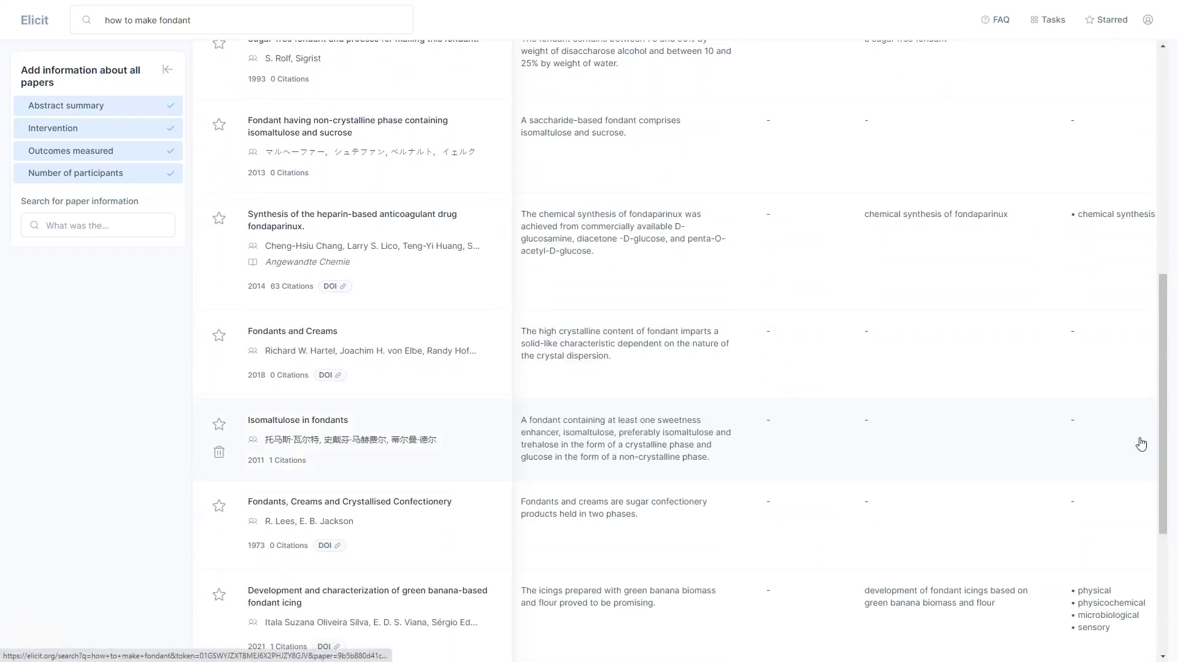
mouse_move(933, 474)
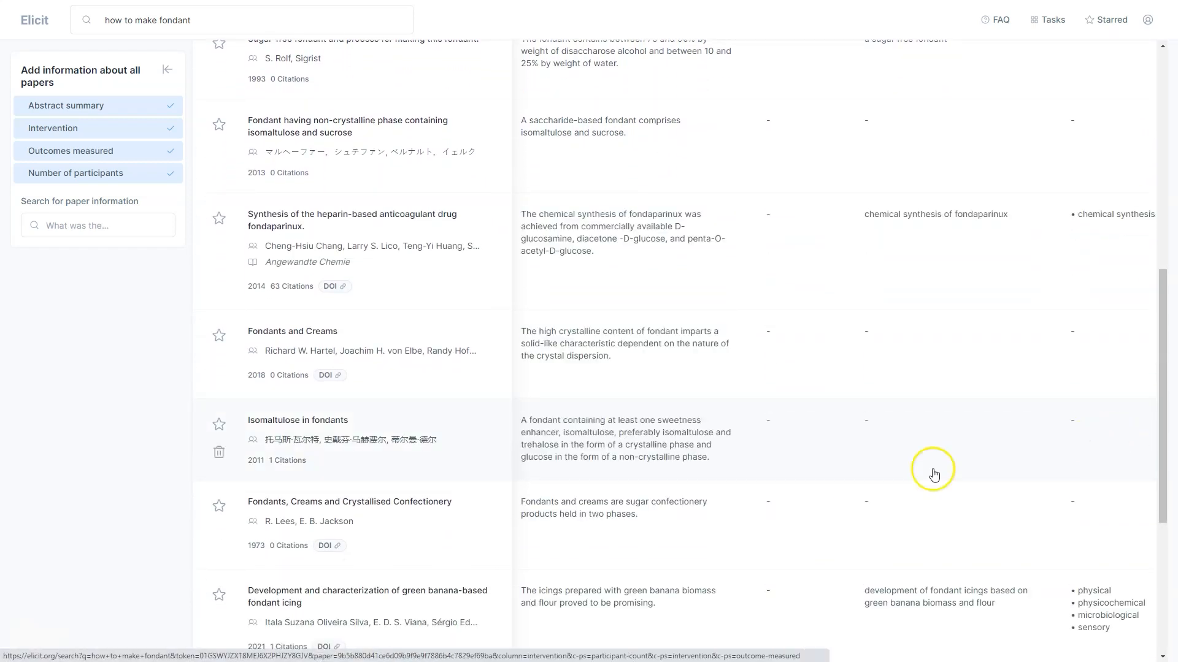
mouse_move(417, 359)
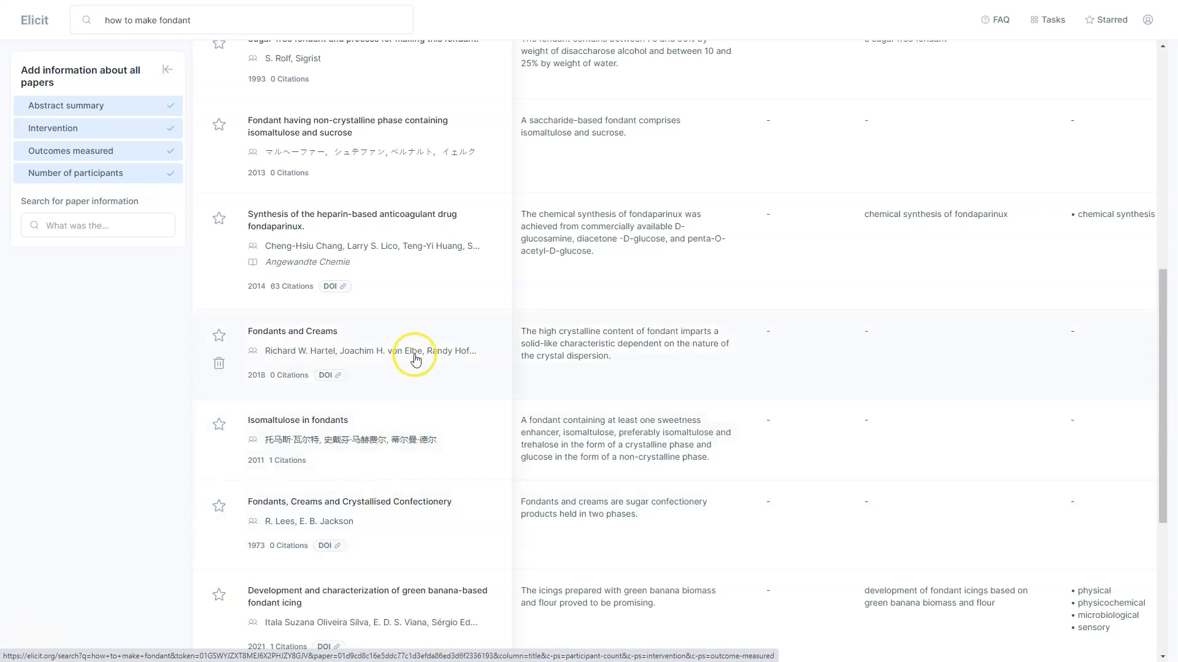
click(34, 19)
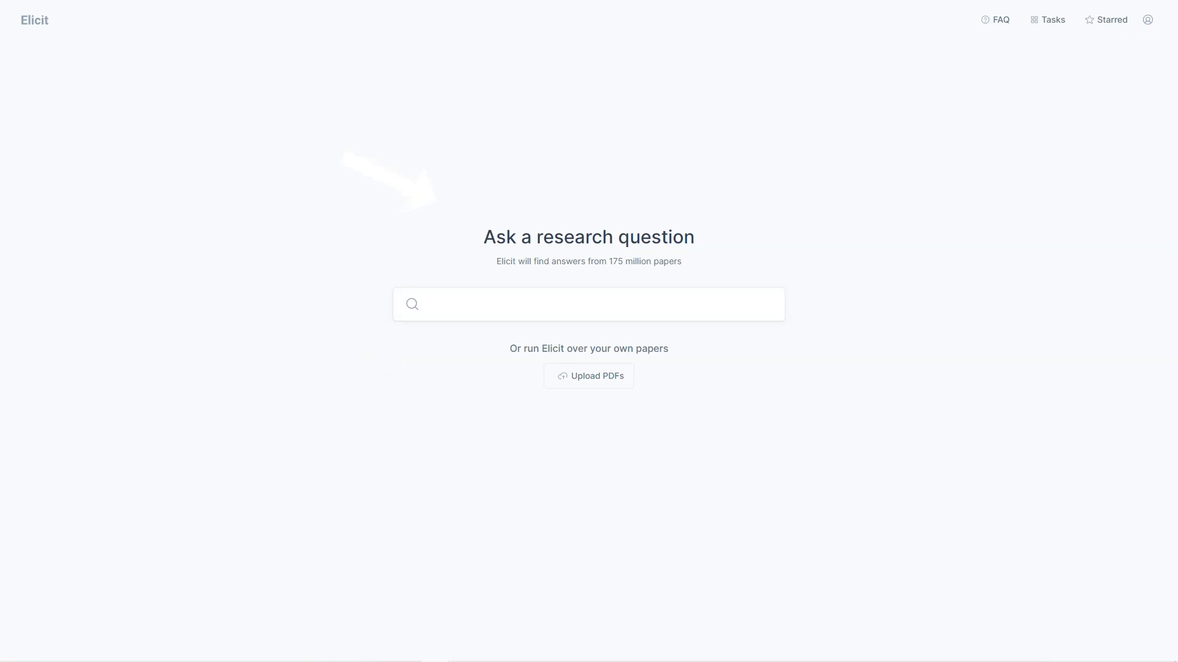
Step: Search Elicit for 'how to make fondant' and dismiss the welcome survey
click(588, 304)
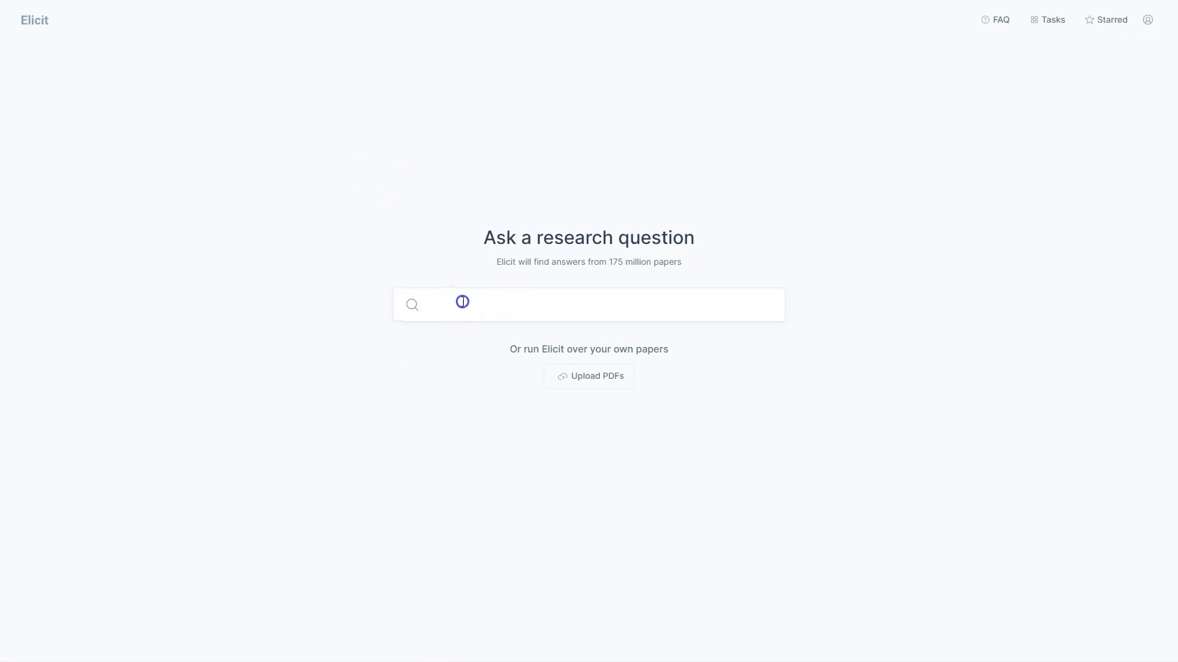
text(how to make fondant)
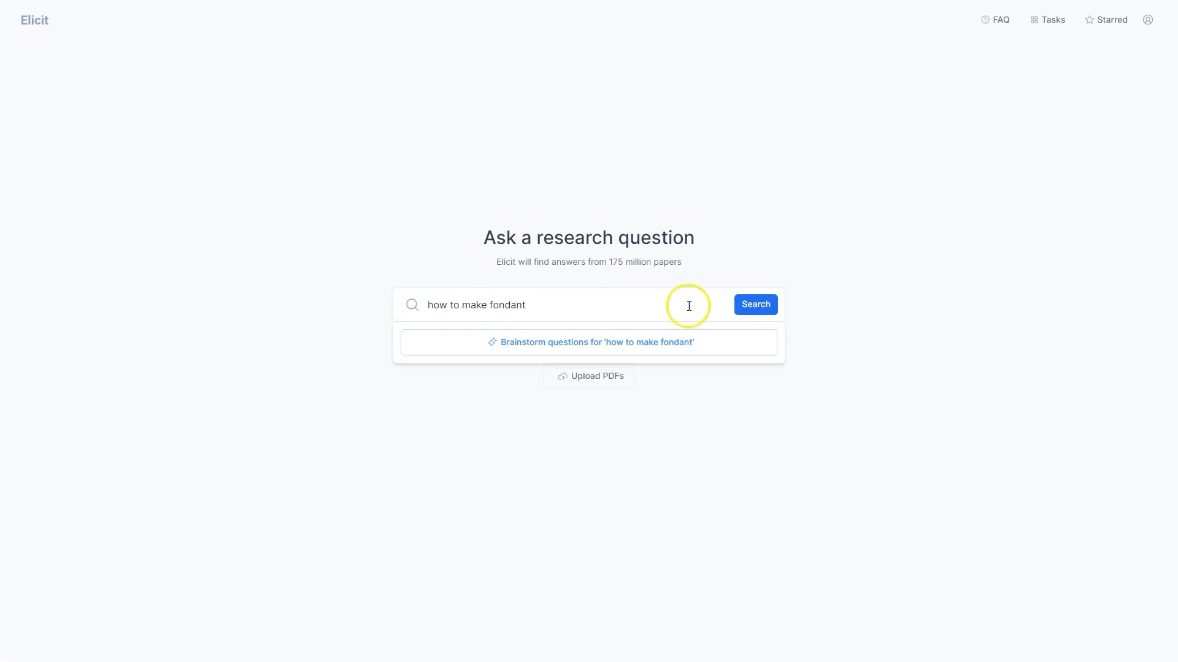
click(755, 304)
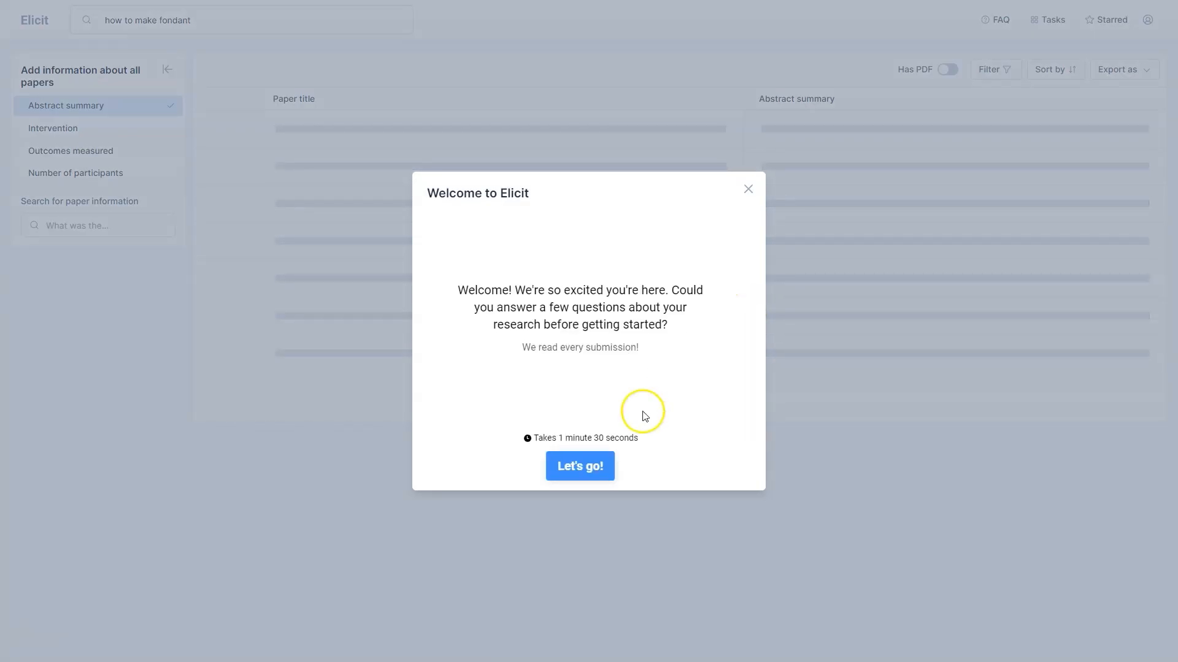
click(747, 188)
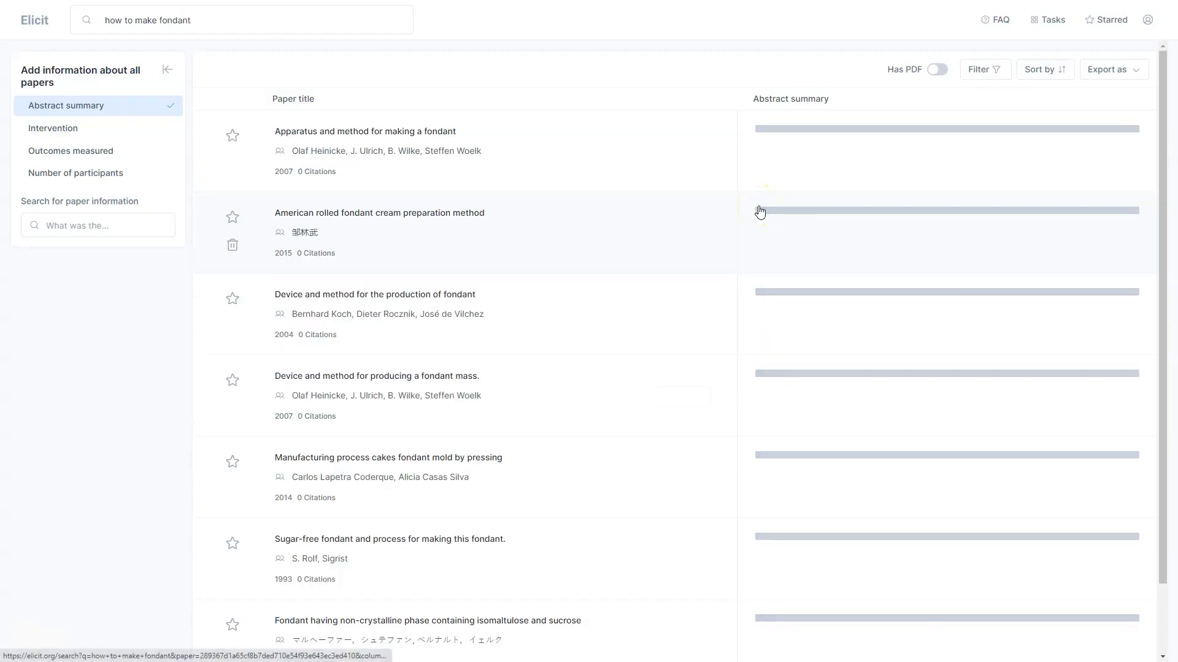
mouse_move(626, 140)
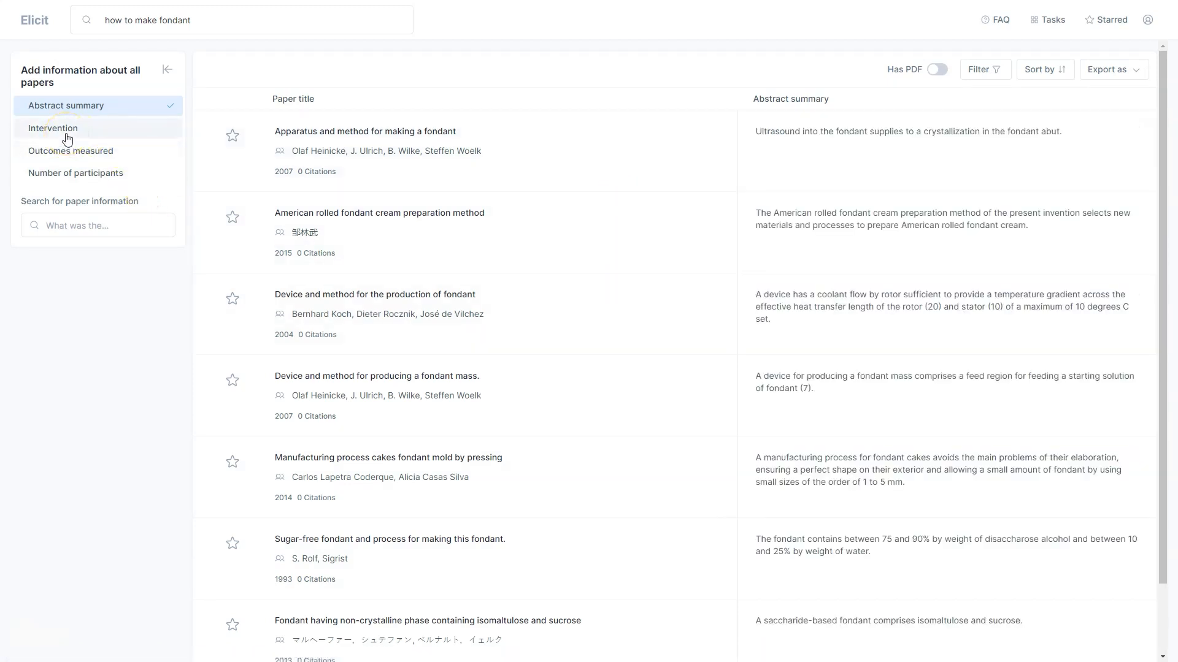
Step: Add Intervention, Outcomes measured and Number of participants columns to all papers
click(70, 150)
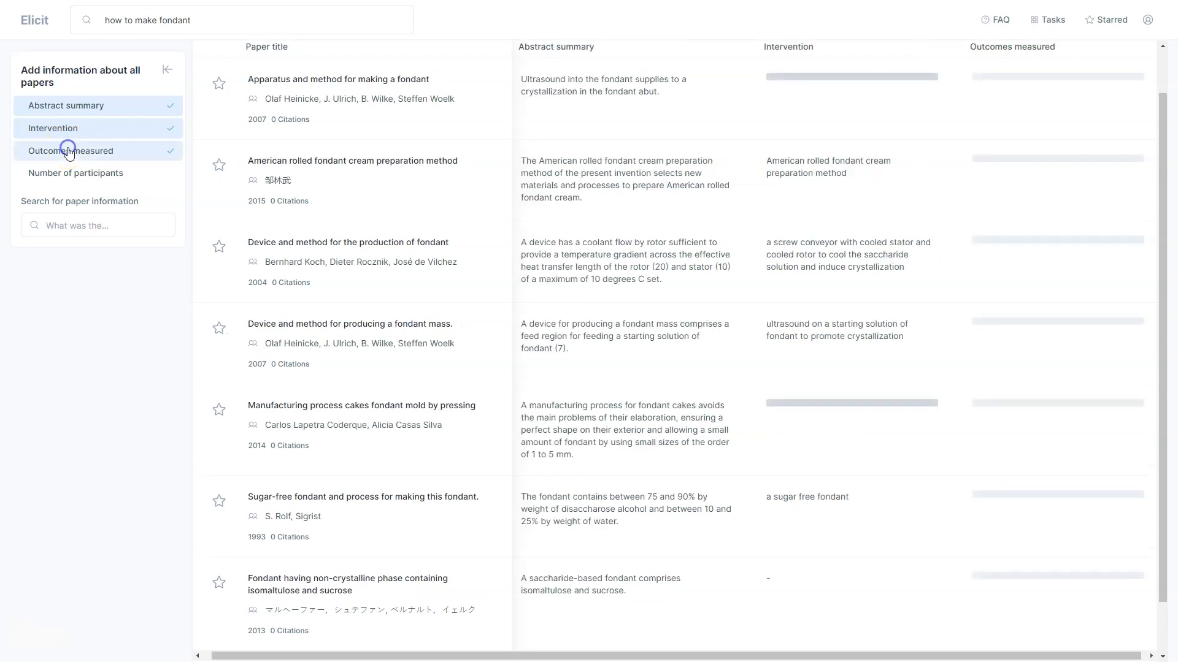
click(70, 150)
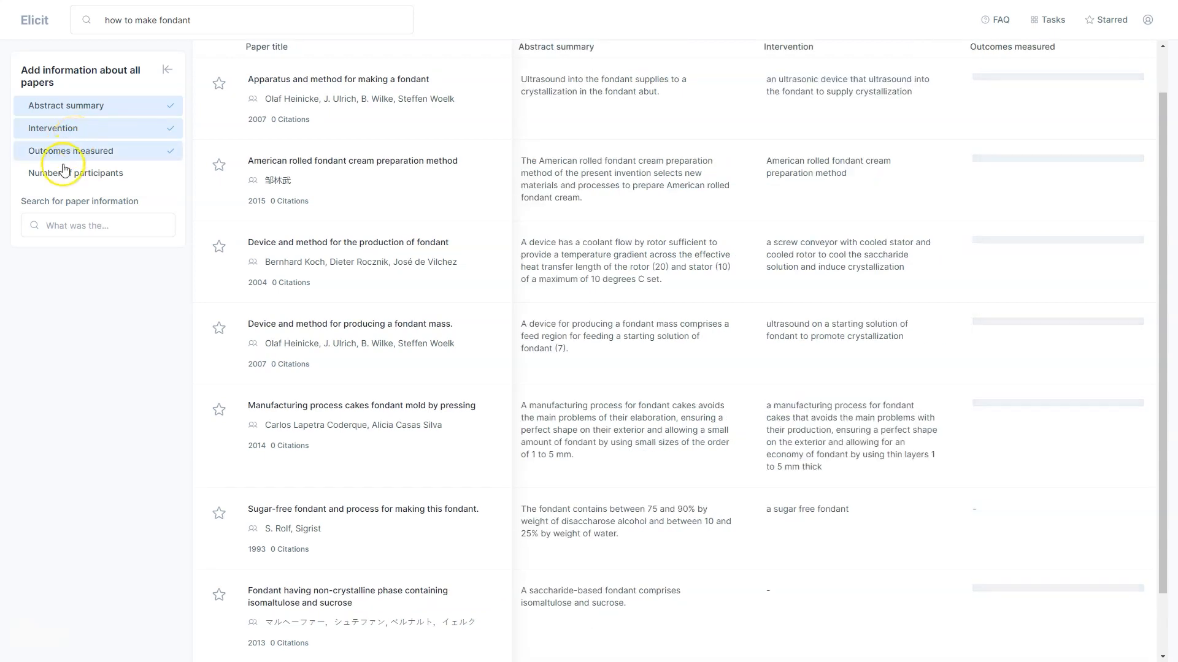
click(76, 173)
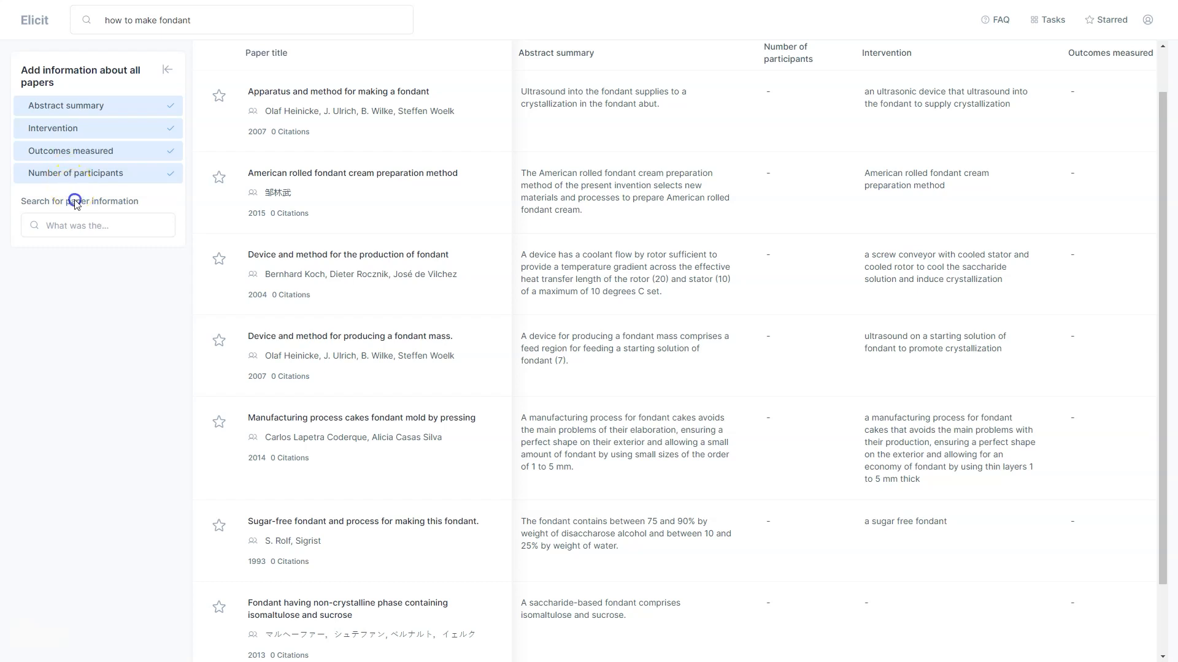
Step: Browse other extractable paper details and load more papers into the results
click(97, 225)
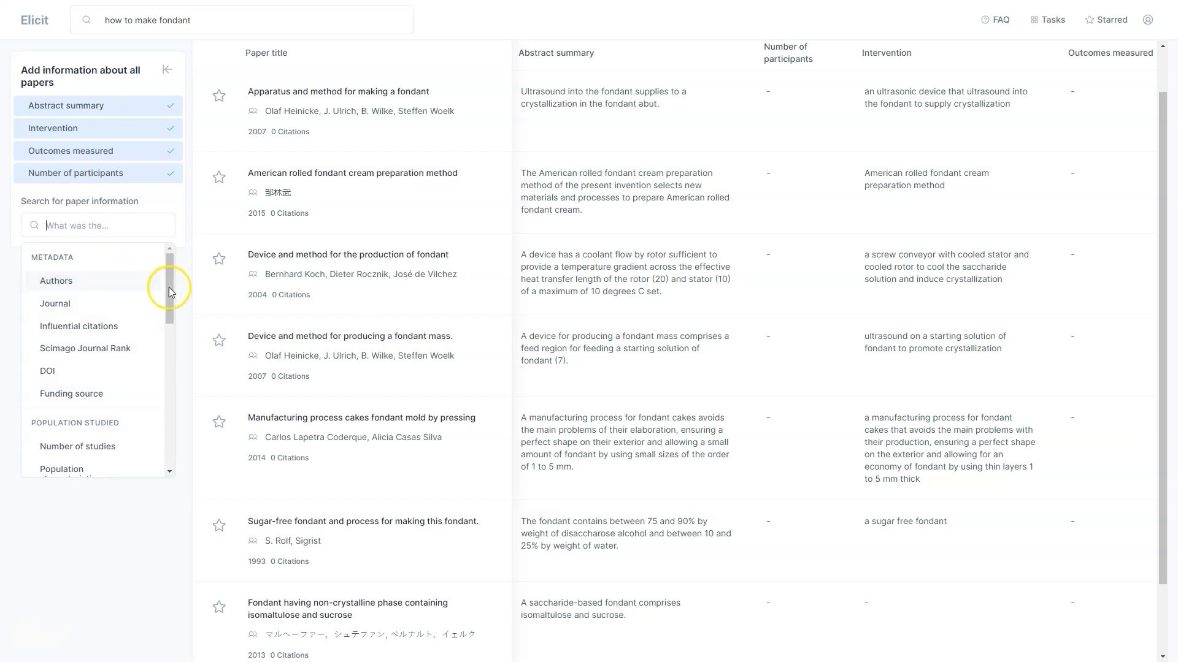
scroll(down, 3)
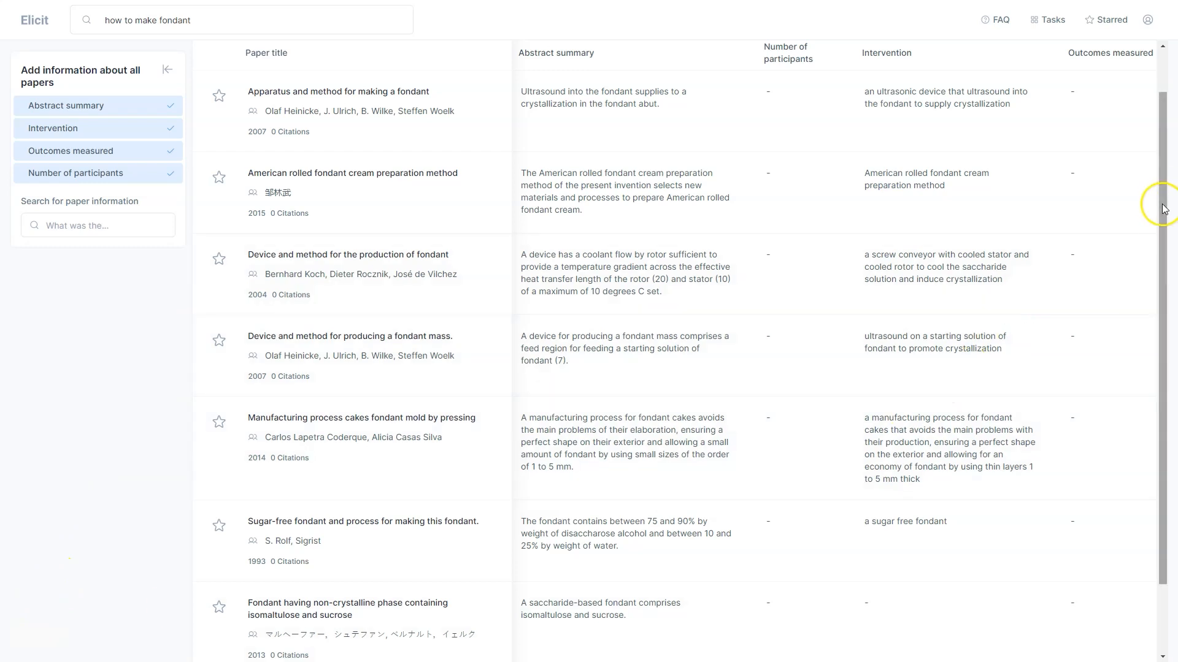
scroll(down, 3)
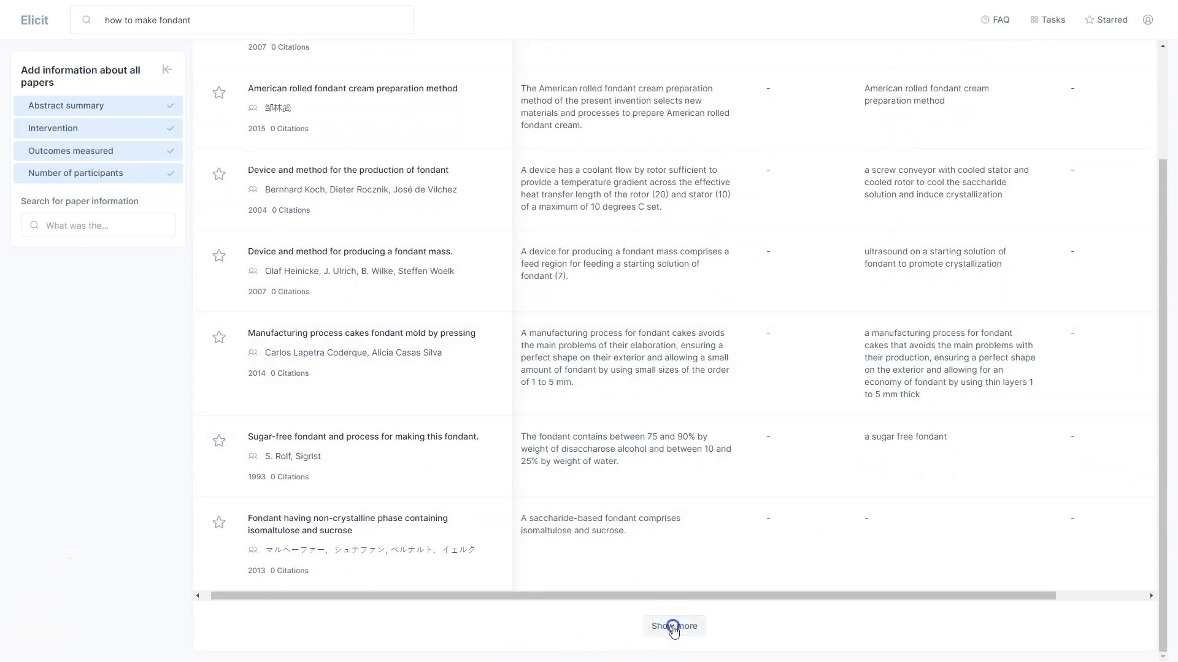
click(672, 626)
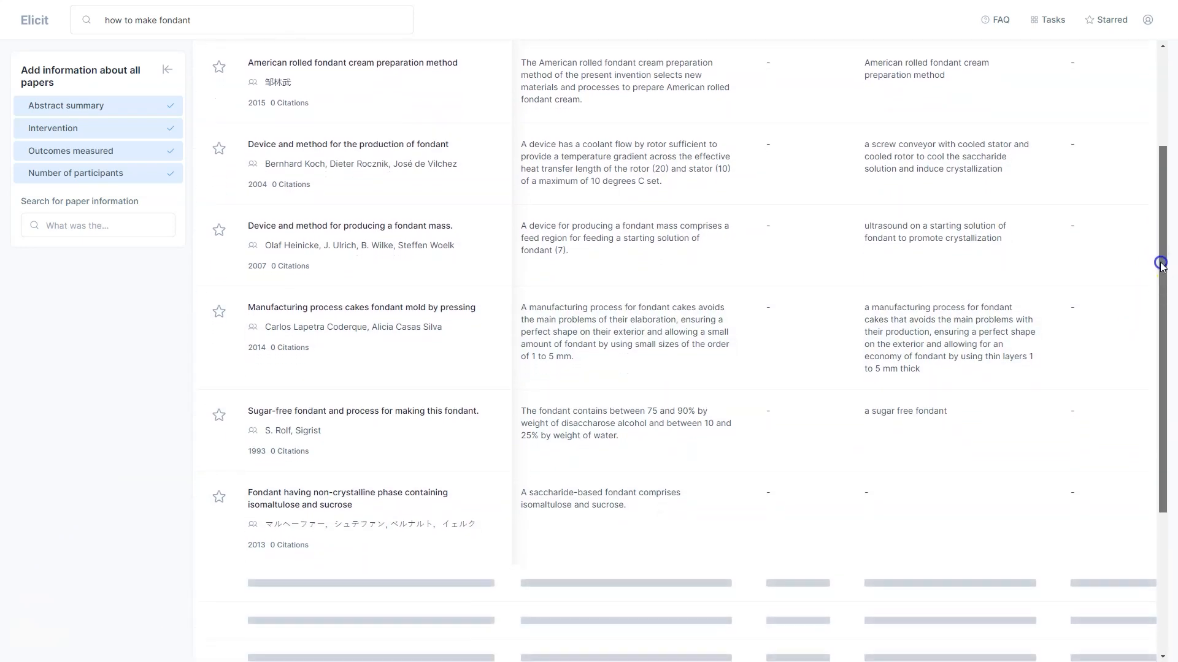
scroll(down, 3)
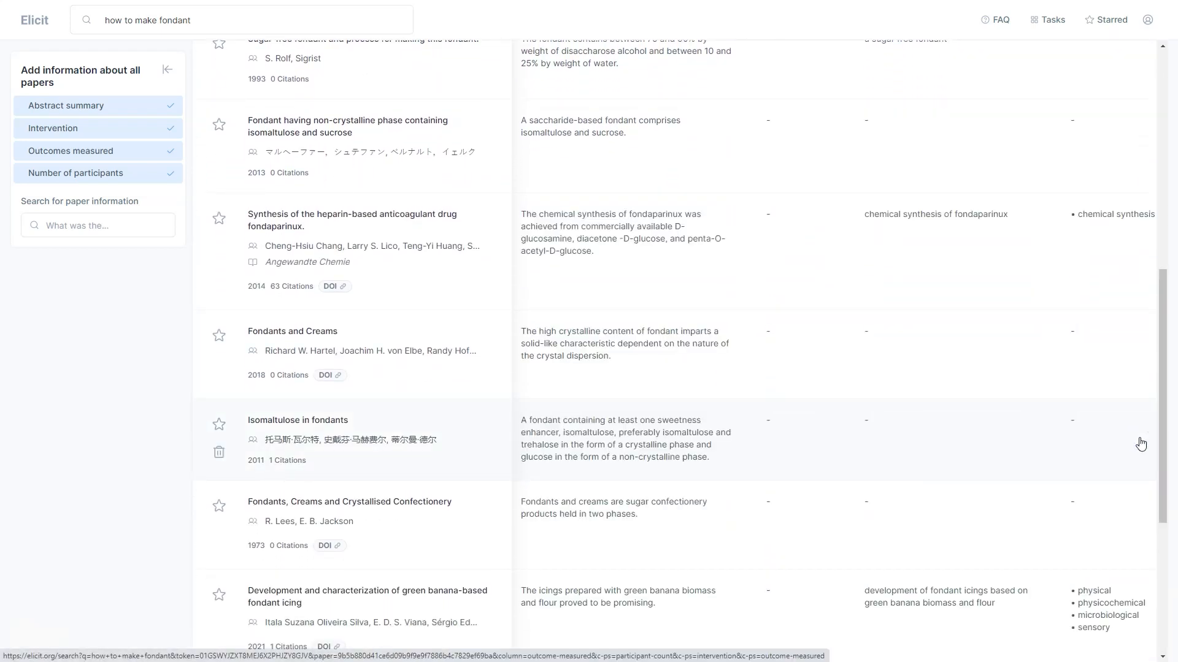
mouse_move(382, 522)
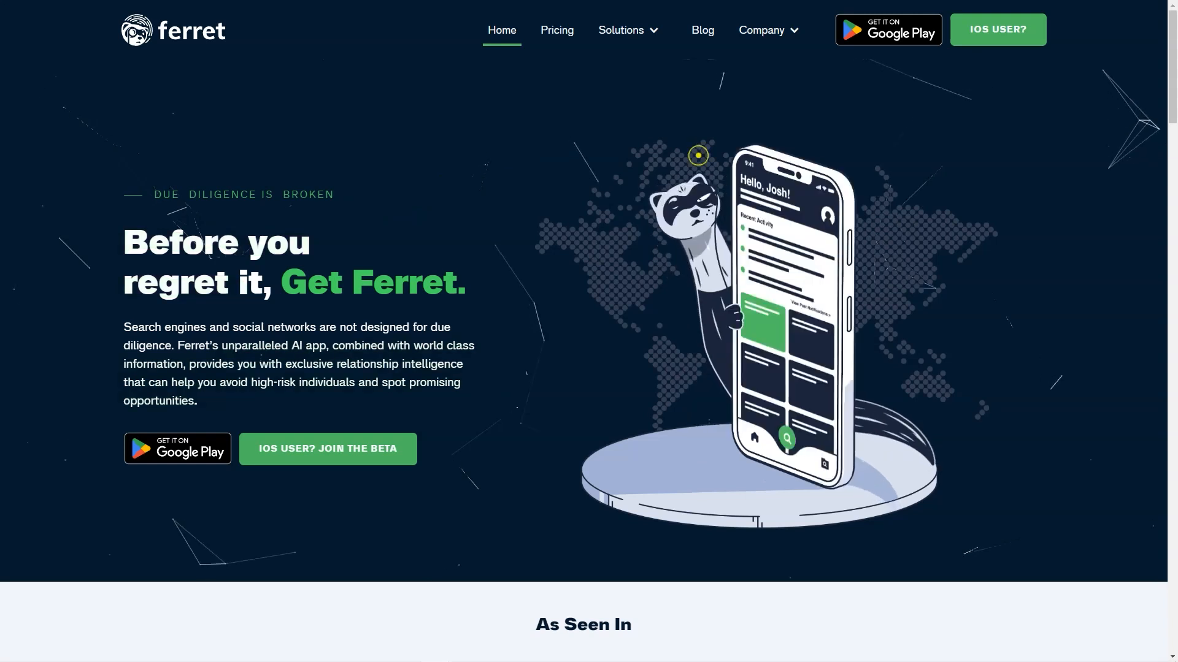
Step: Scroll Ferret's home page down to Latest Blog Posts, then go to the pricing page
scroll(down, 3)
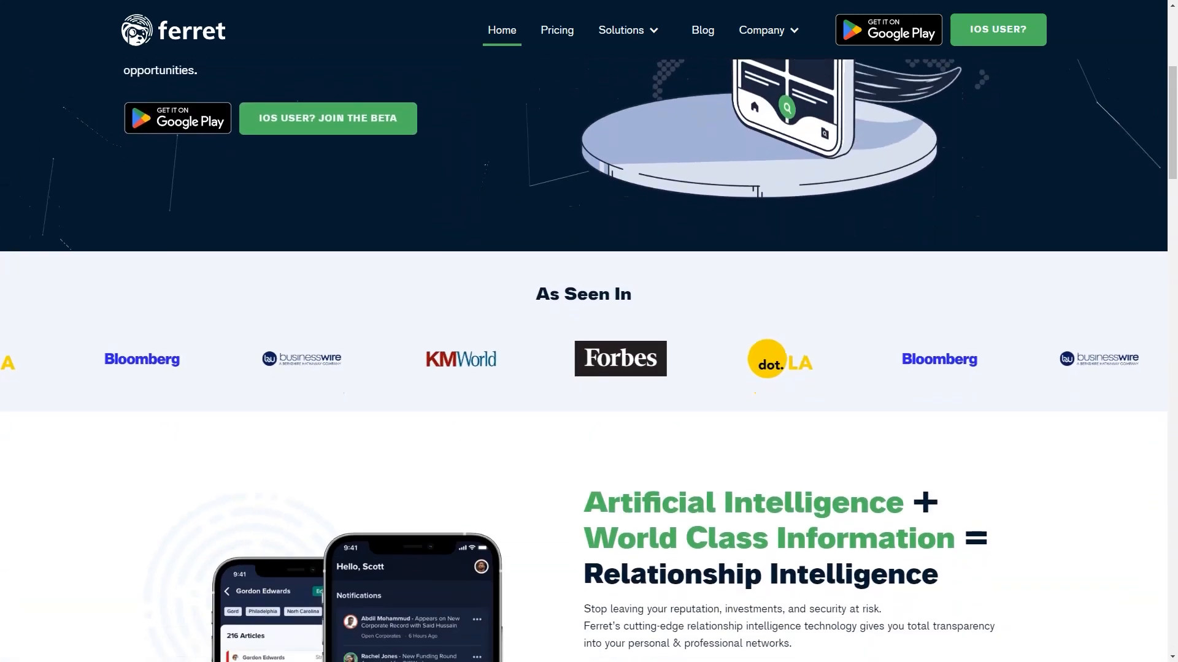
scroll(down, 3)
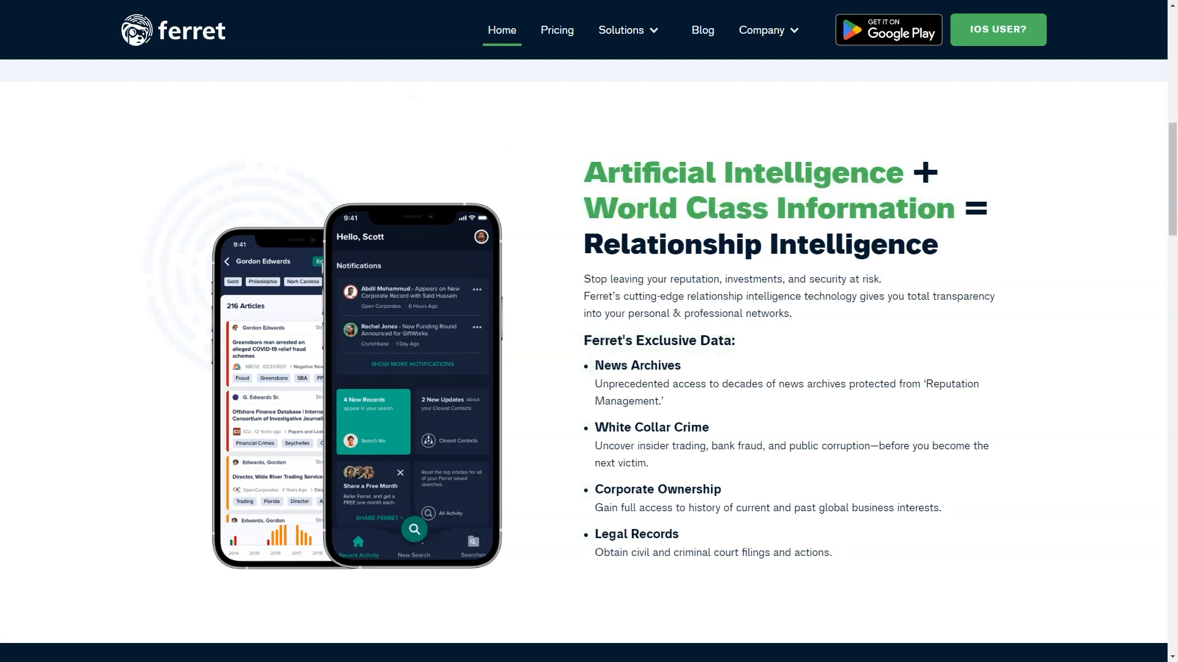
scroll(down, 3)
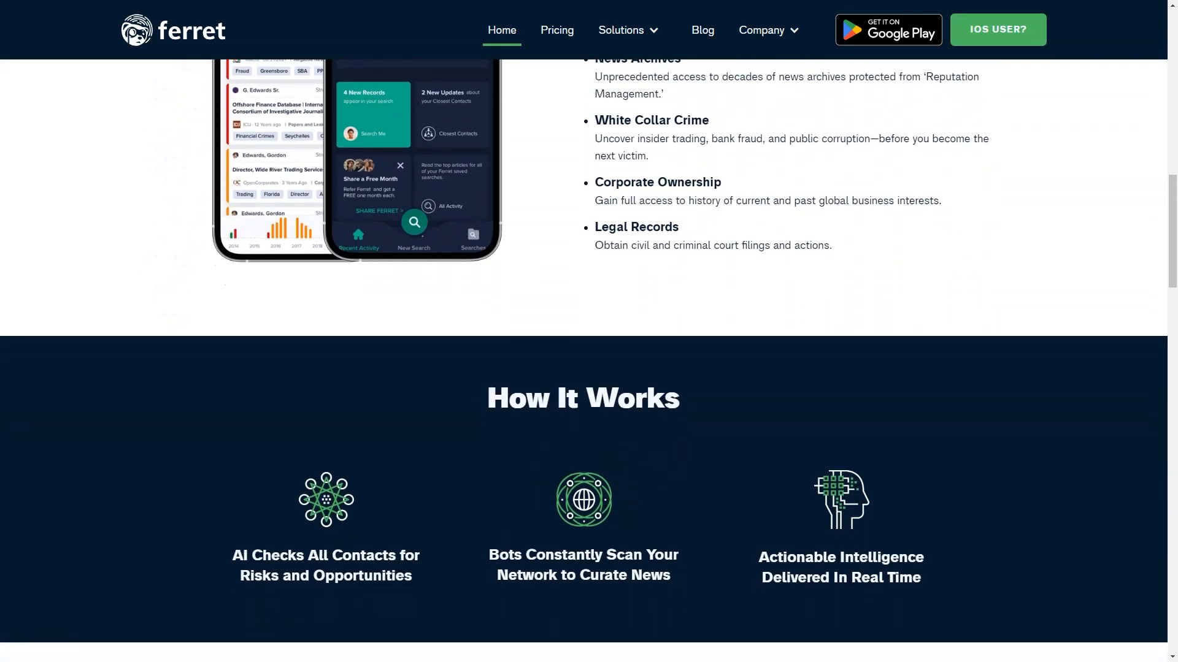
scroll(down, 3)
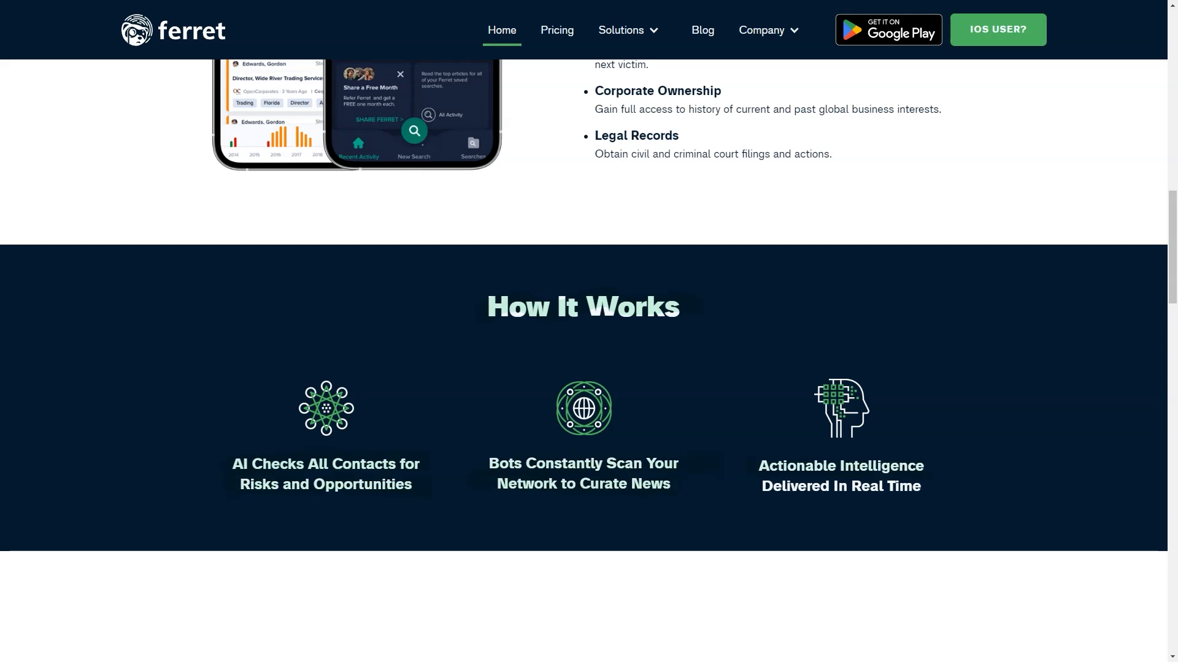
scroll(down, 3)
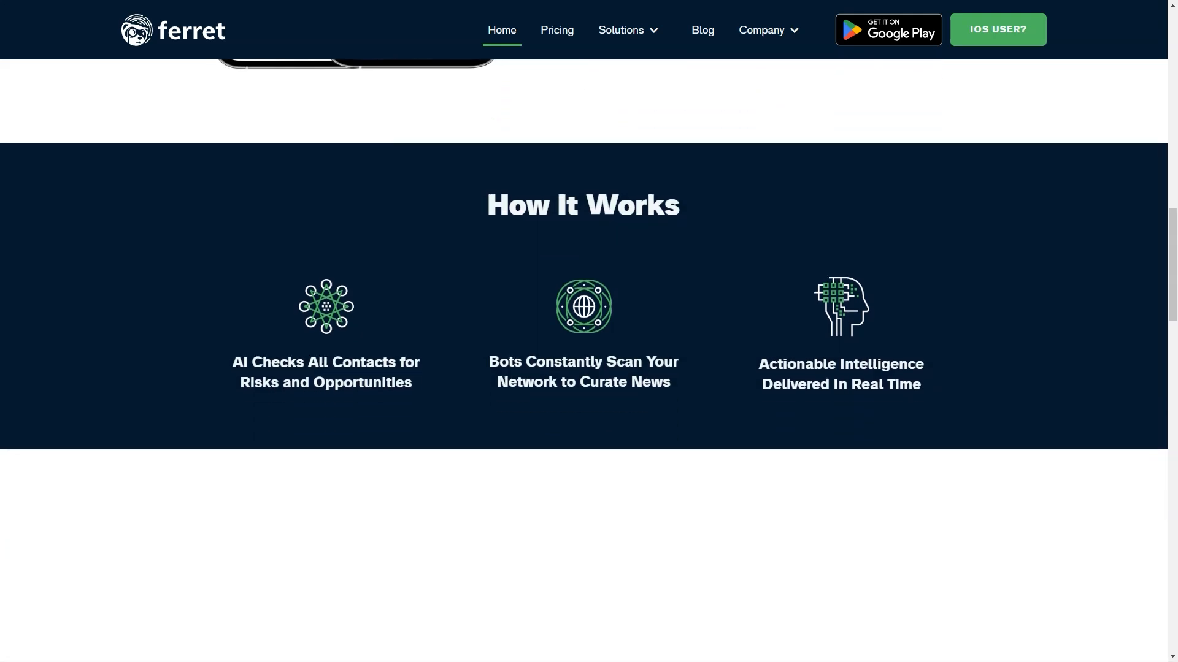
scroll(down, 3)
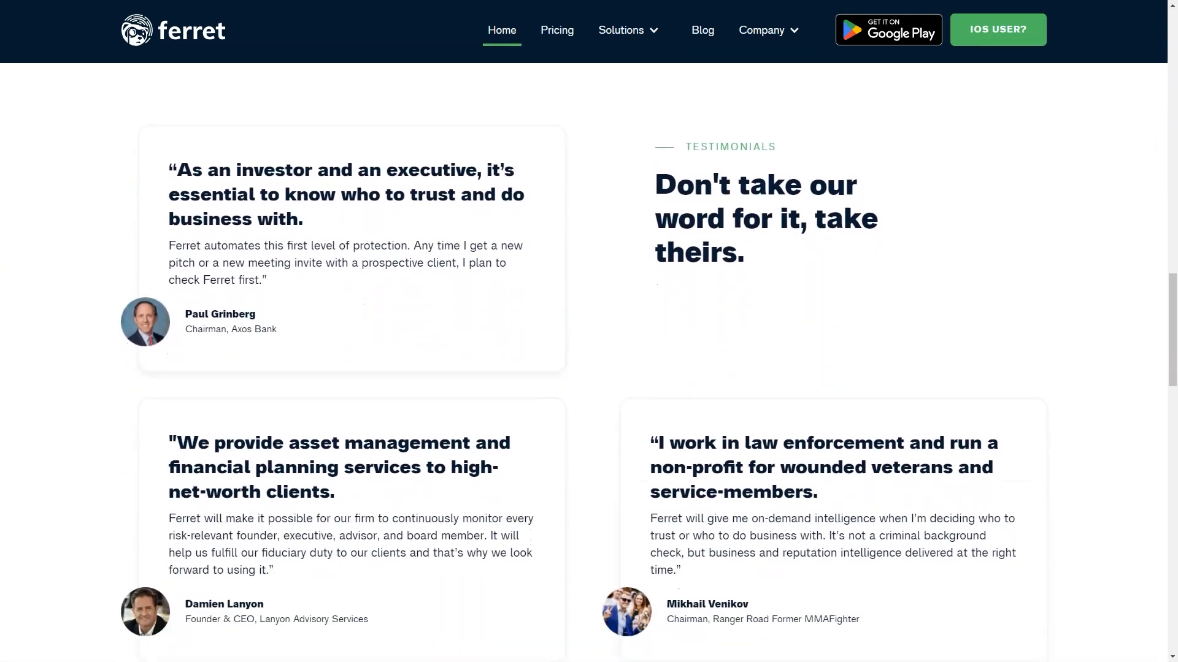
scroll(down, 3)
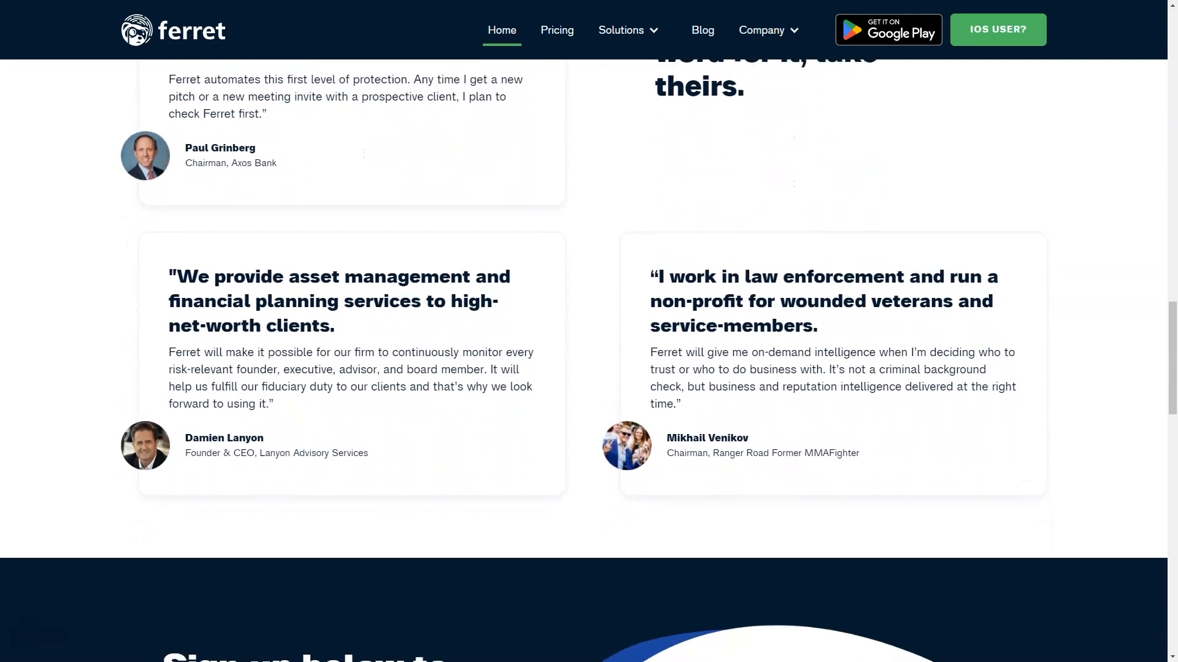
scroll(down, 3)
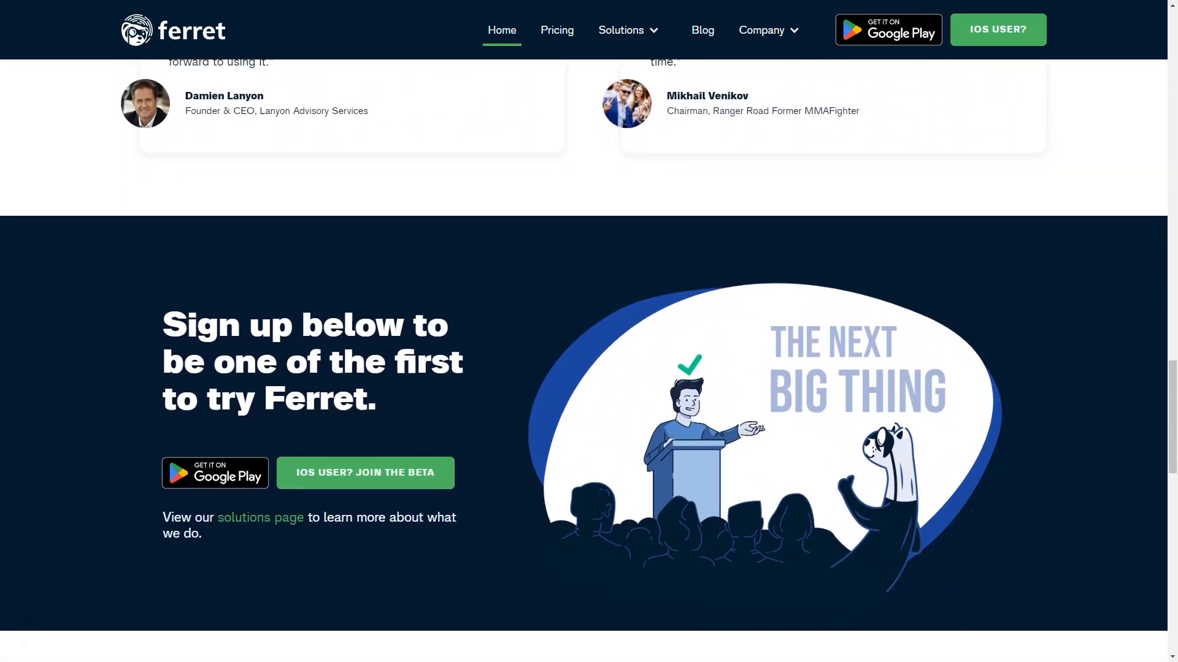
scroll(down, 3)
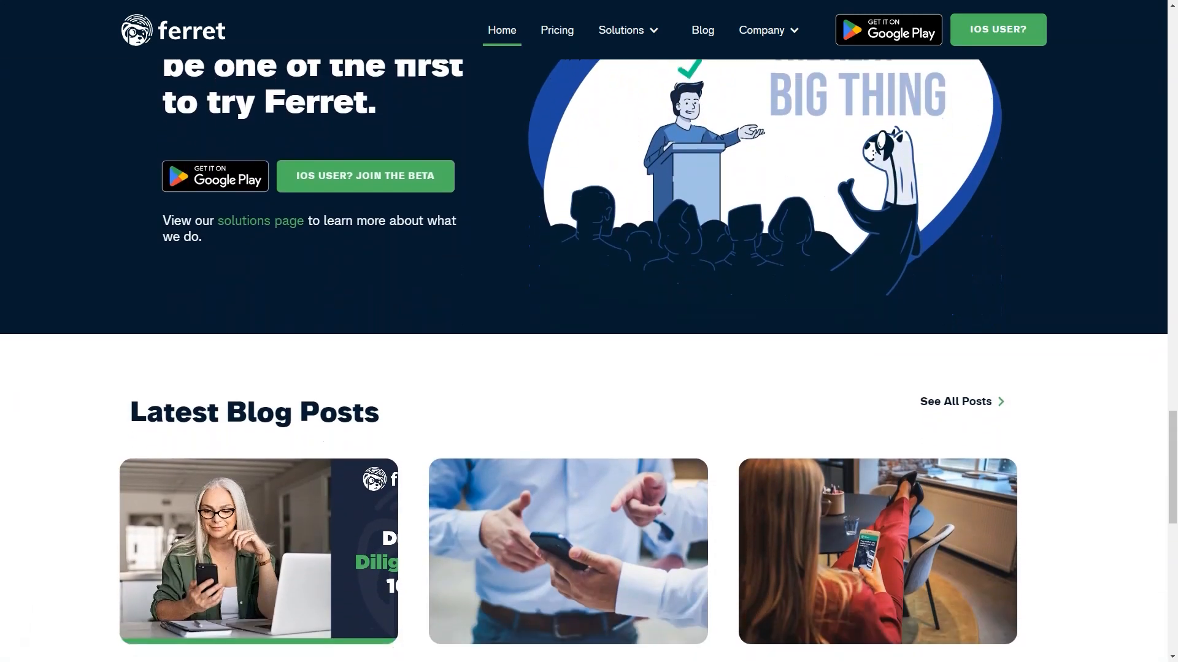
click(556, 30)
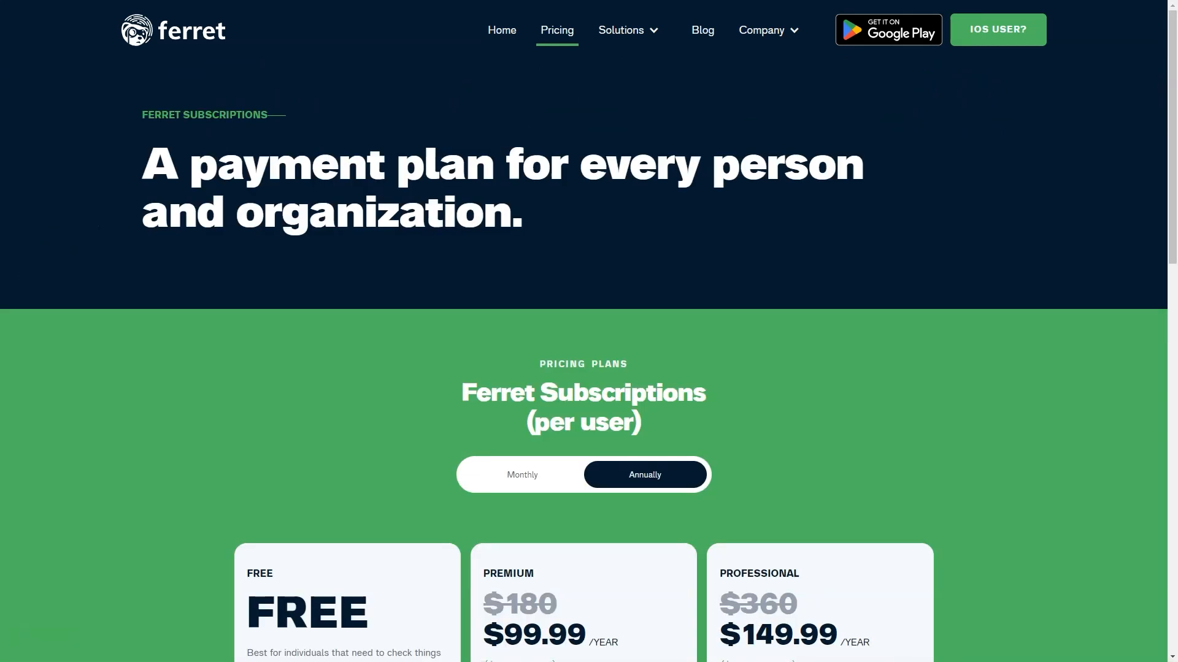
Step: Scroll to the Free, Premium ($99.99/year) and Professional ($149.99/year) plan cards
scroll(down, 3)
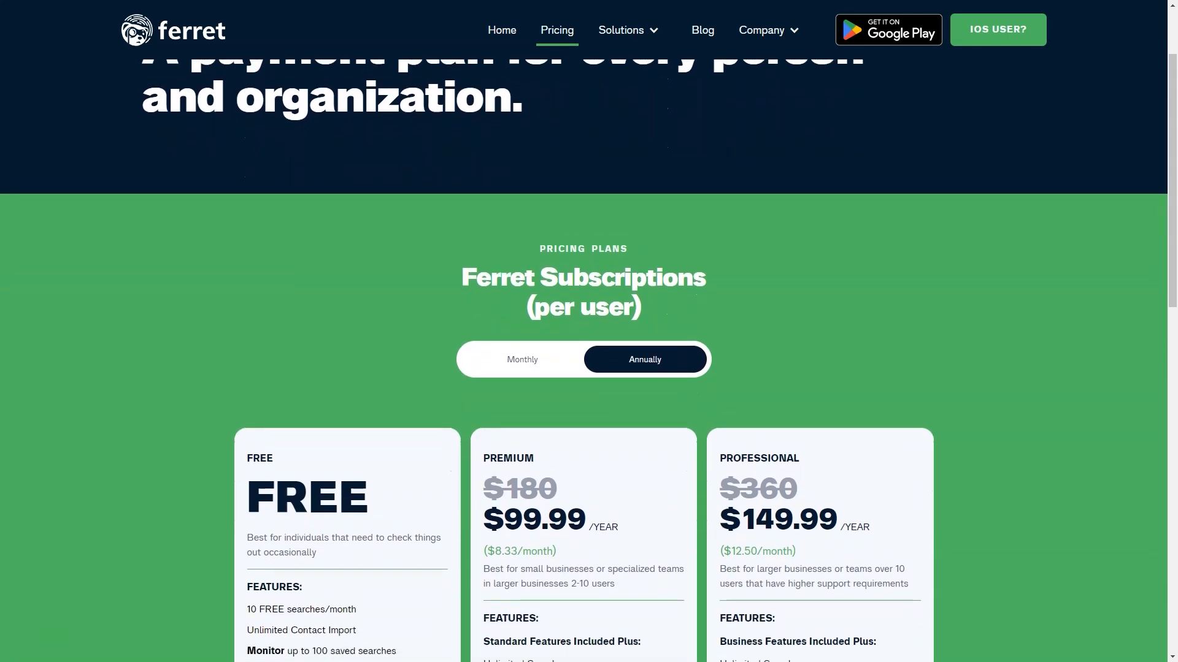
scroll(down, 3)
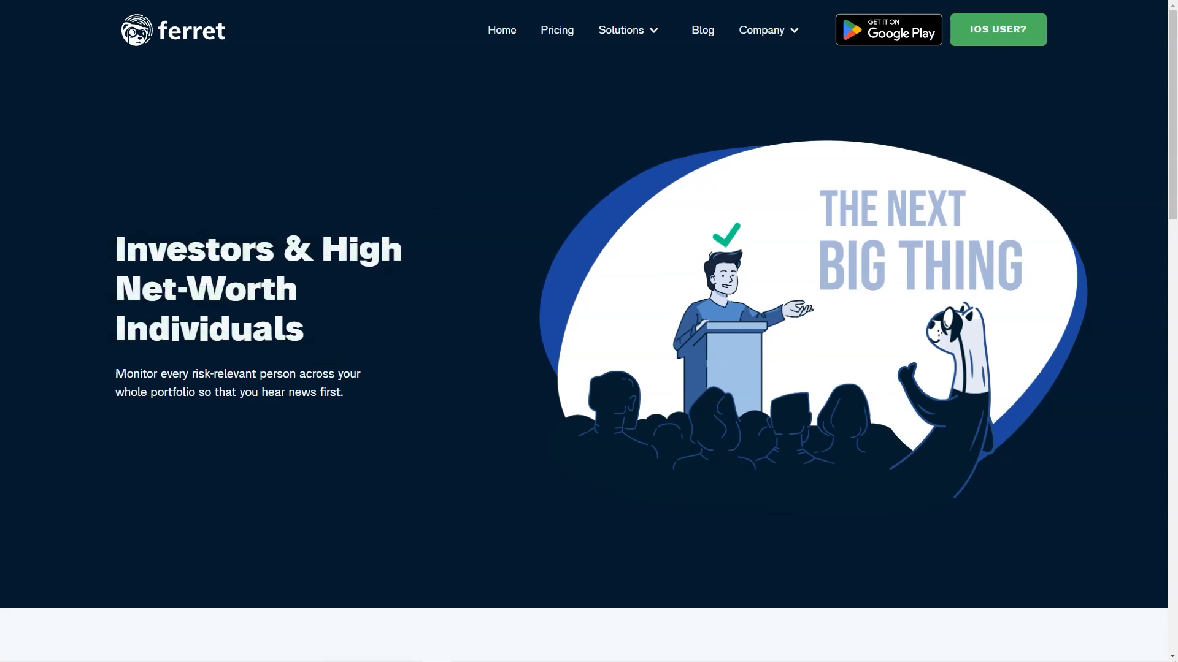
Step: Read the Investors & High Net-Worth Individuals page to the footer, then go to Finance Professionals
scroll(down, 3)
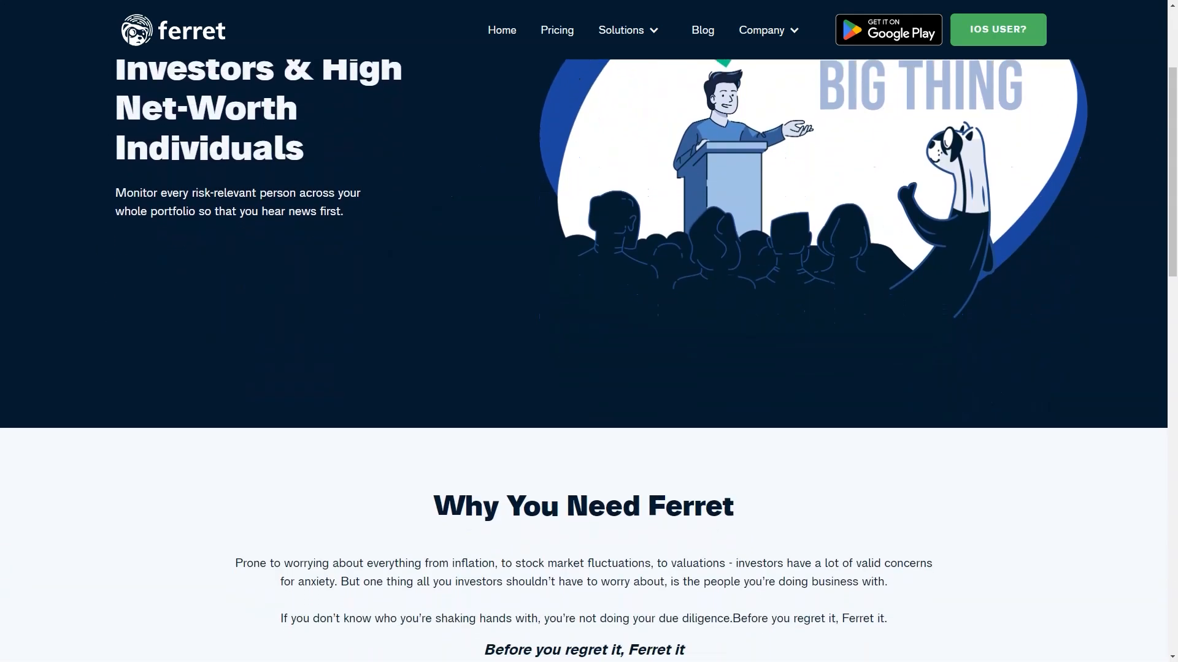
scroll(down, 3)
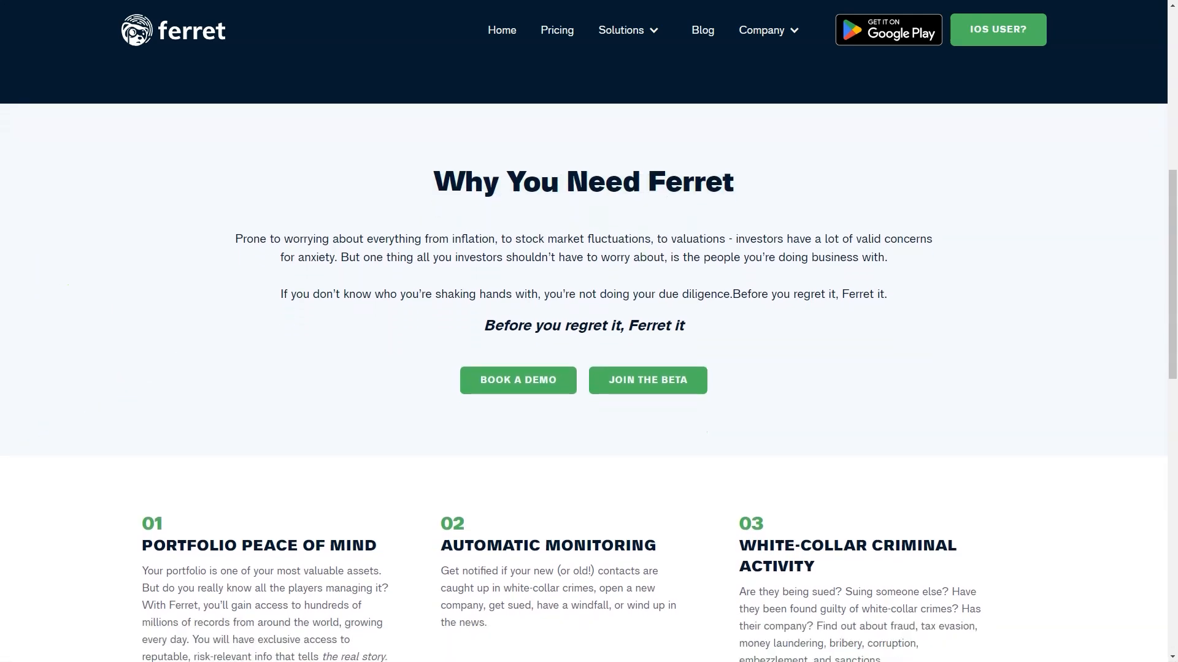
scroll(down, 3)
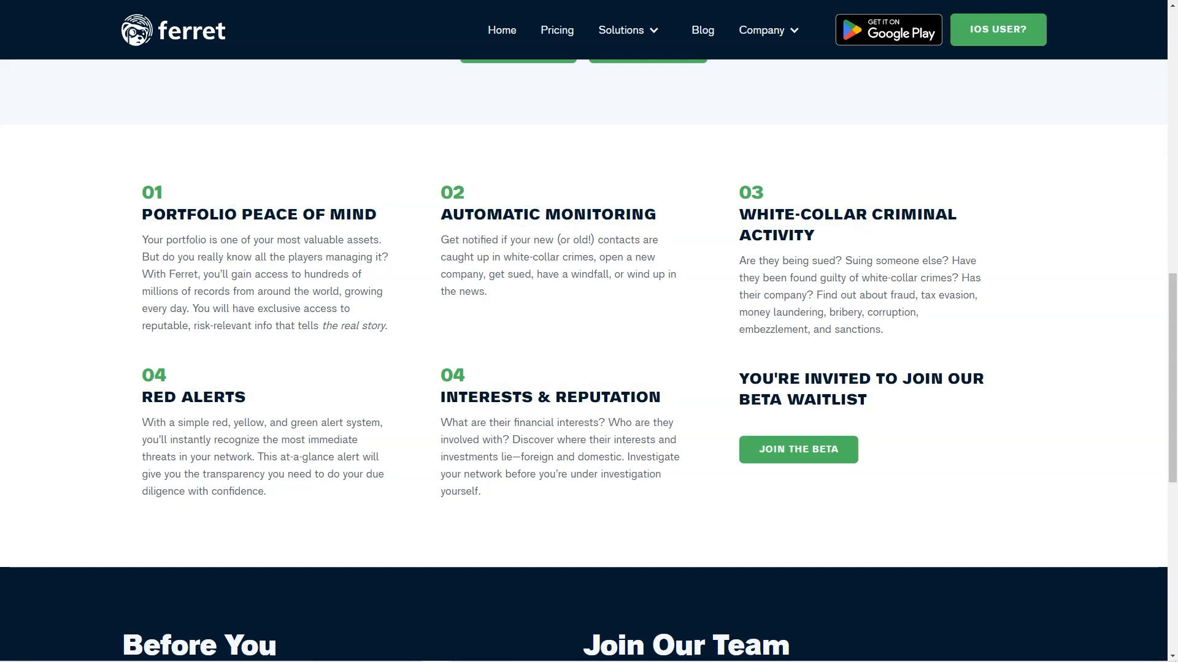
scroll(down, 3)
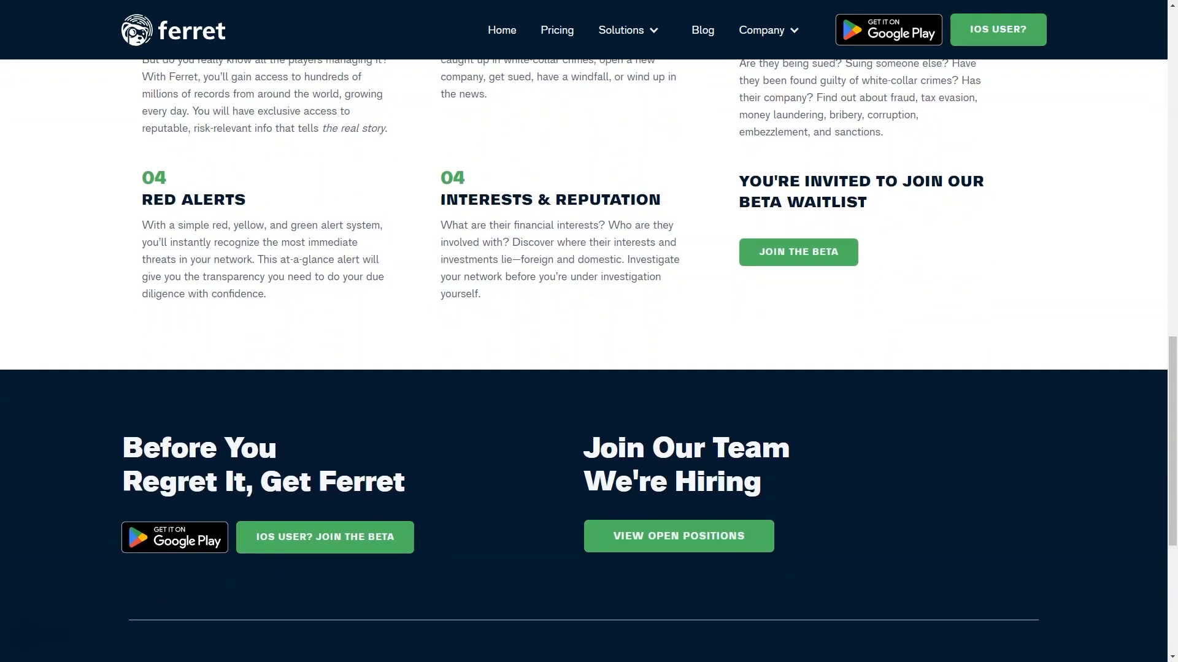
scroll(down, 3)
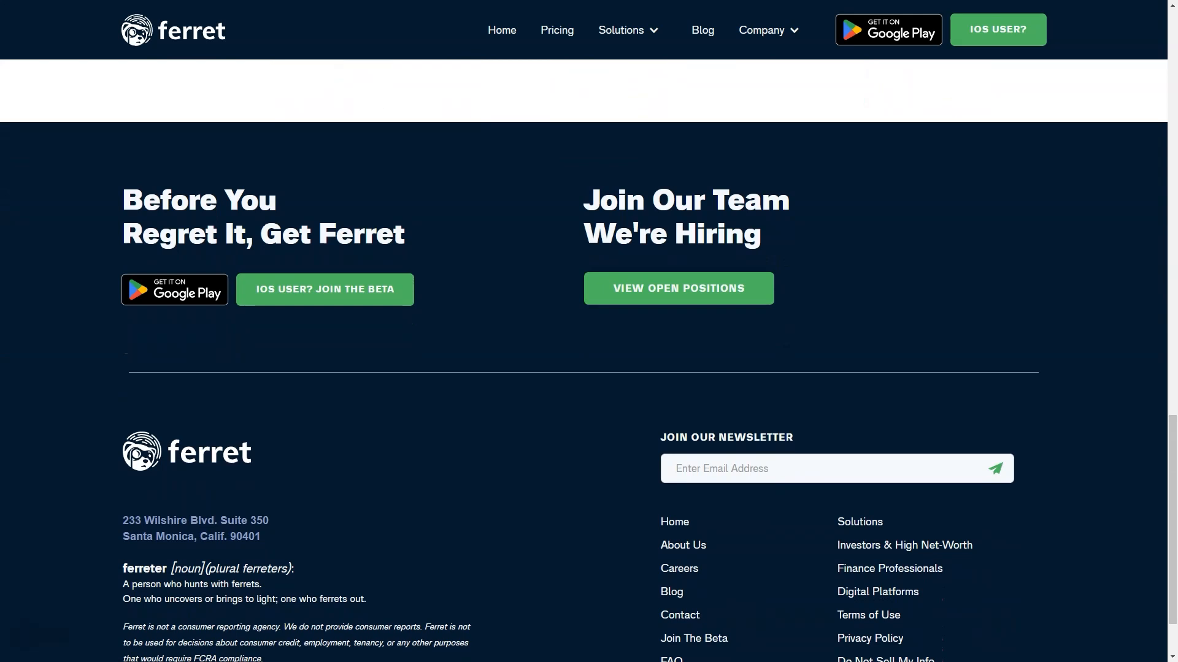
click(889, 569)
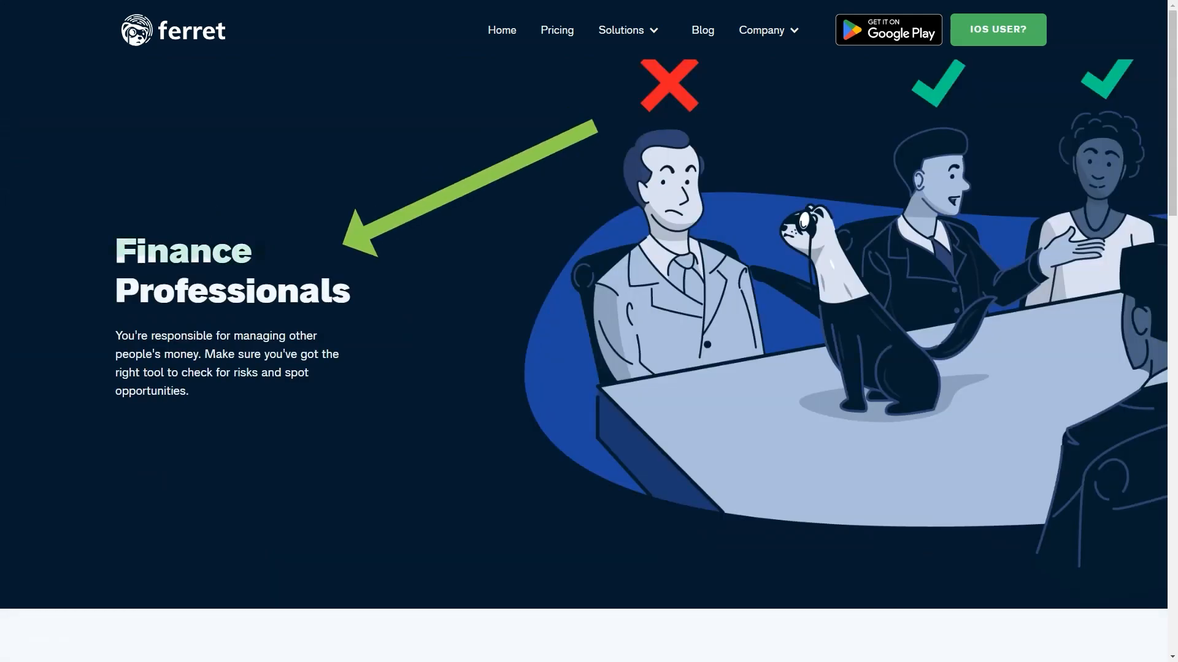
Step: Scroll through the Why You Need Ferret section and the five feature points
scroll(down, 3)
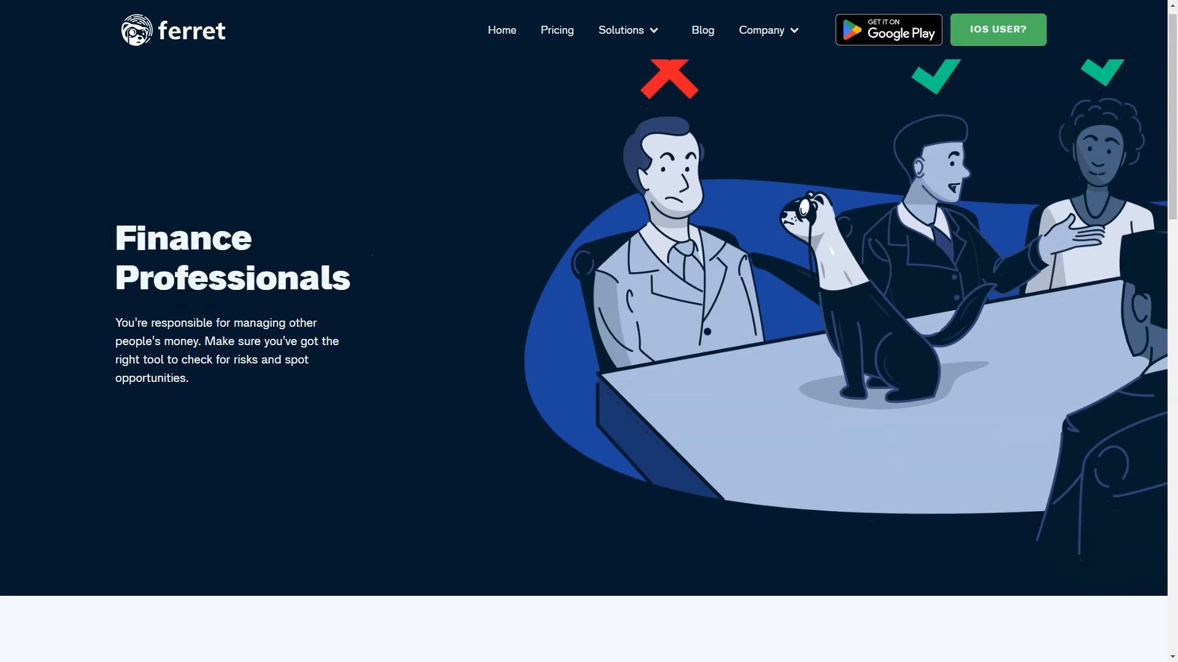
scroll(down, 3)
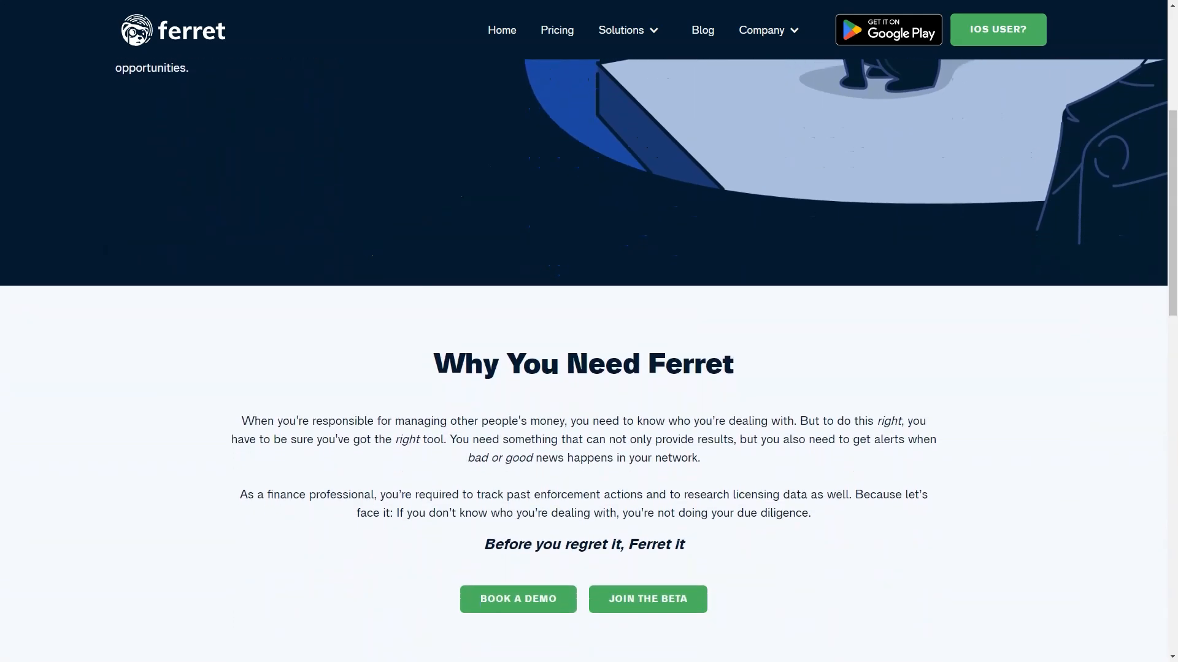
scroll(down, 3)
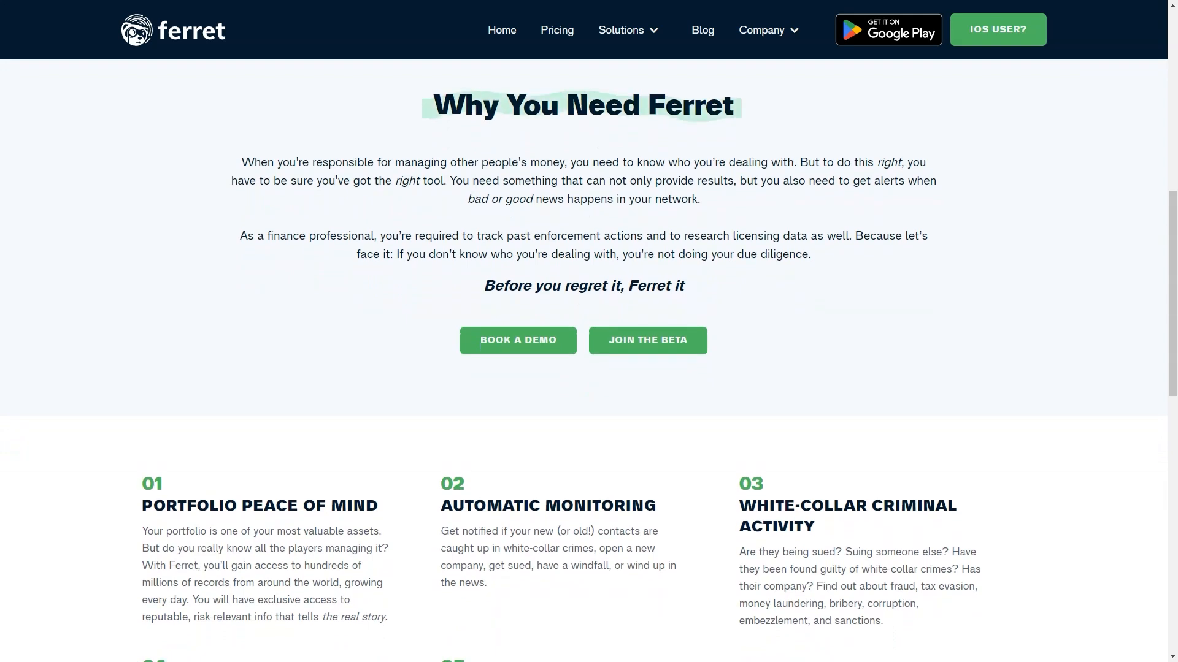
scroll(down, 3)
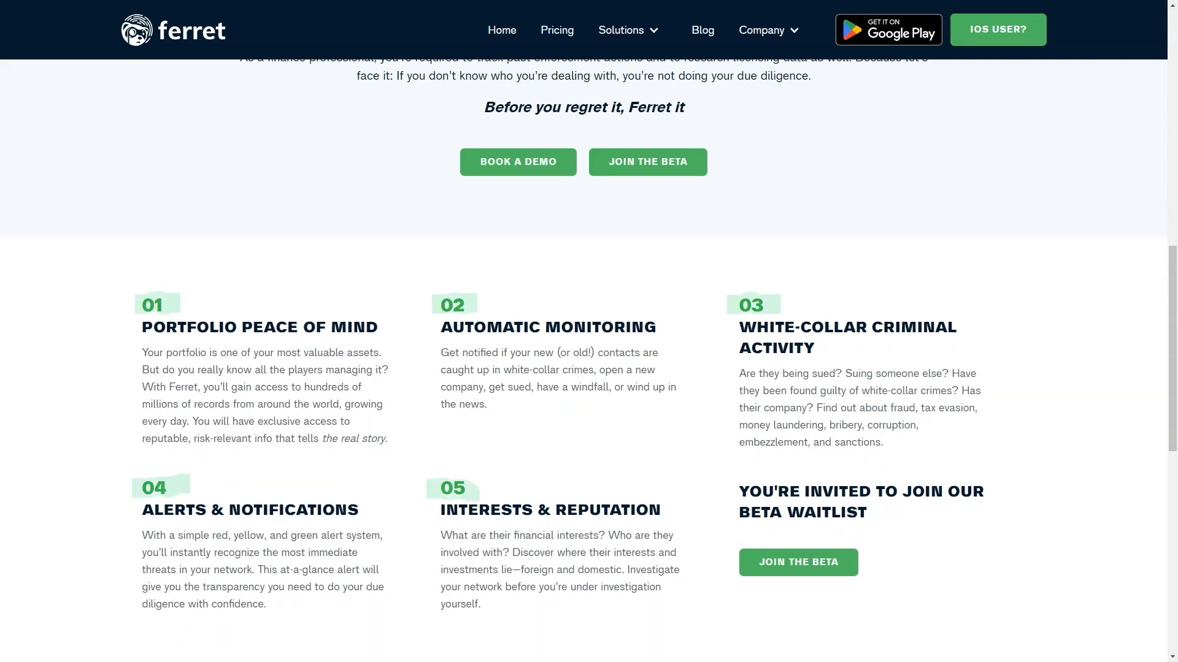
scroll(down, 3)
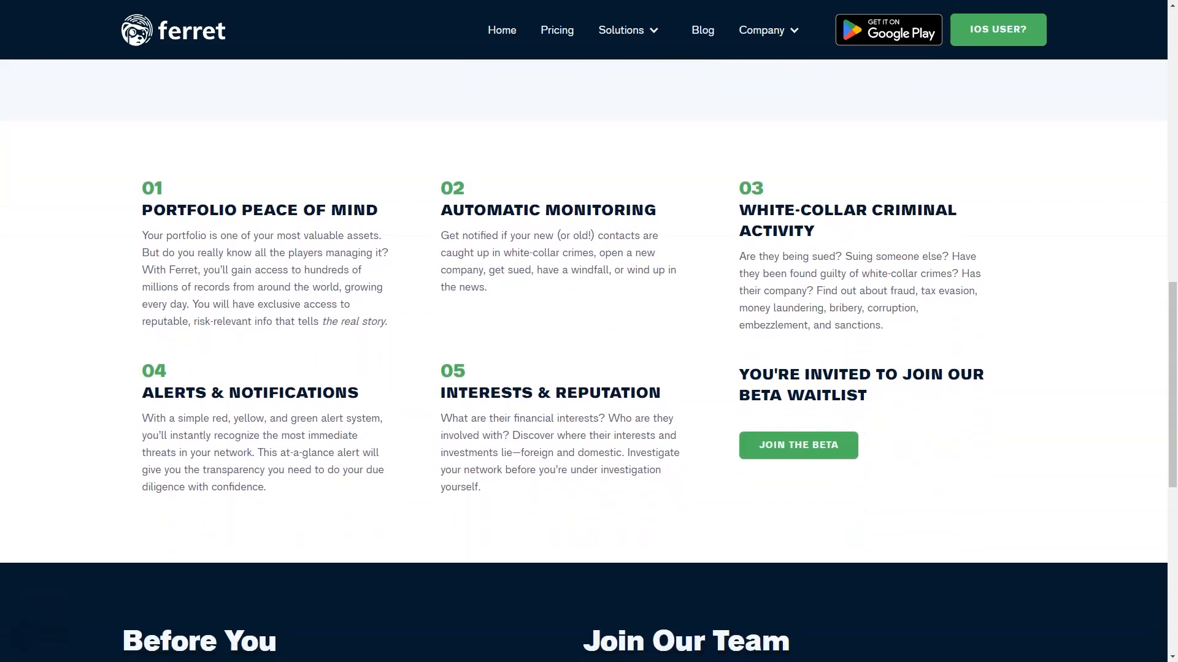
scroll(up, 3)
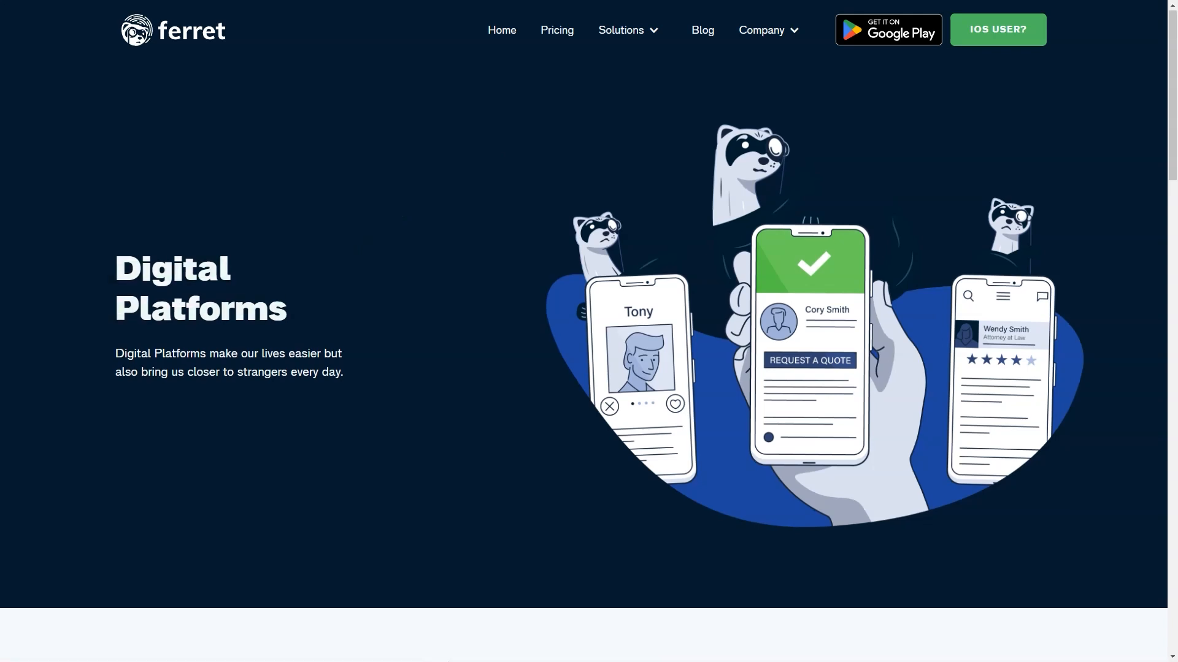
Step: Scroll past Personal History, Worldwide Watchdog and AI-Powered Search down to the beta waitlist
scroll(down, 3)
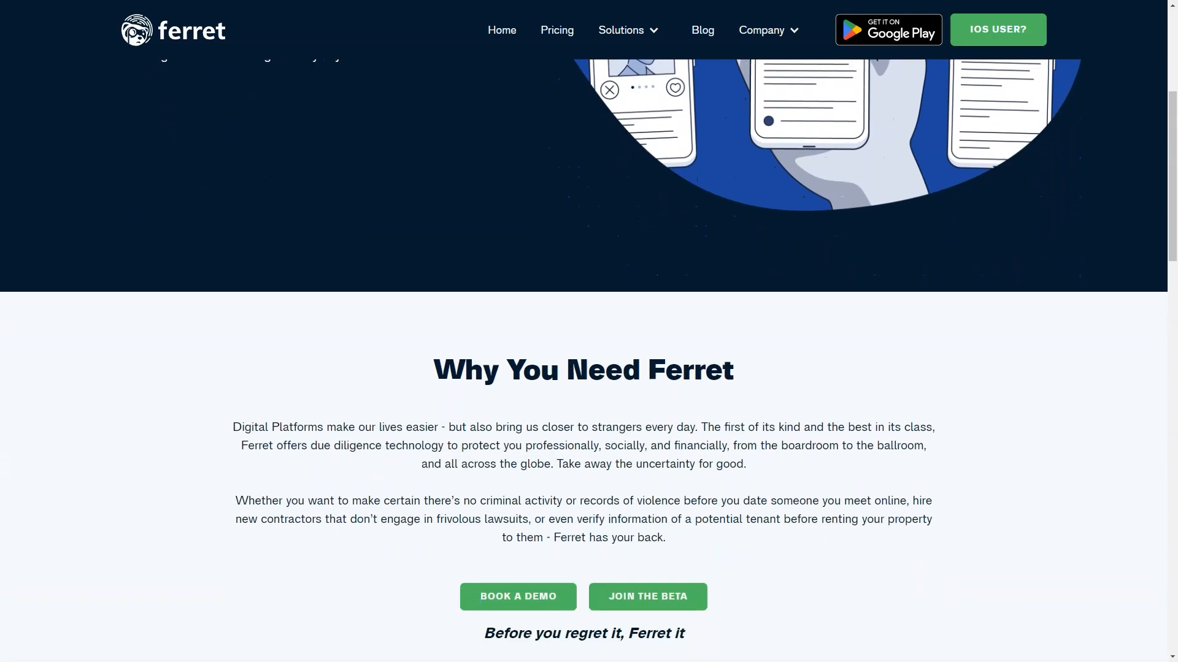
scroll(down, 3)
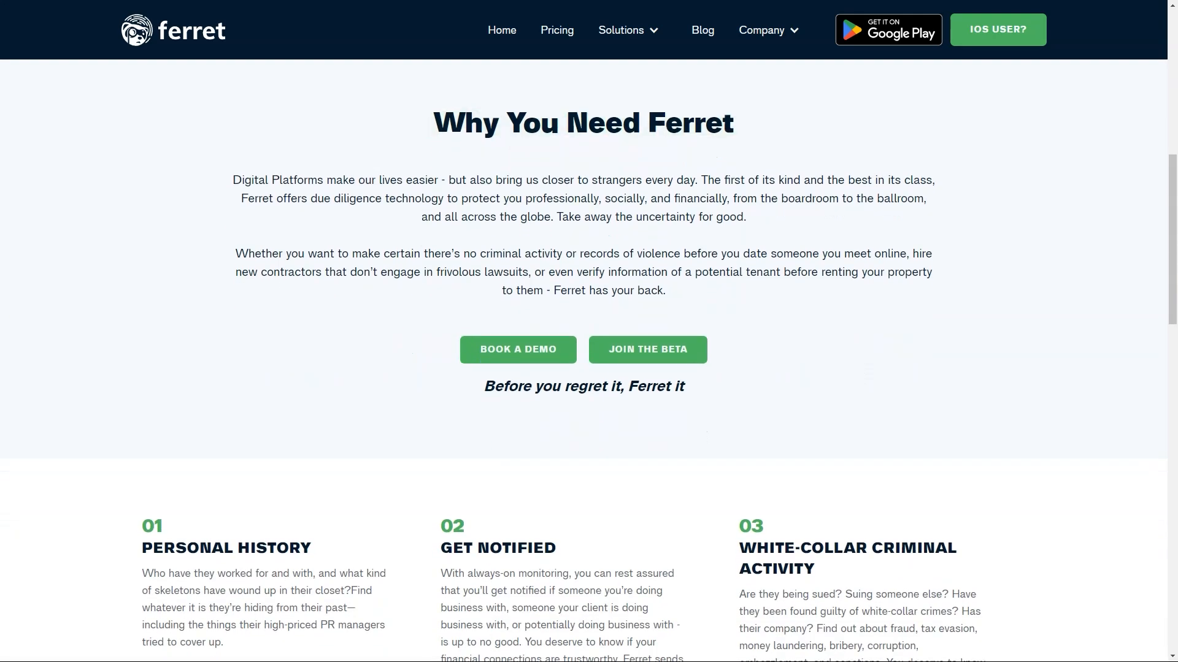
scroll(down, 3)
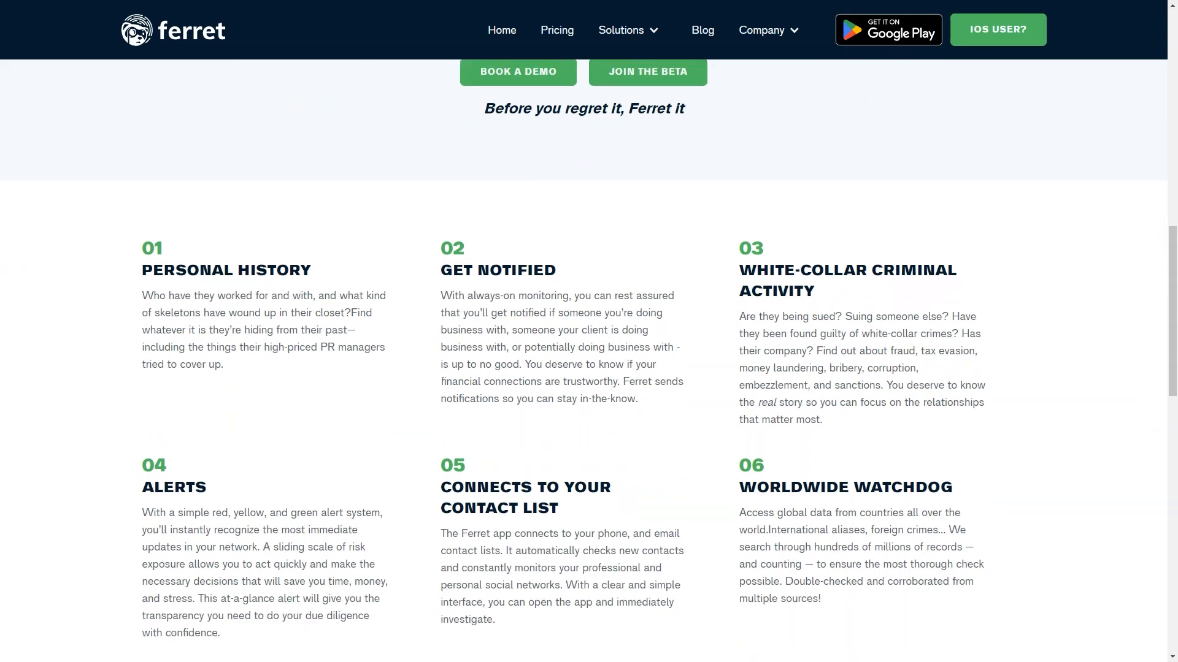
scroll(down, 3)
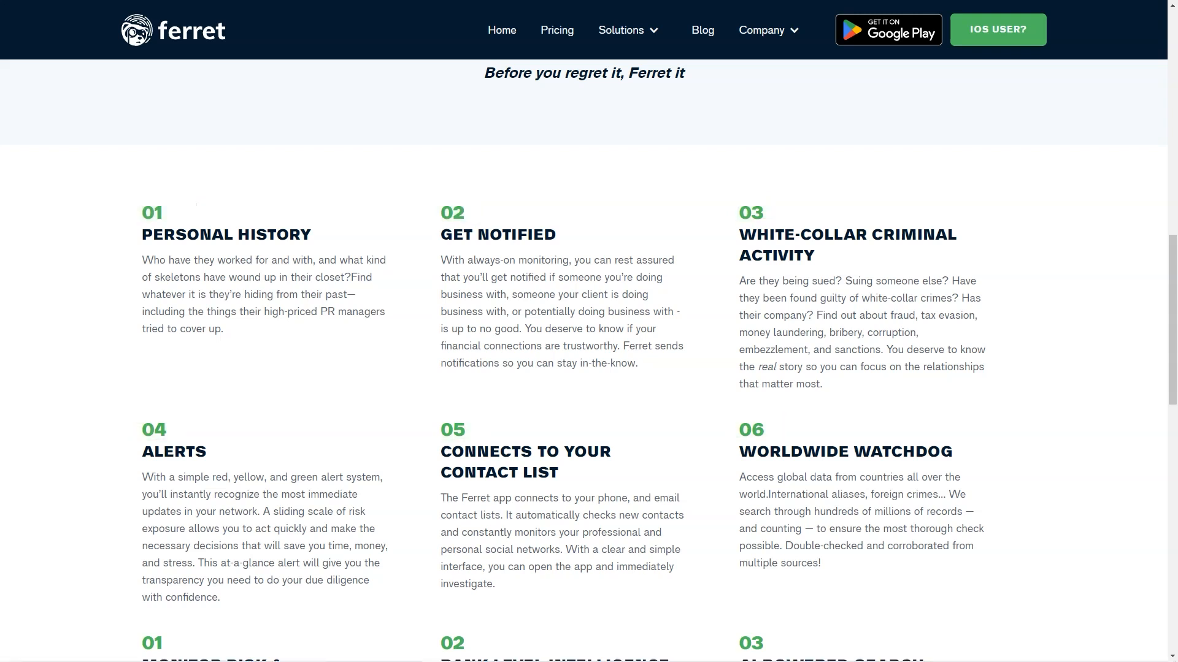
scroll(down, 3)
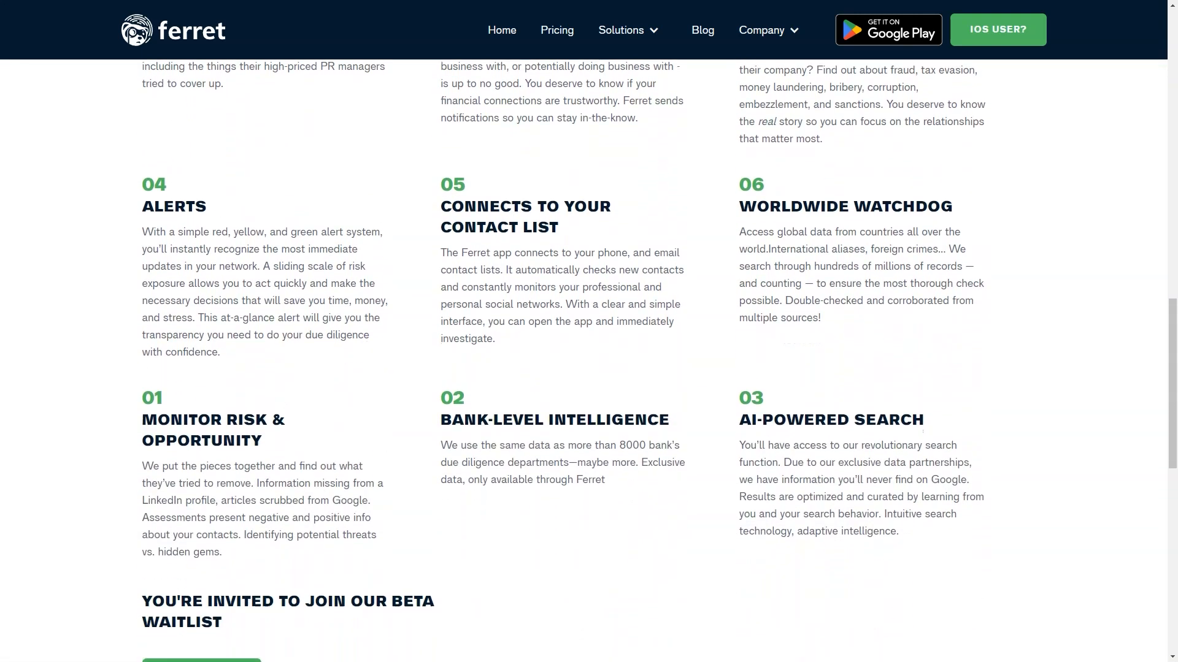
scroll(down, 3)
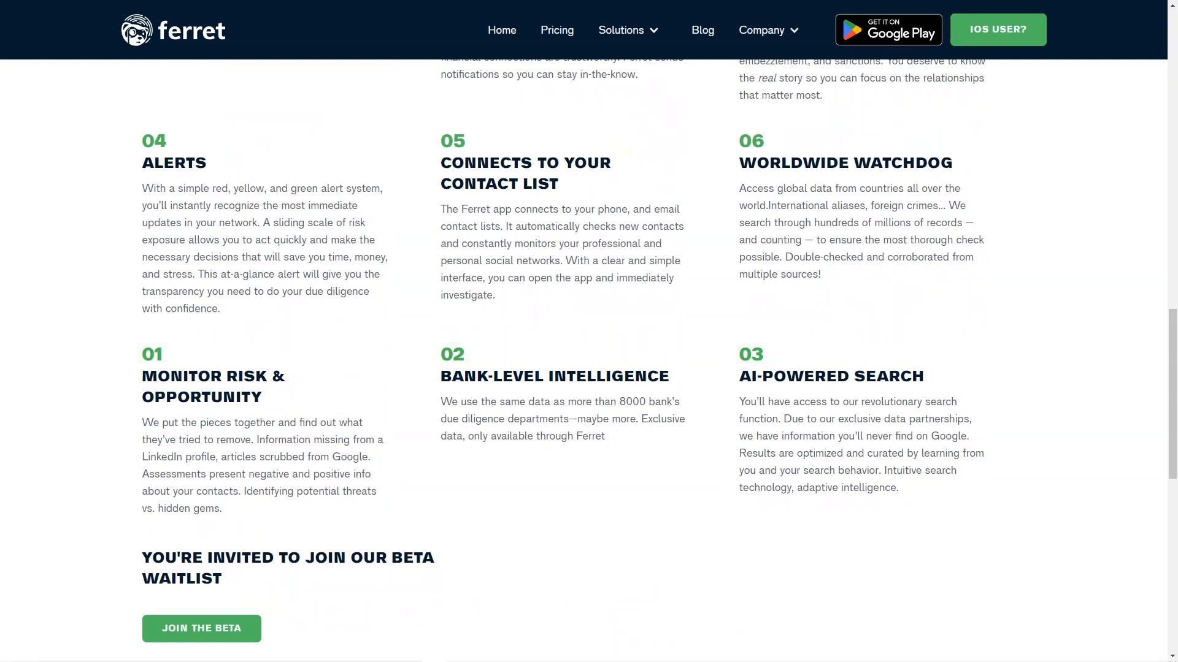
scroll(down, 3)
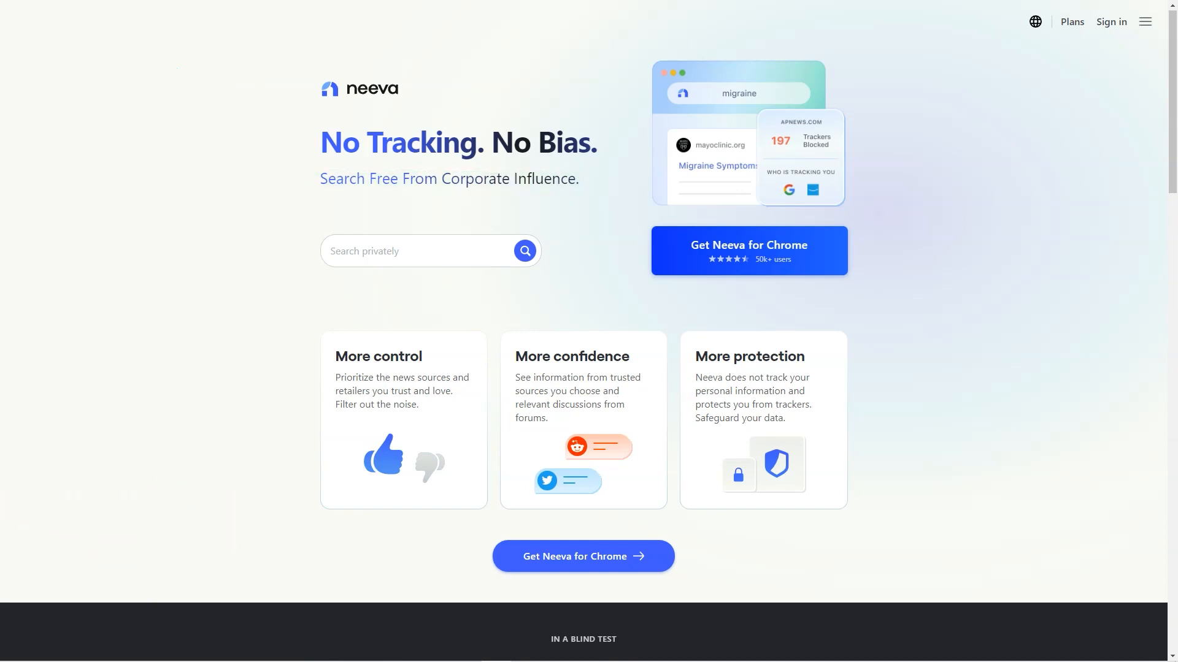
Step: Scroll the Neeva home page past ad-free private search and the 9/10 blind test to the FAQs
scroll(down, 3)
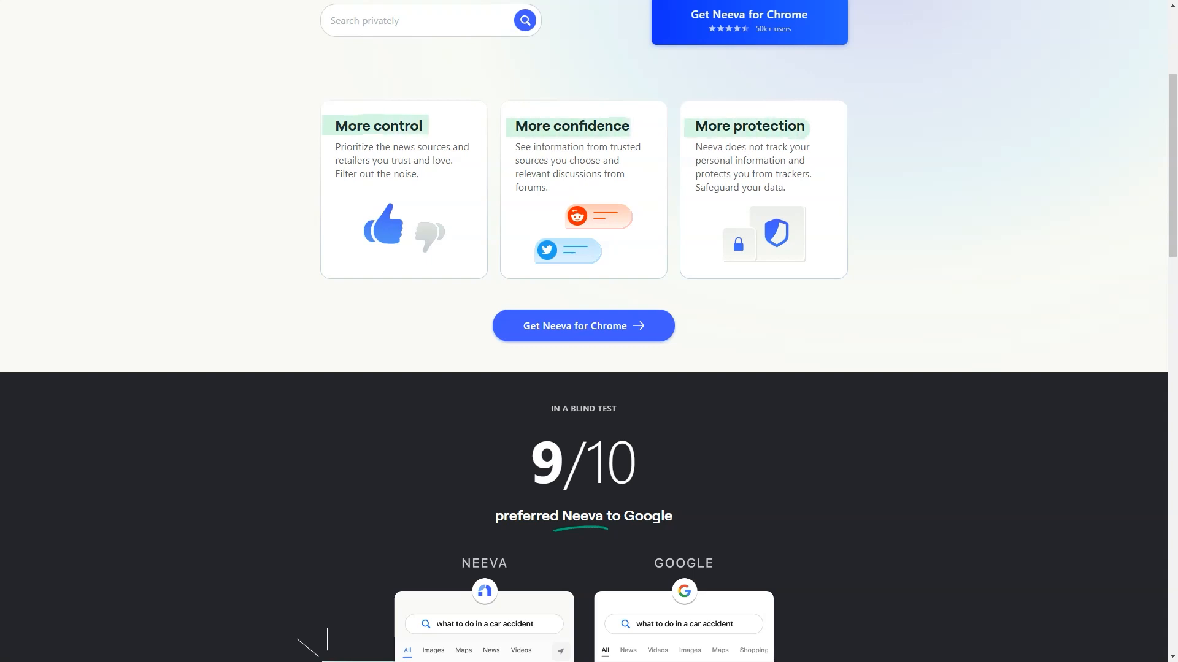
scroll(down, 3)
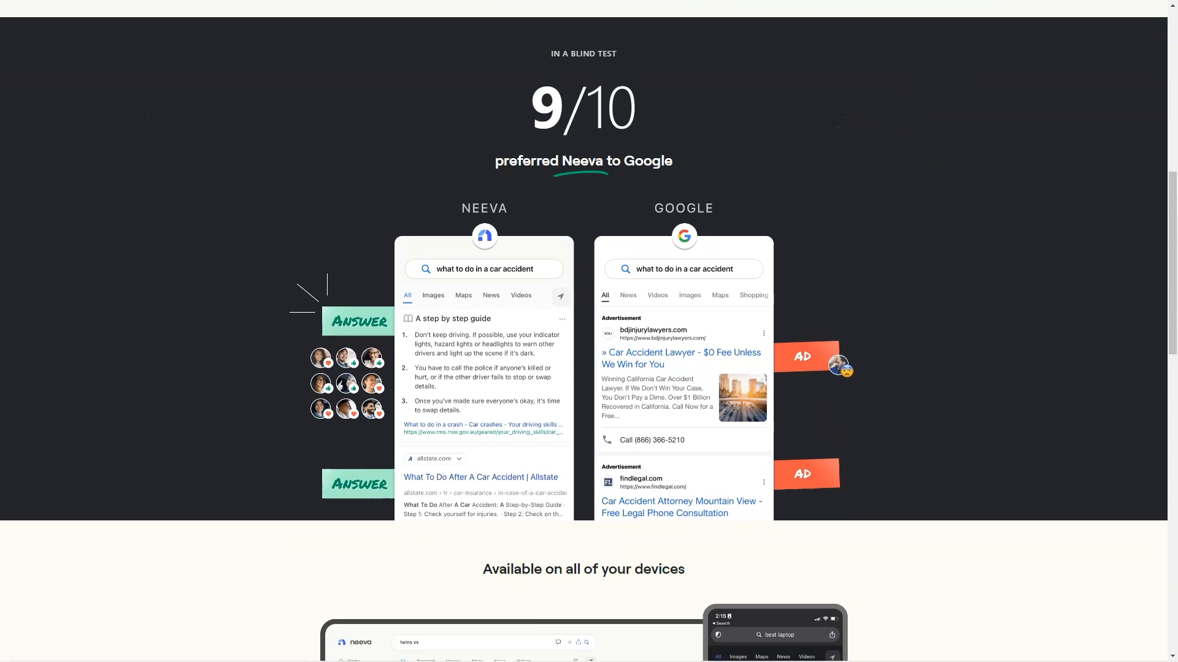
scroll(down, 3)
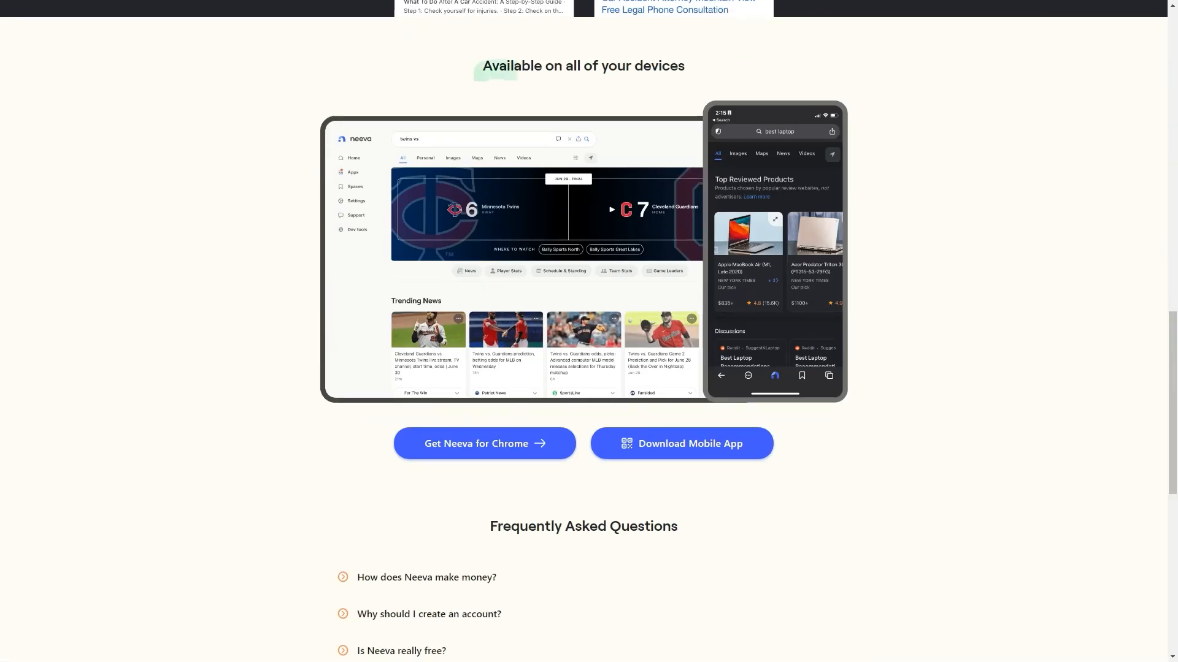
scroll(down, 3)
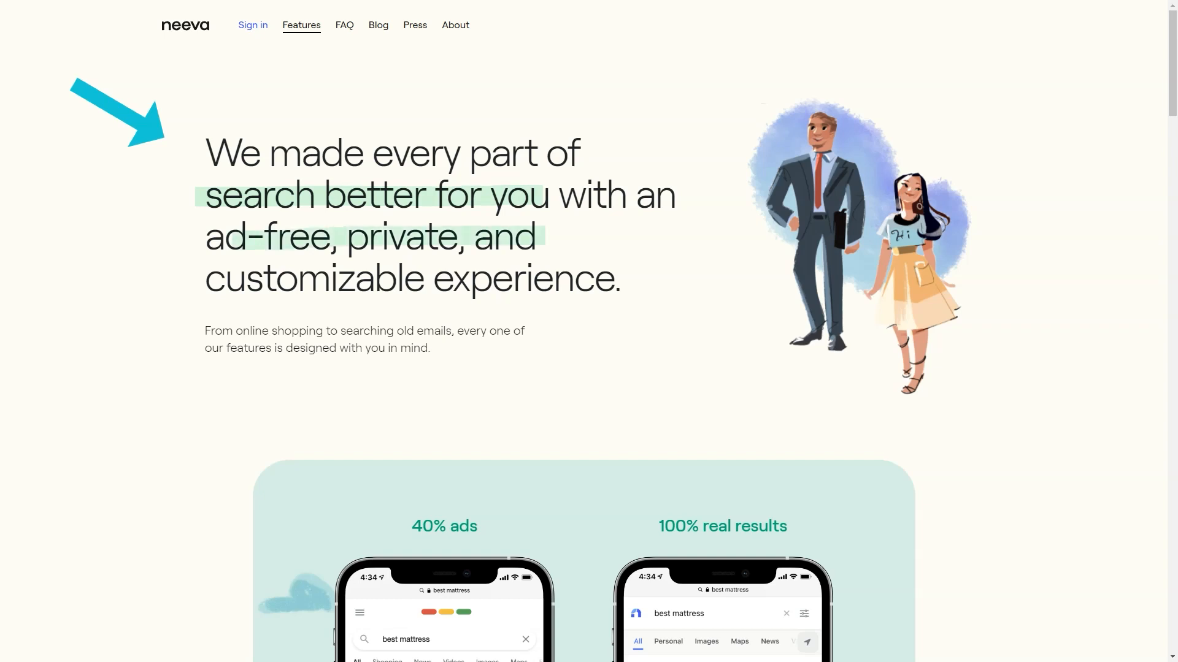
Step: Read Neeva's Features page down to the sign-up banner, then scroll back up
scroll(down, 3)
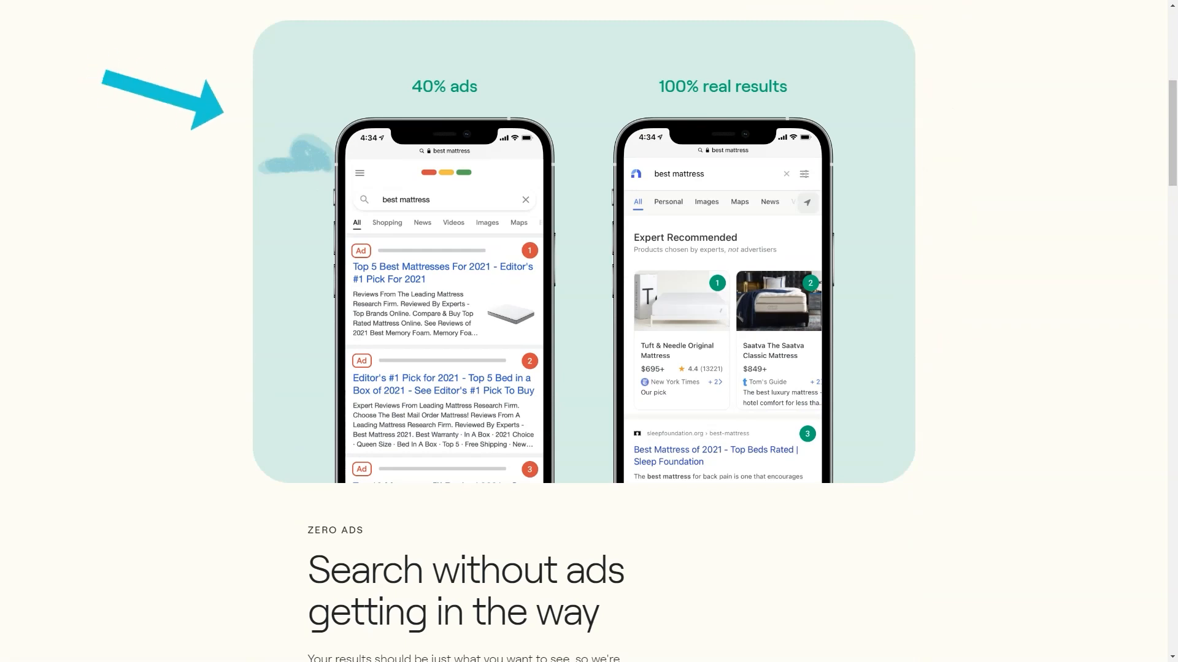
scroll(down, 3)
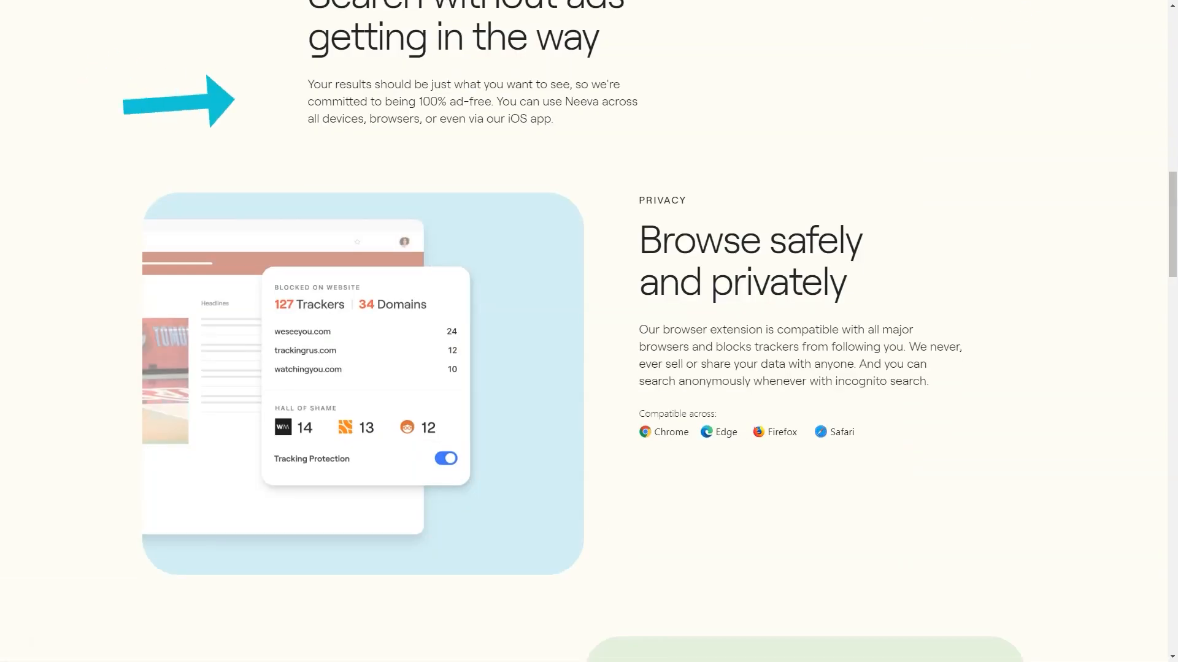
scroll(down, 3)
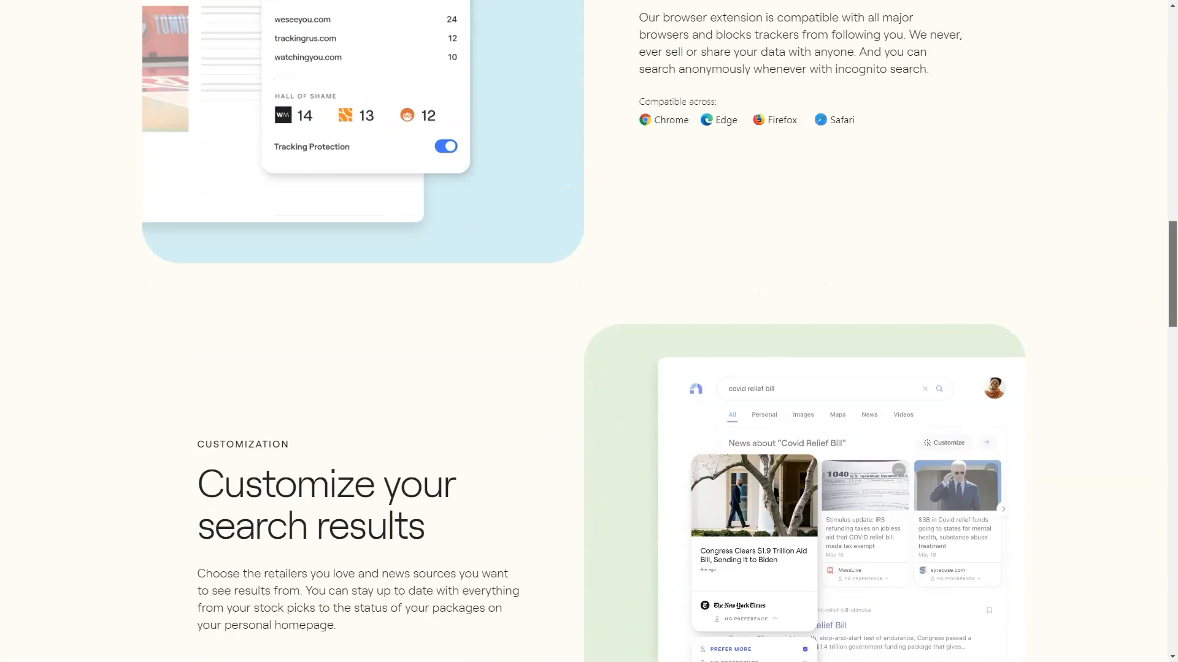
scroll(down, 3)
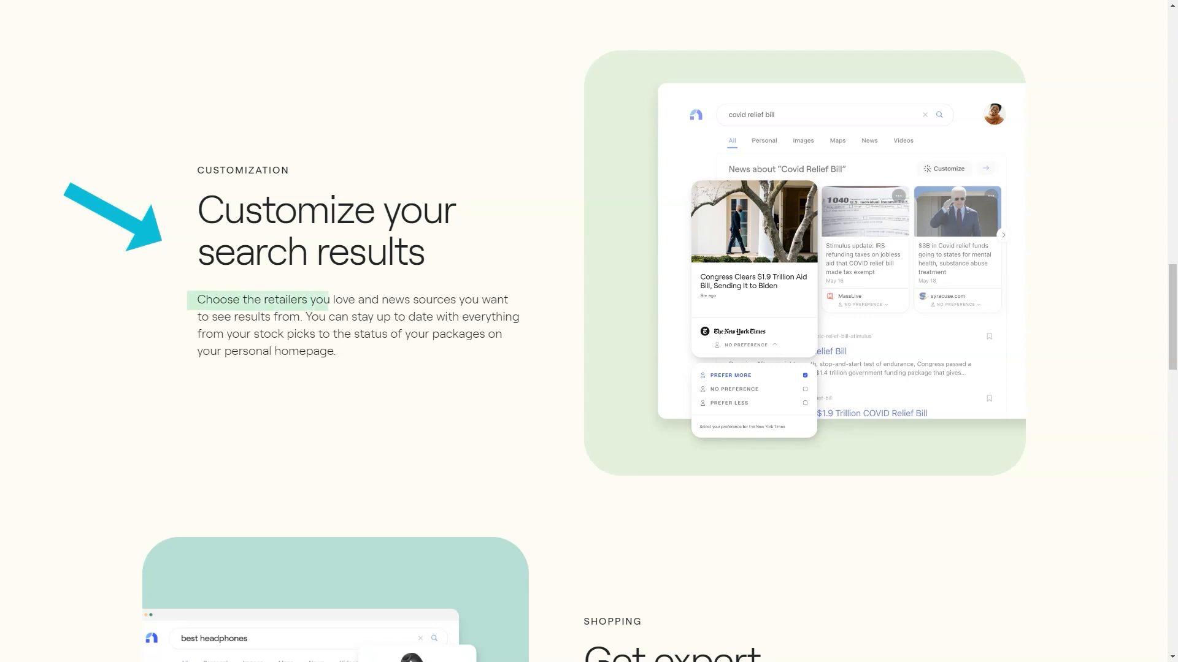
scroll(down, 3)
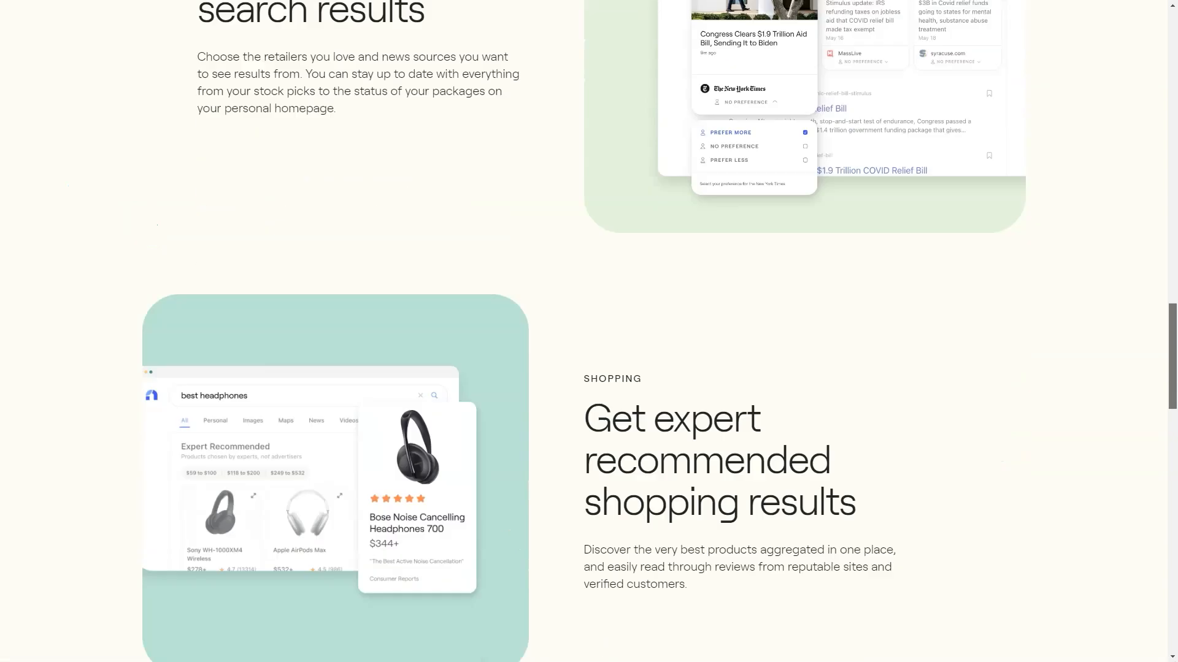
scroll(down, 3)
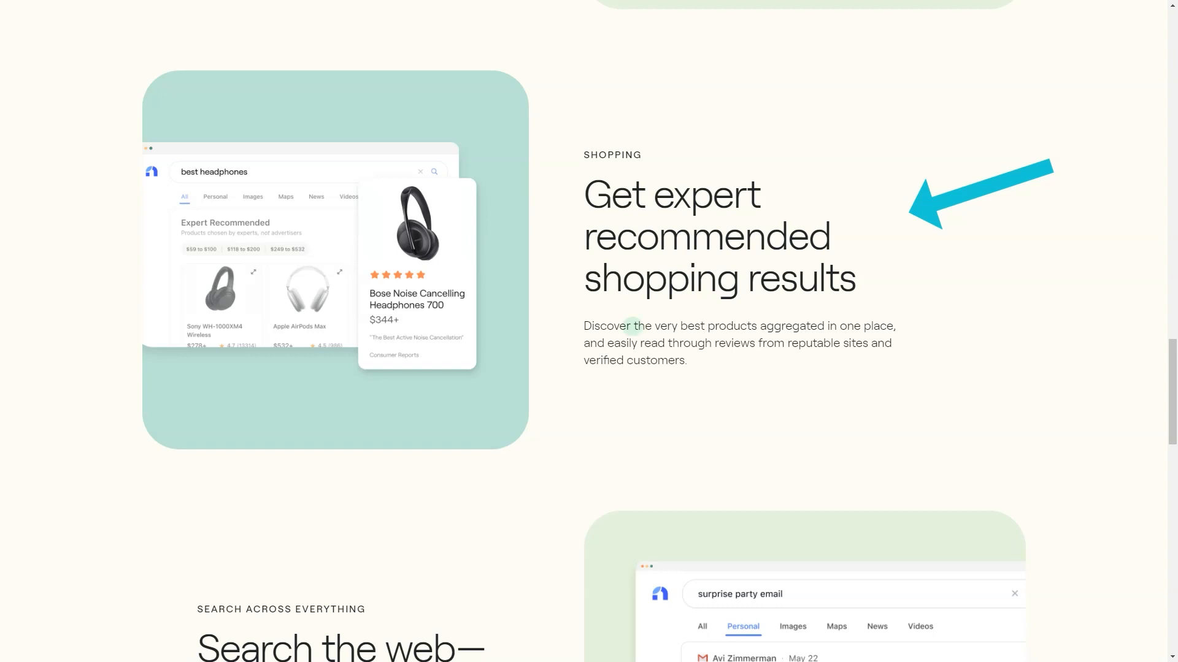
scroll(down, 3)
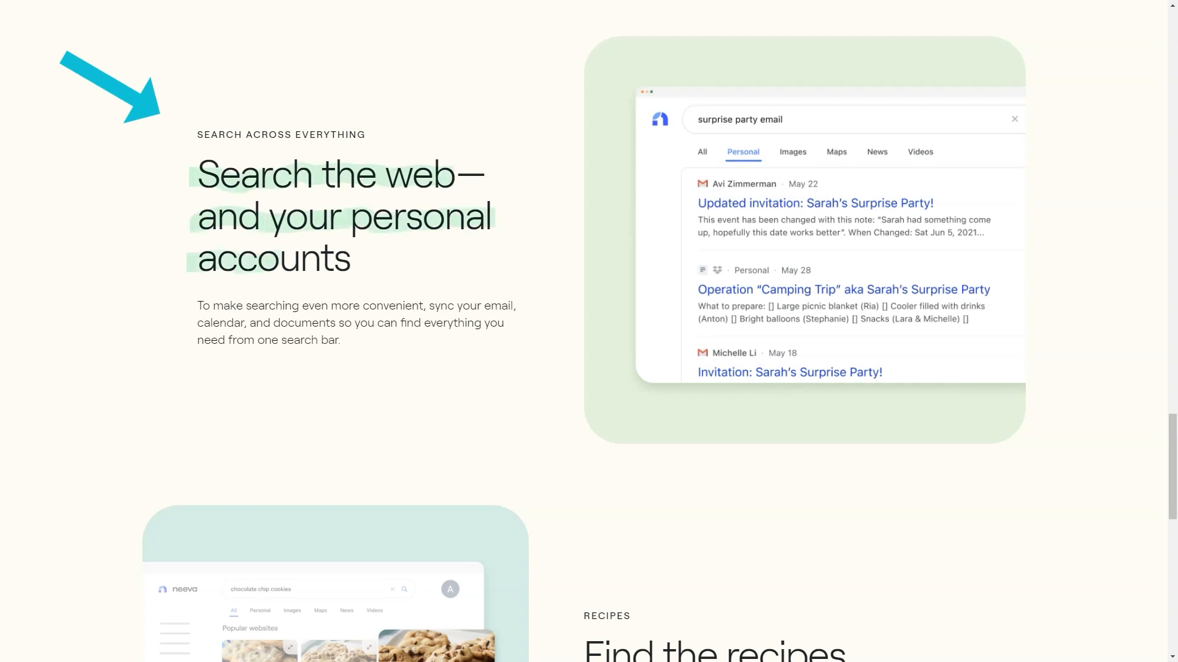
scroll(down, 3)
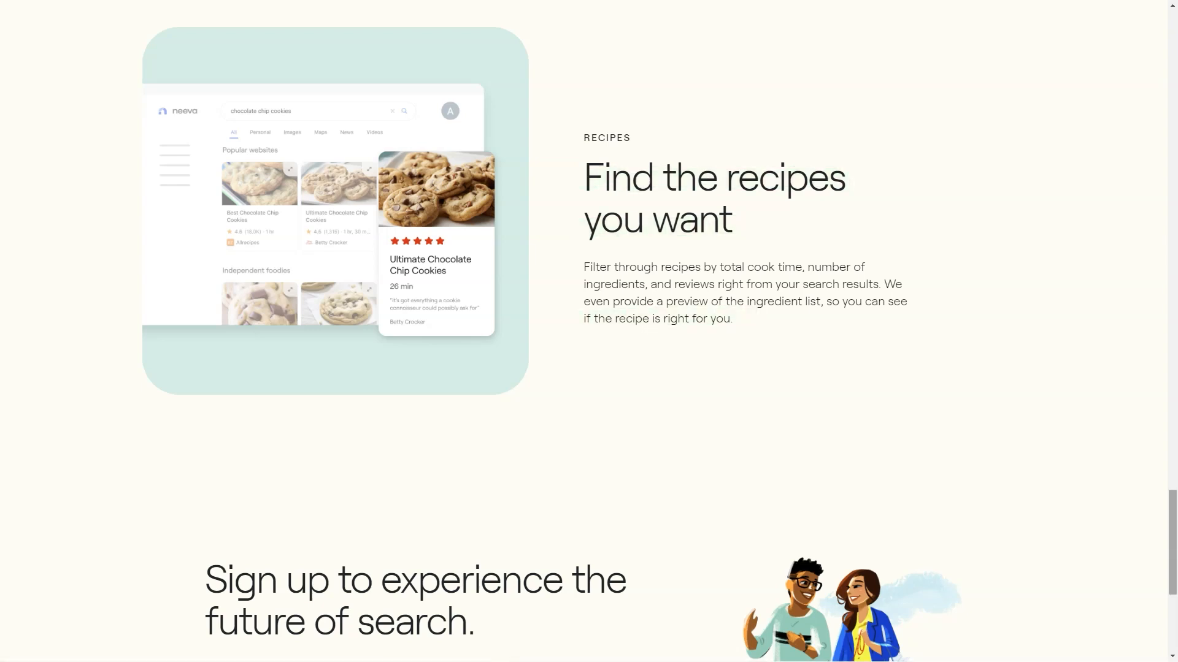
scroll(up, 3)
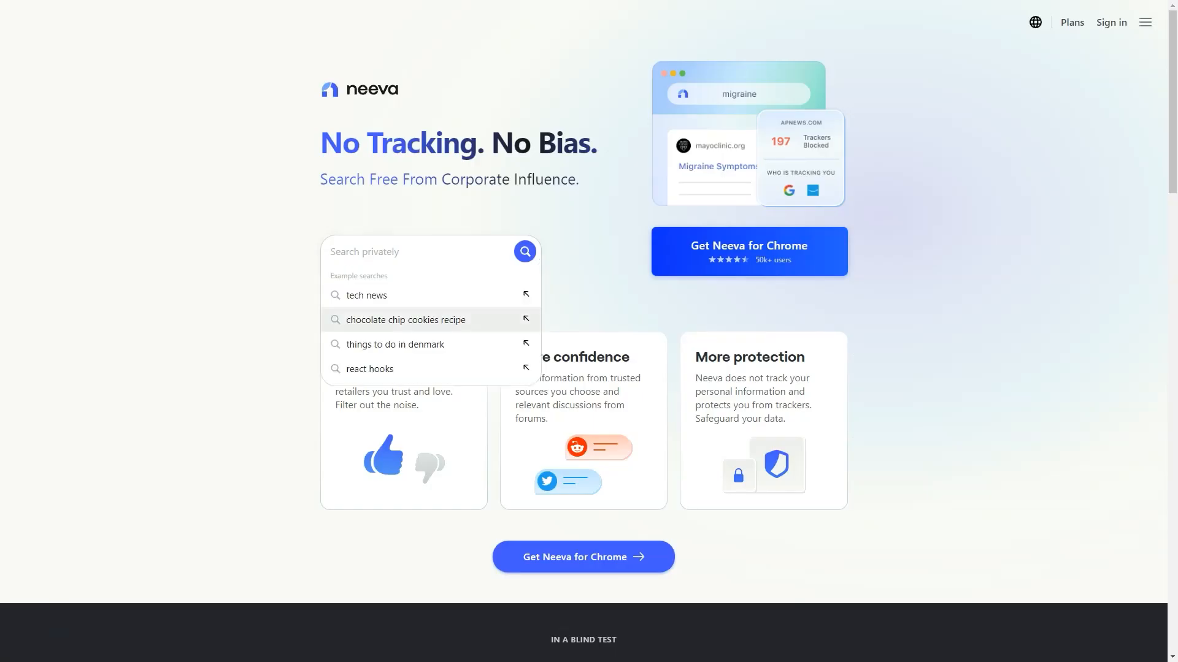
Step: Run the 'chocolate chip cookies recipe' example search and browse the recipe cards and videos
click(404, 320)
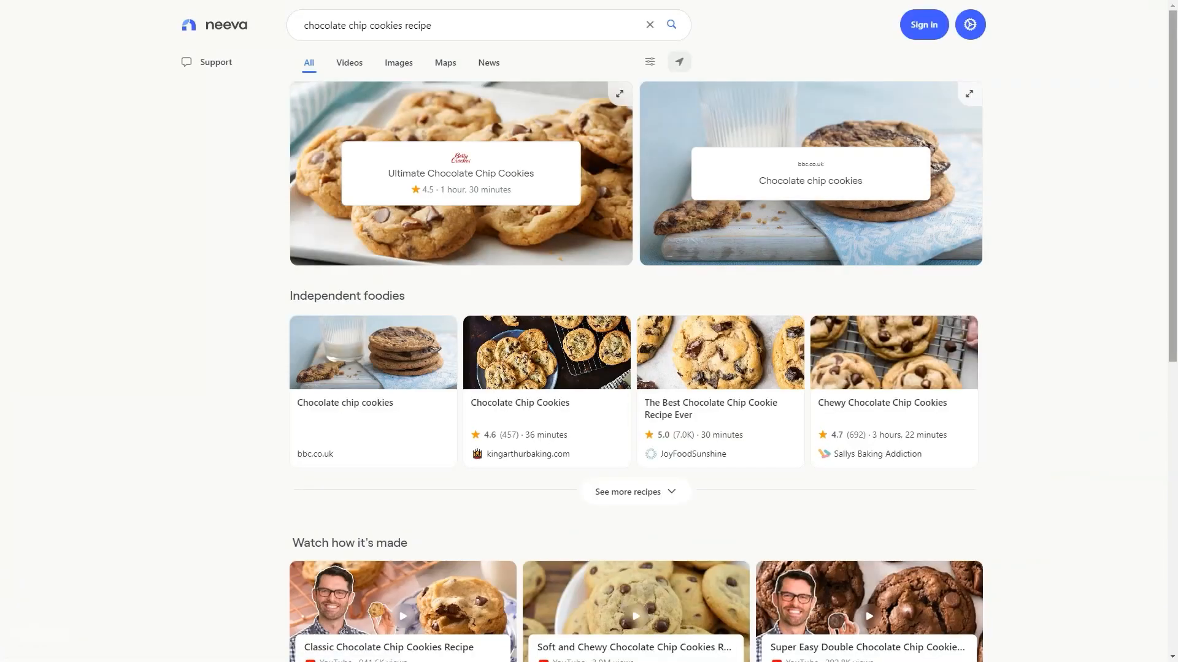
scroll(down, 3)
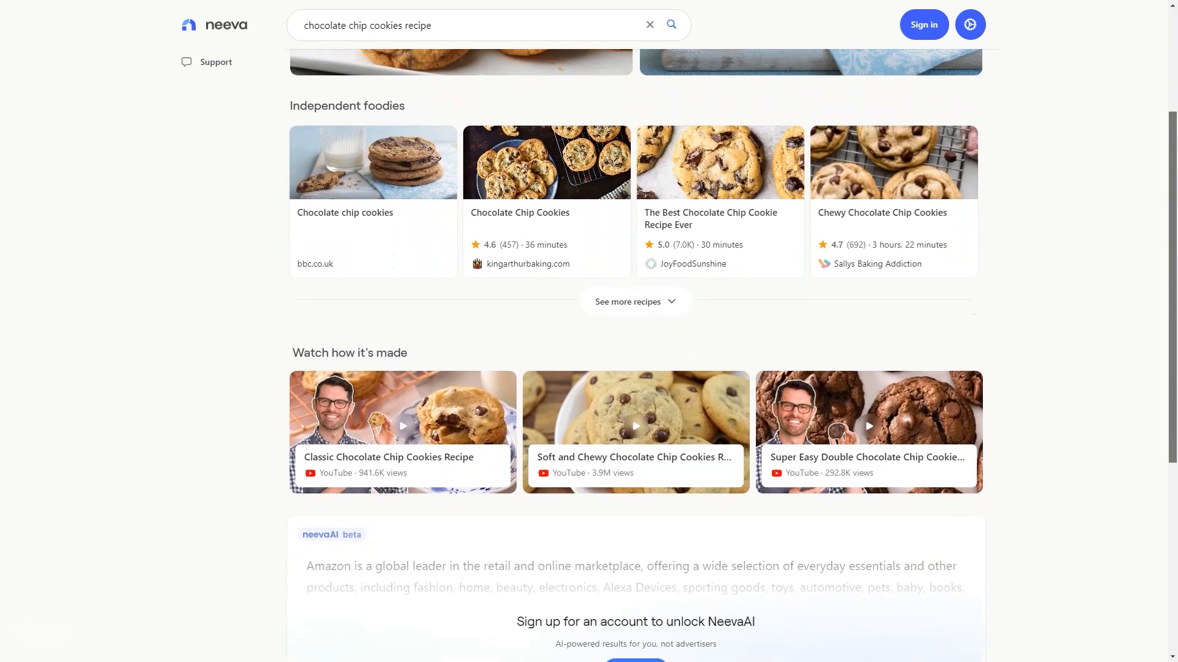
scroll(down, 3)
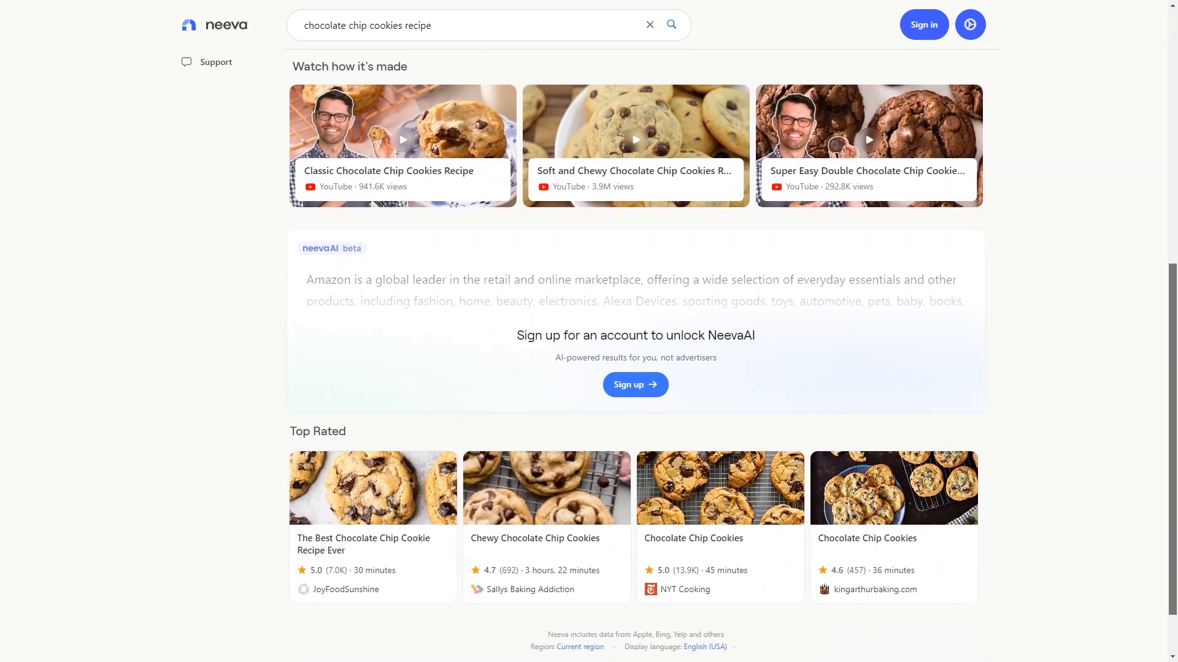
scroll(up, 3)
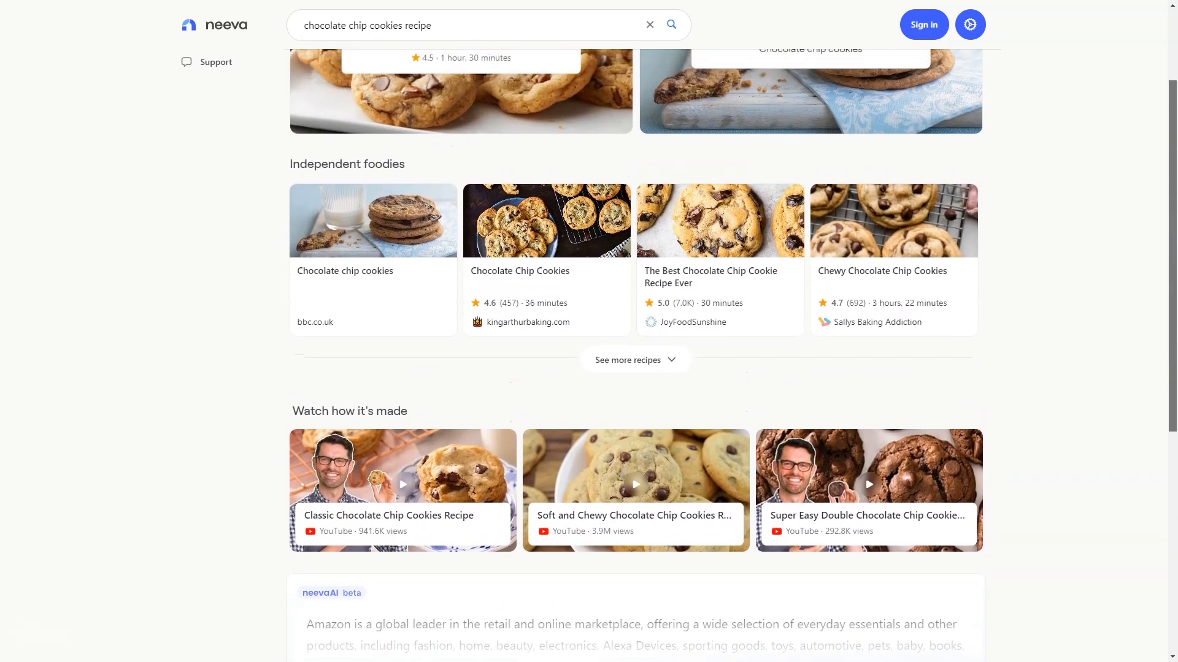
click(398, 62)
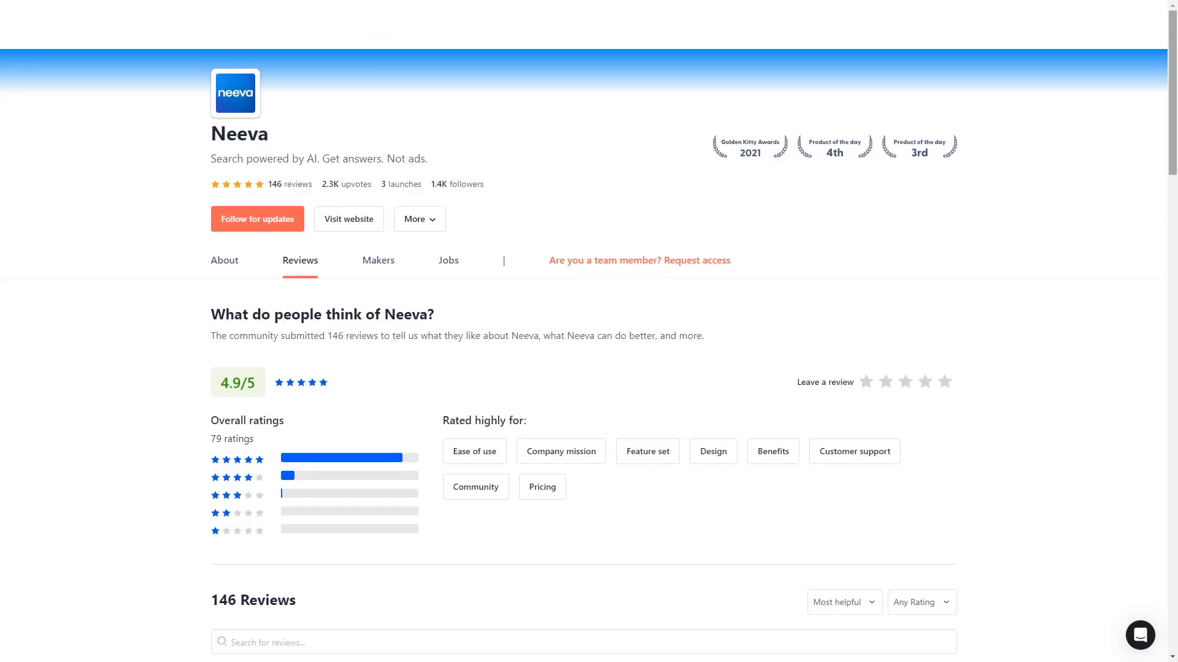
scroll(down, 3)
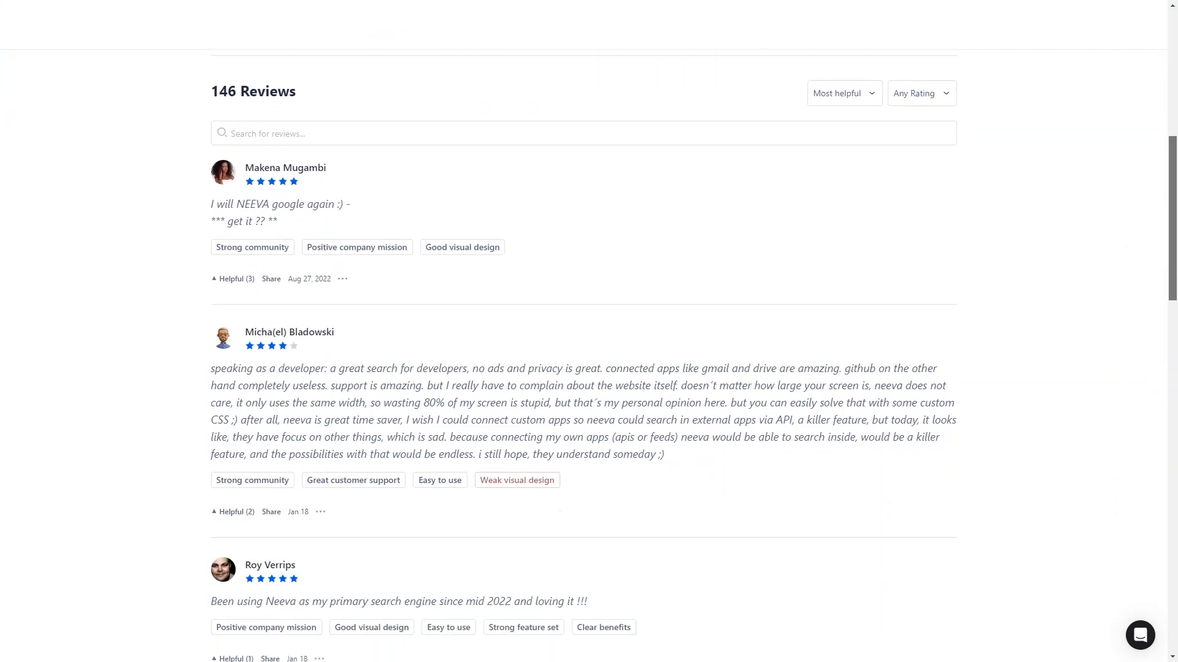
scroll(down, 3)
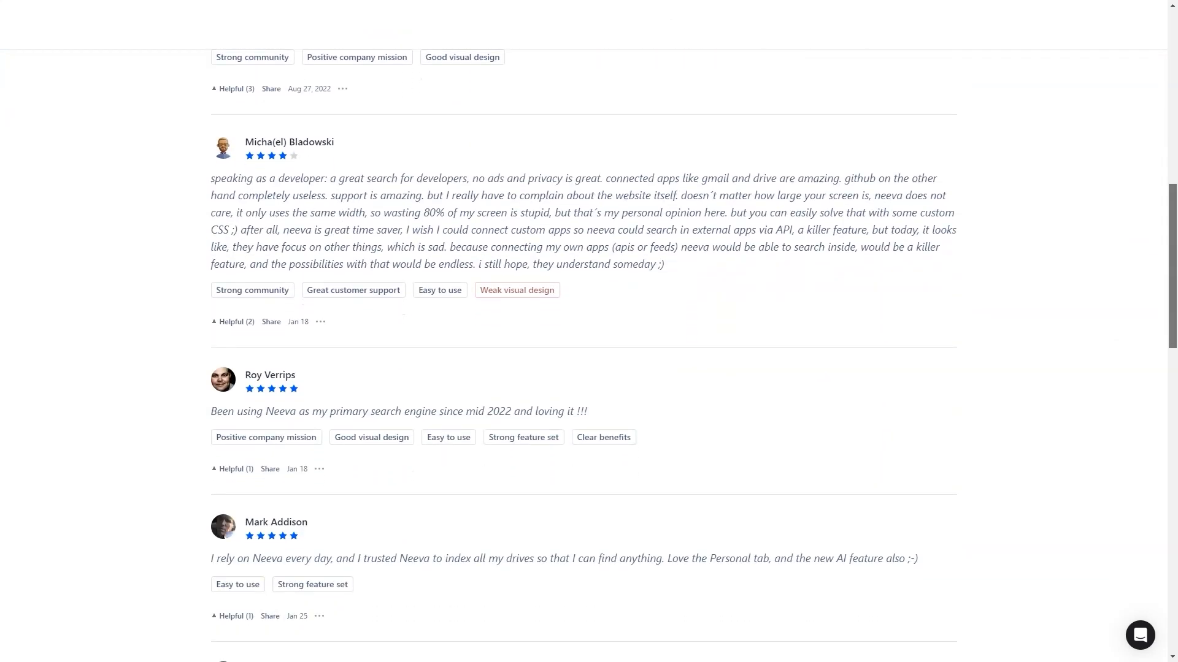
scroll(down, 3)
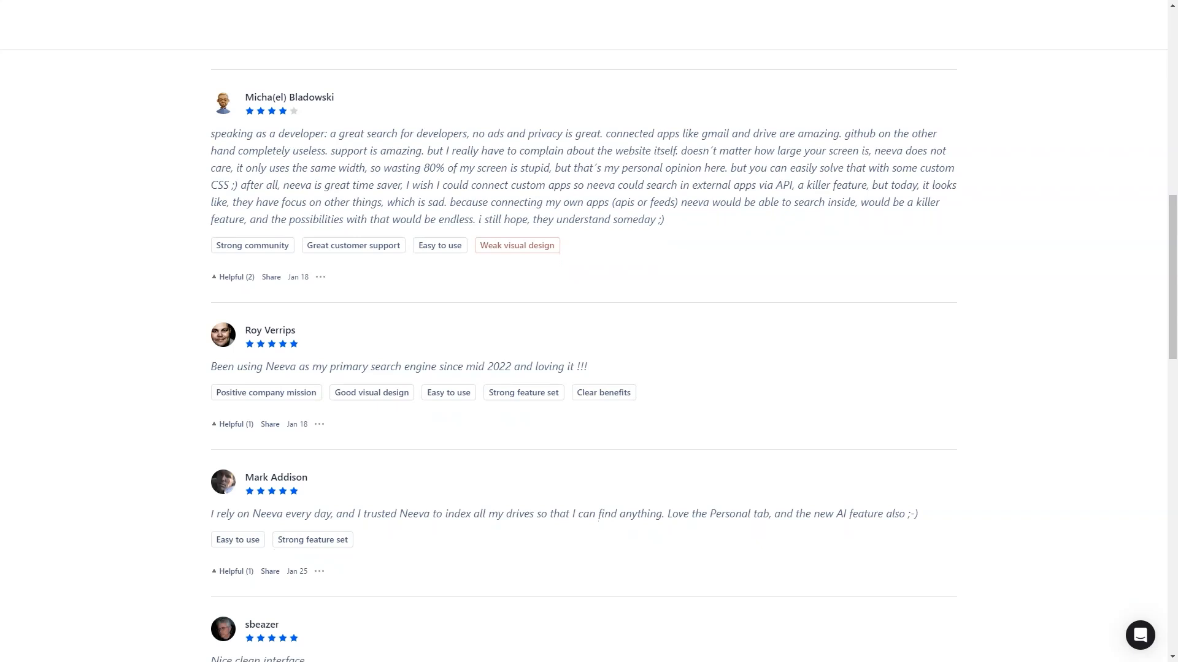
scroll(down, 3)
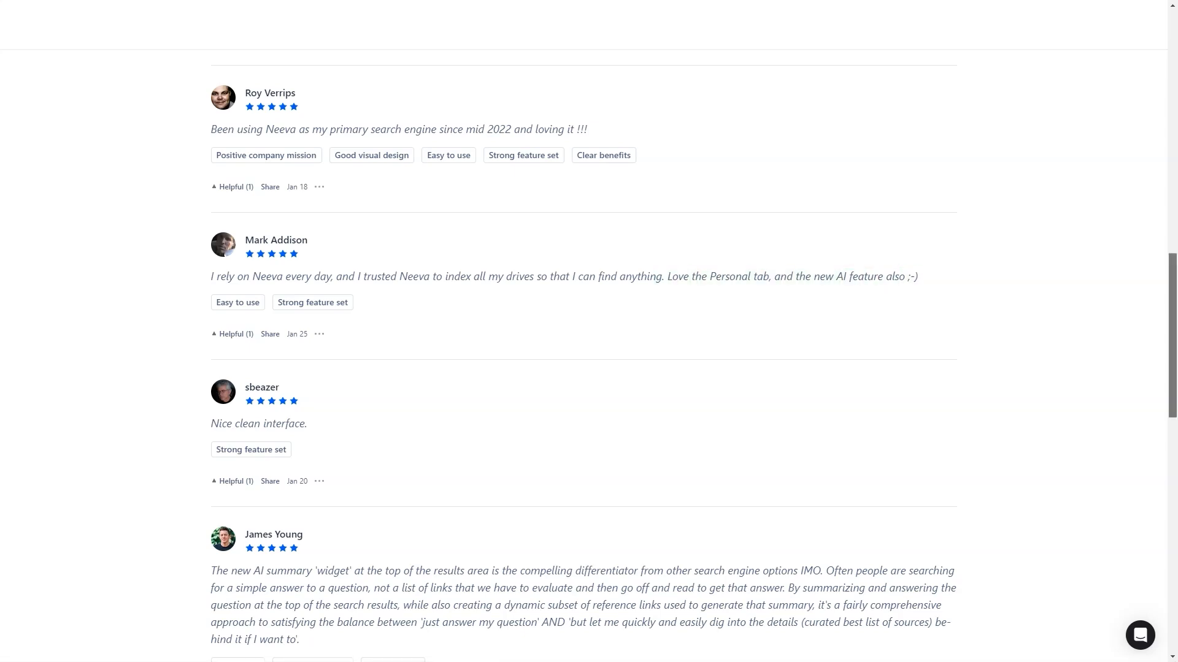
scroll(down, 3)
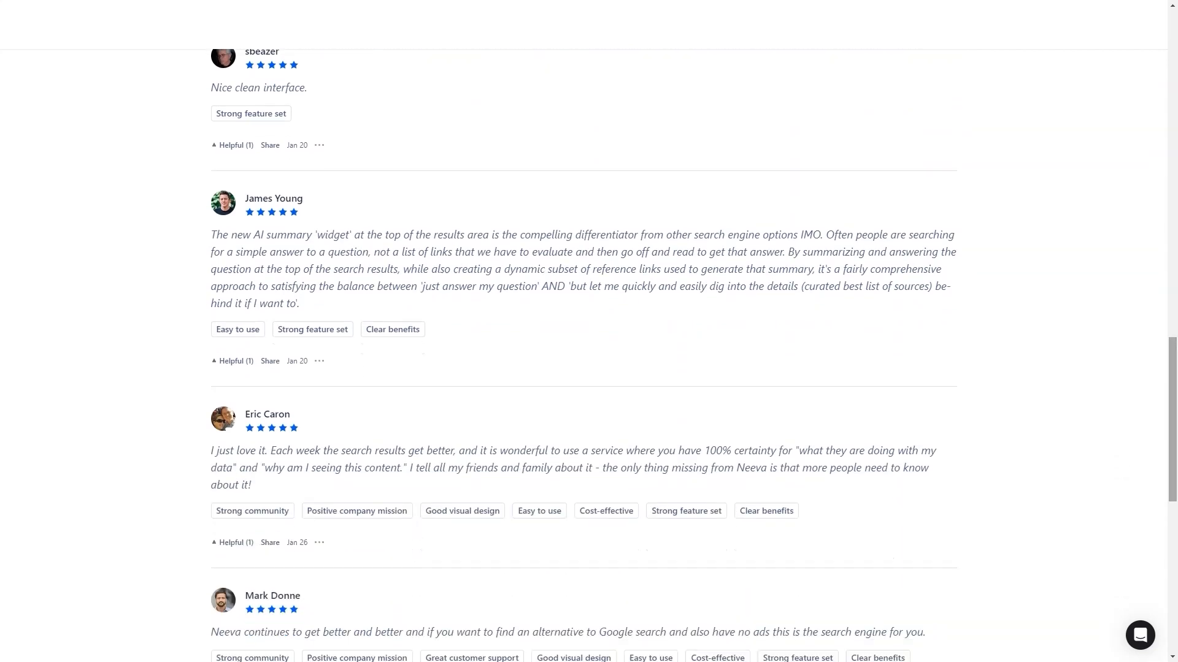
scroll(down, 3)
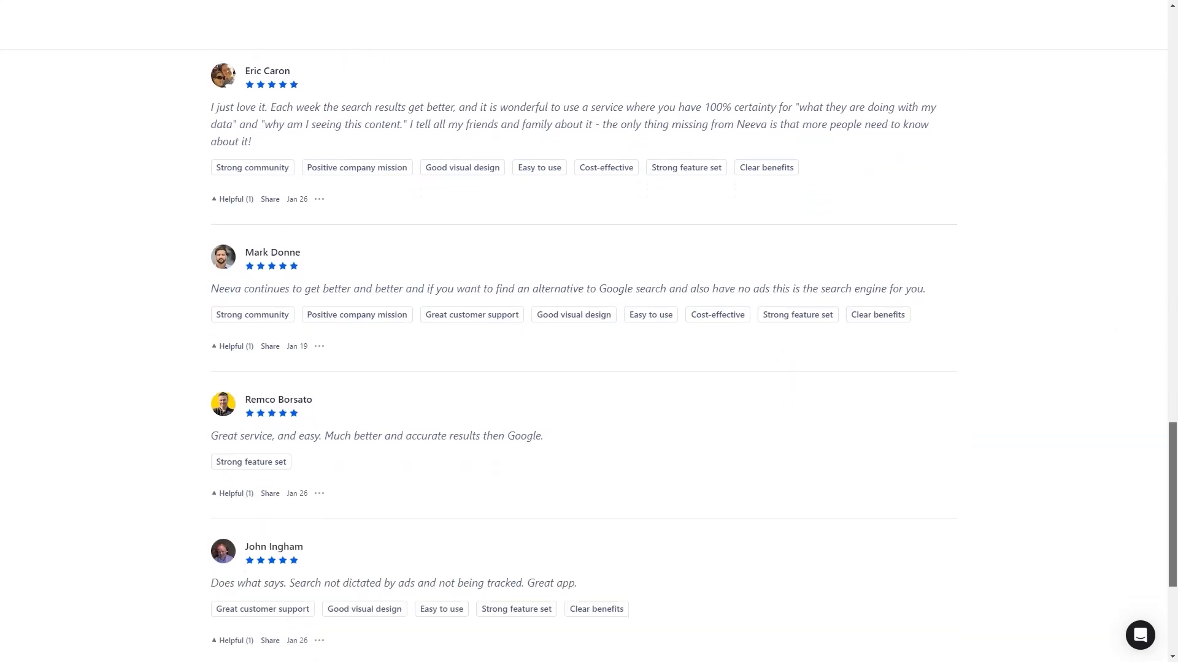
scroll(down, 3)
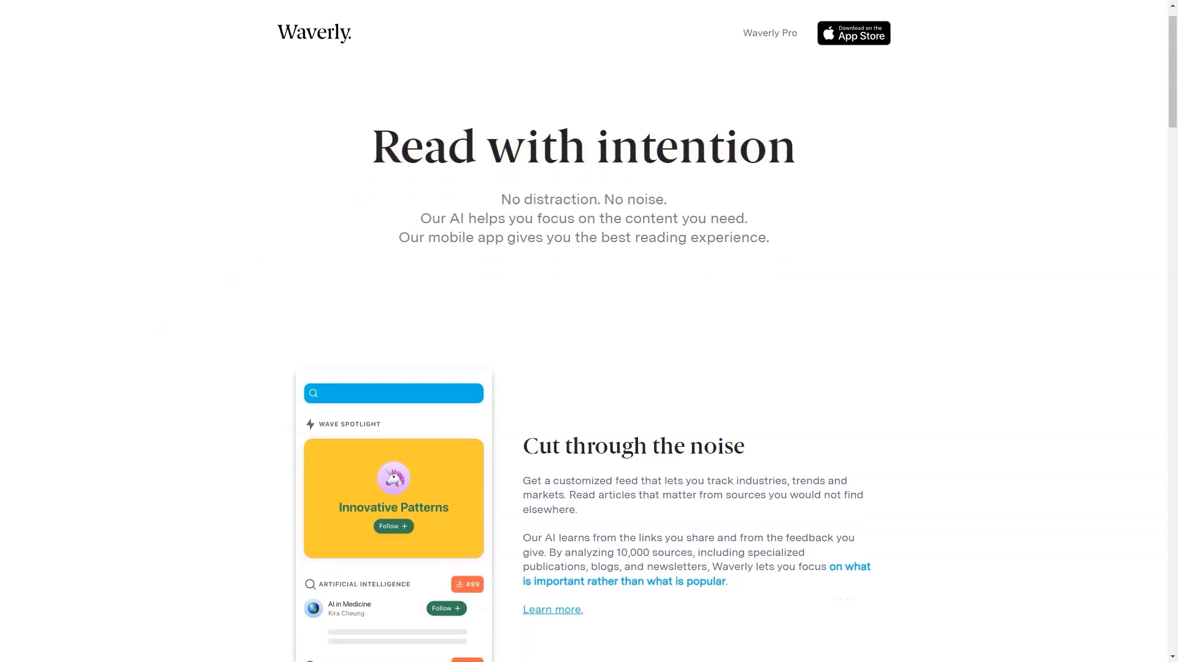
Step: Scroll the Waverly homepage past Share inspiring content to the Waverly Pro and Business plans
scroll(down, 3)
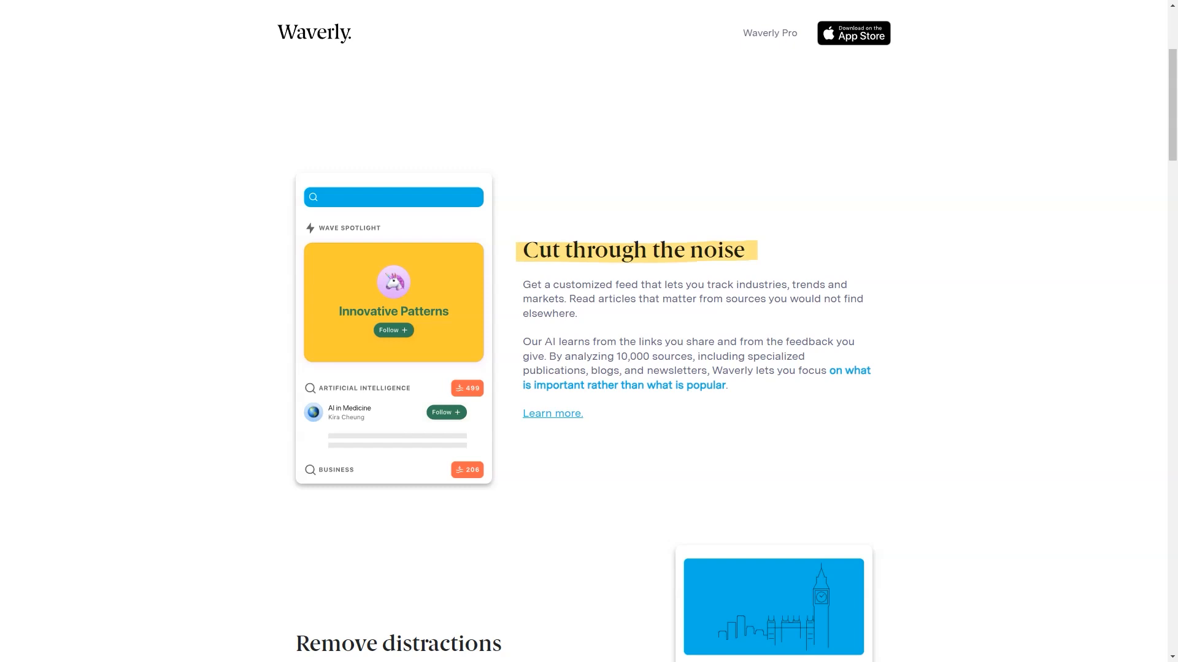
scroll(down, 3)
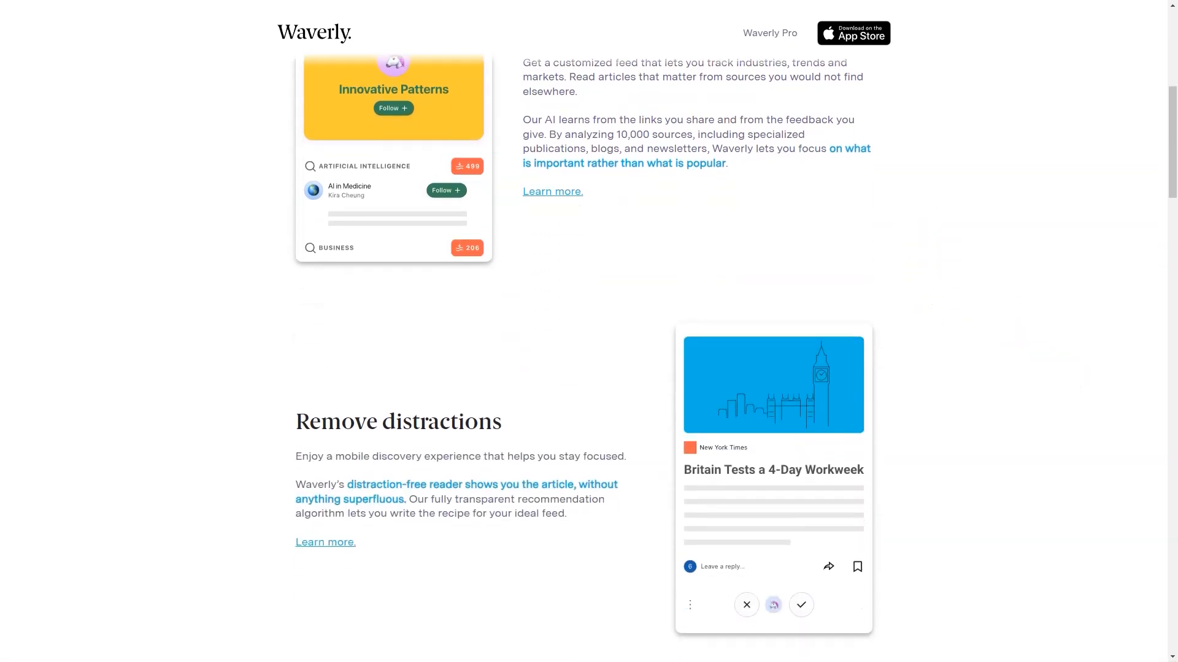
scroll(down, 3)
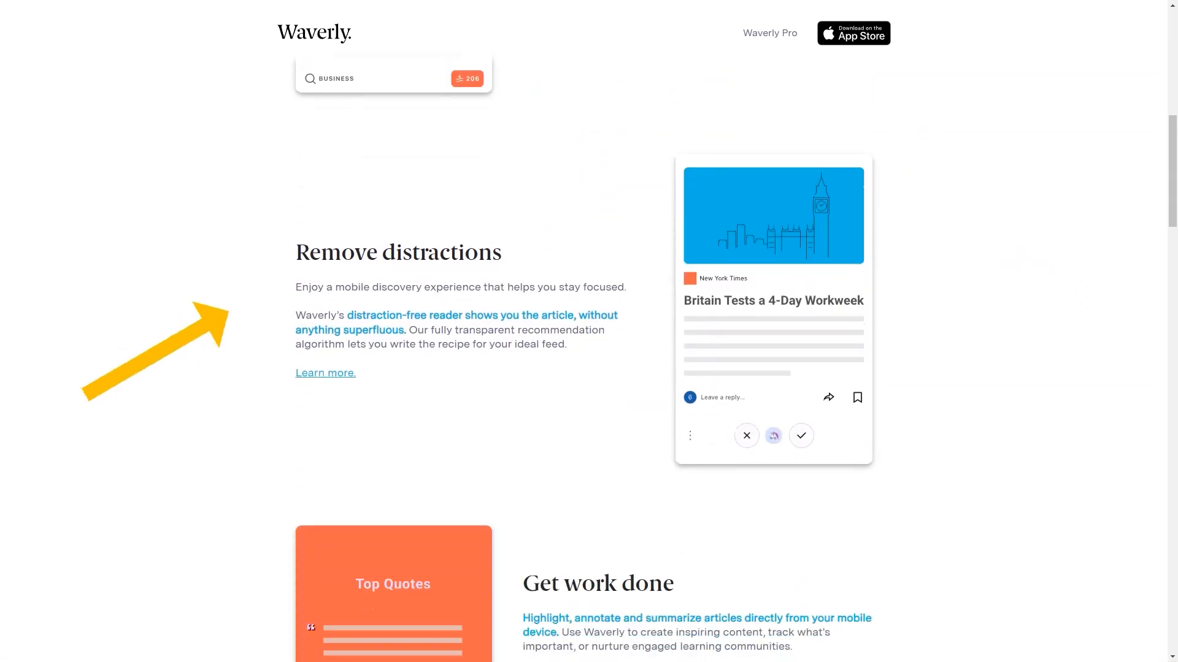
double_click(398, 252)
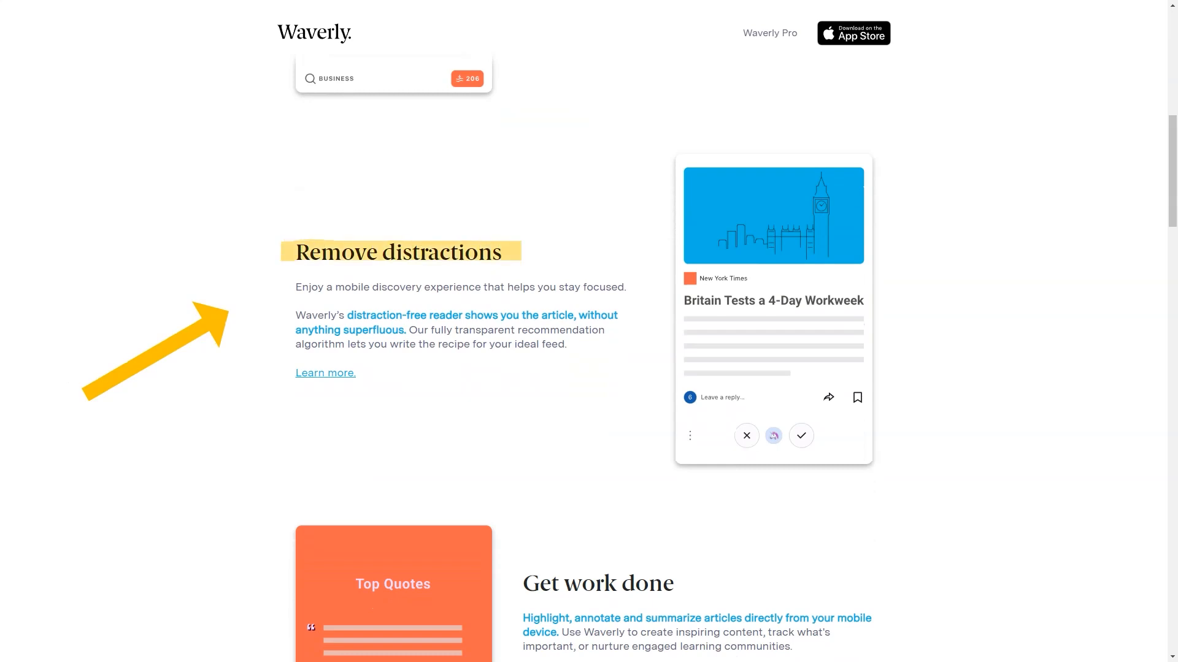
scroll(down, 3)
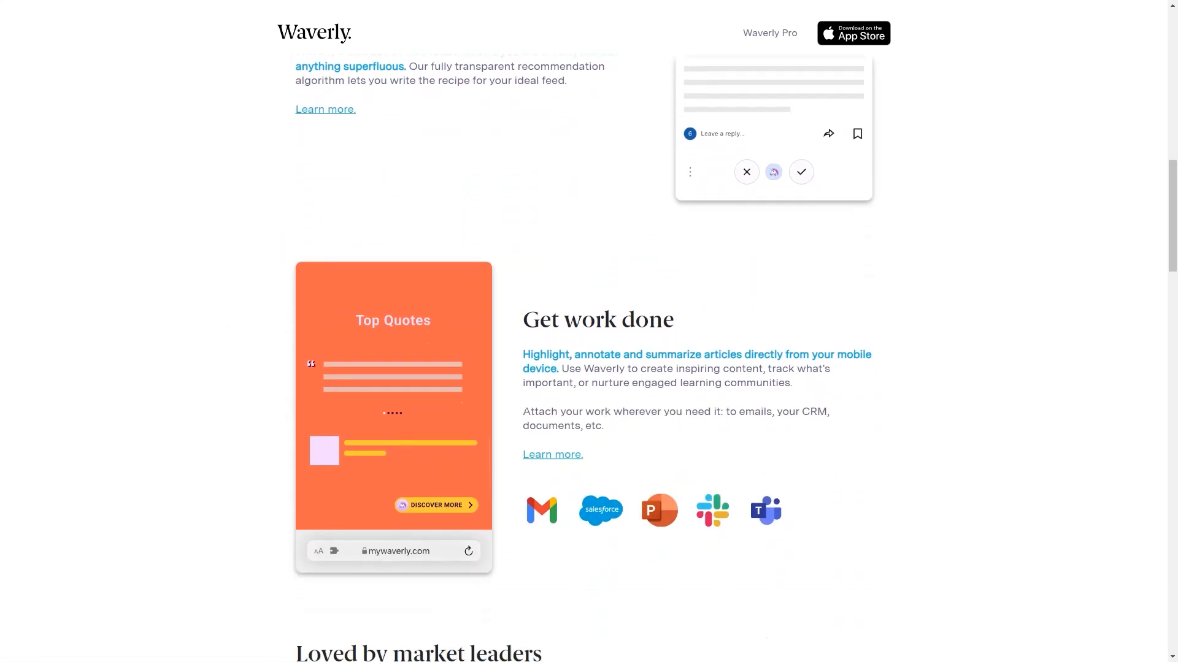
scroll(down, 3)
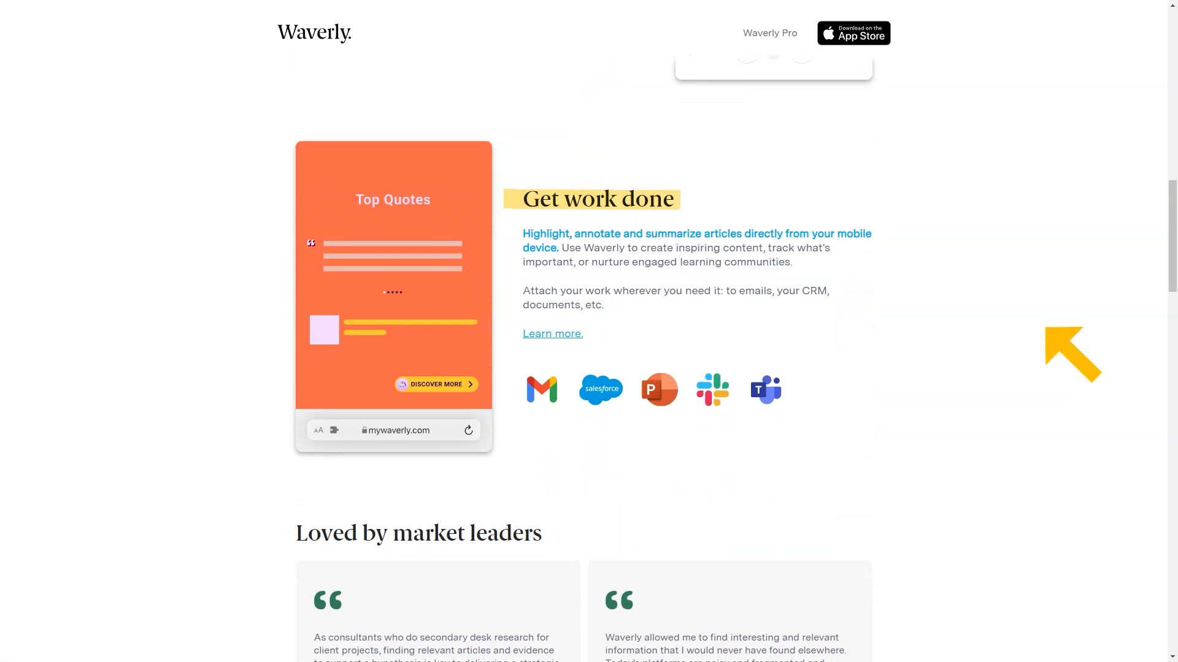
scroll(down, 3)
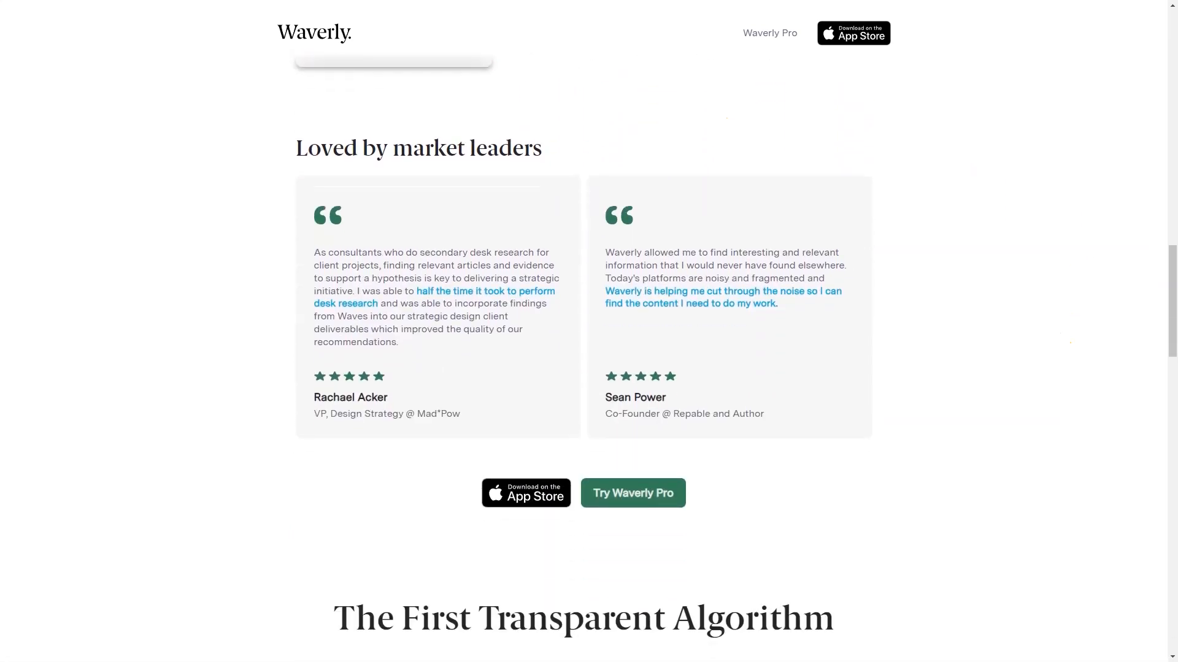
scroll(down, 3)
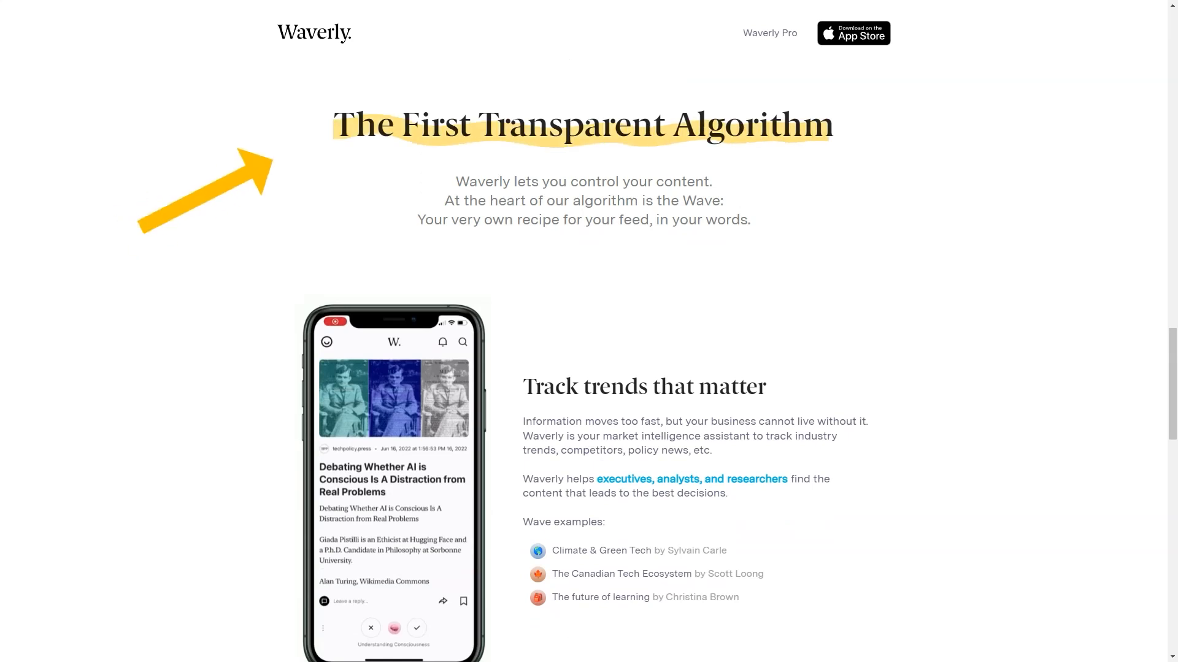
scroll(down, 3)
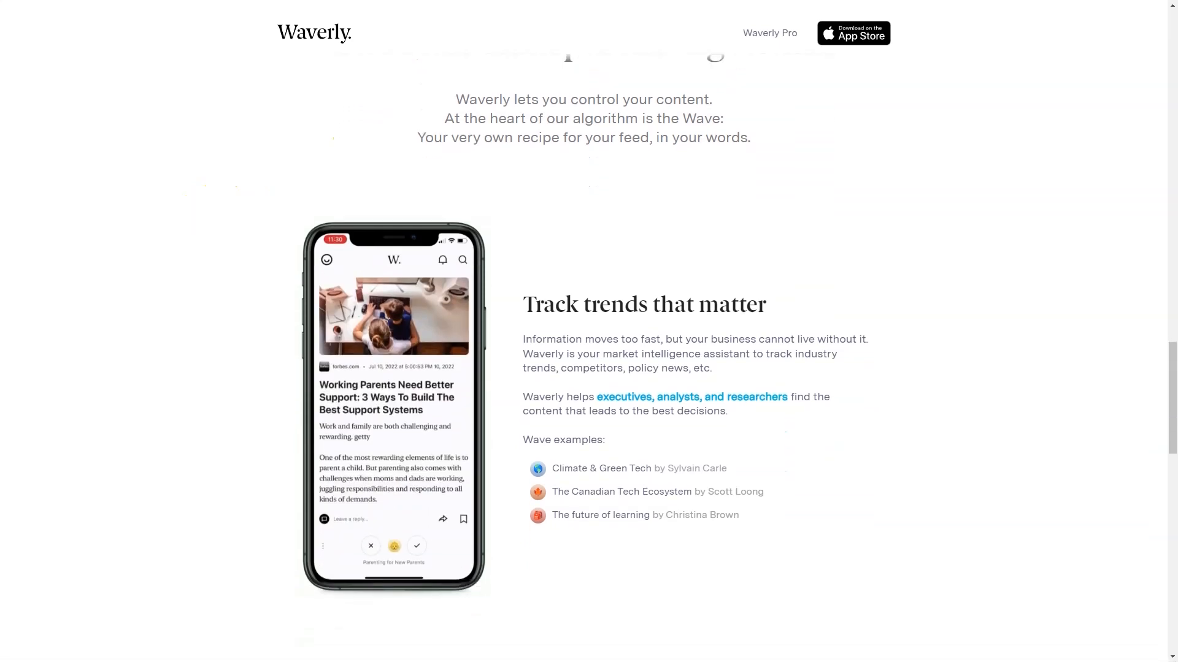
scroll(down, 3)
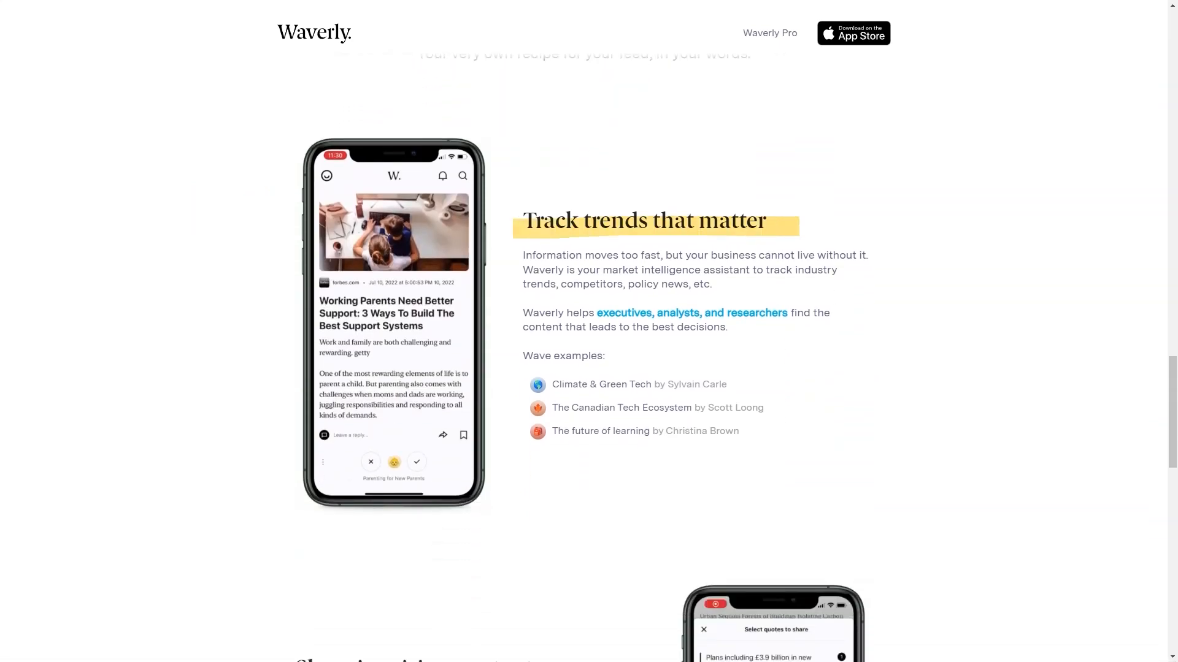
scroll(down, 3)
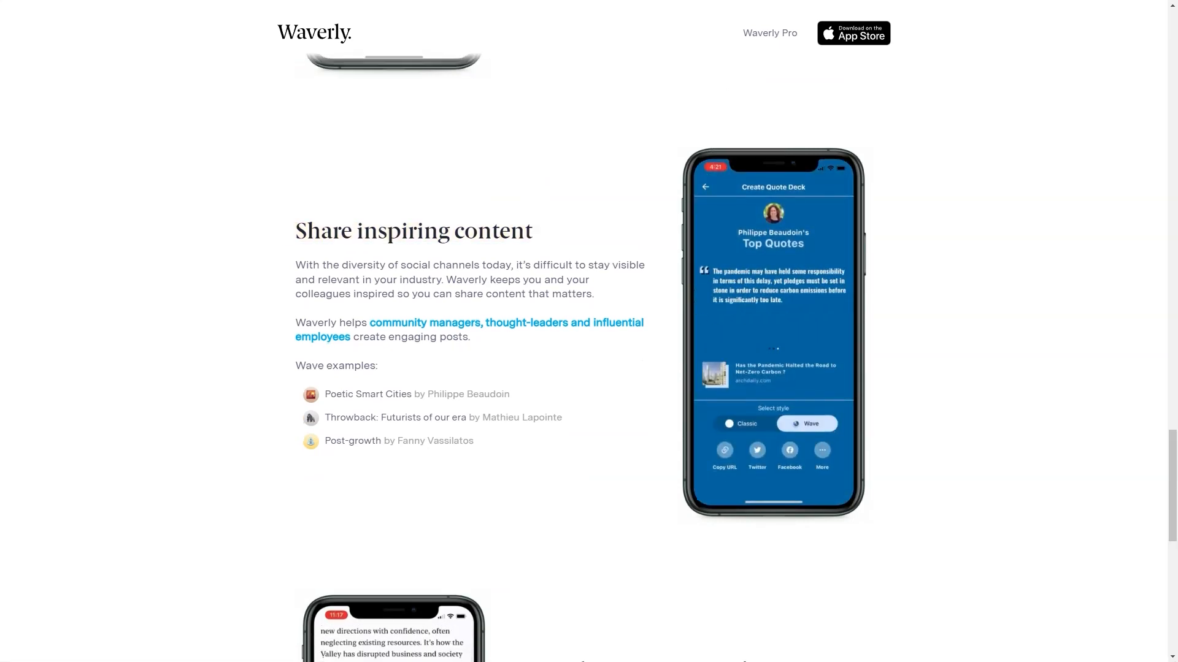
scroll(down, 3)
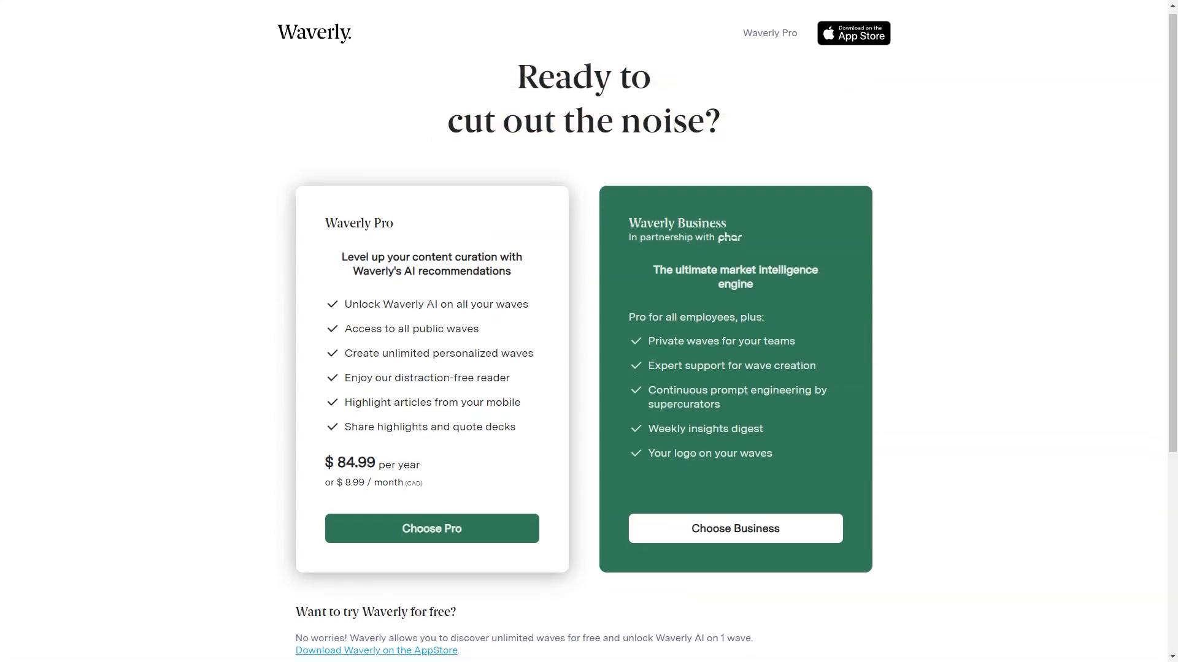
scroll(down, 3)
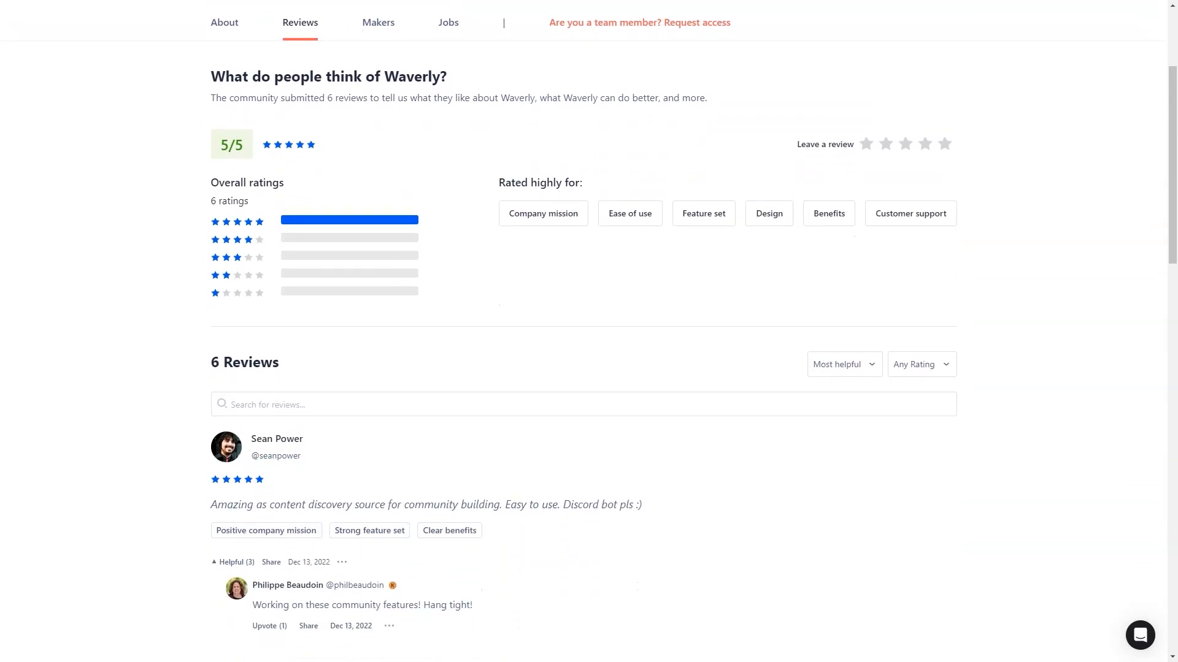
Step: Read all six five-star Waverly reviews on Product Hunt through to the last one
scroll(down, 3)
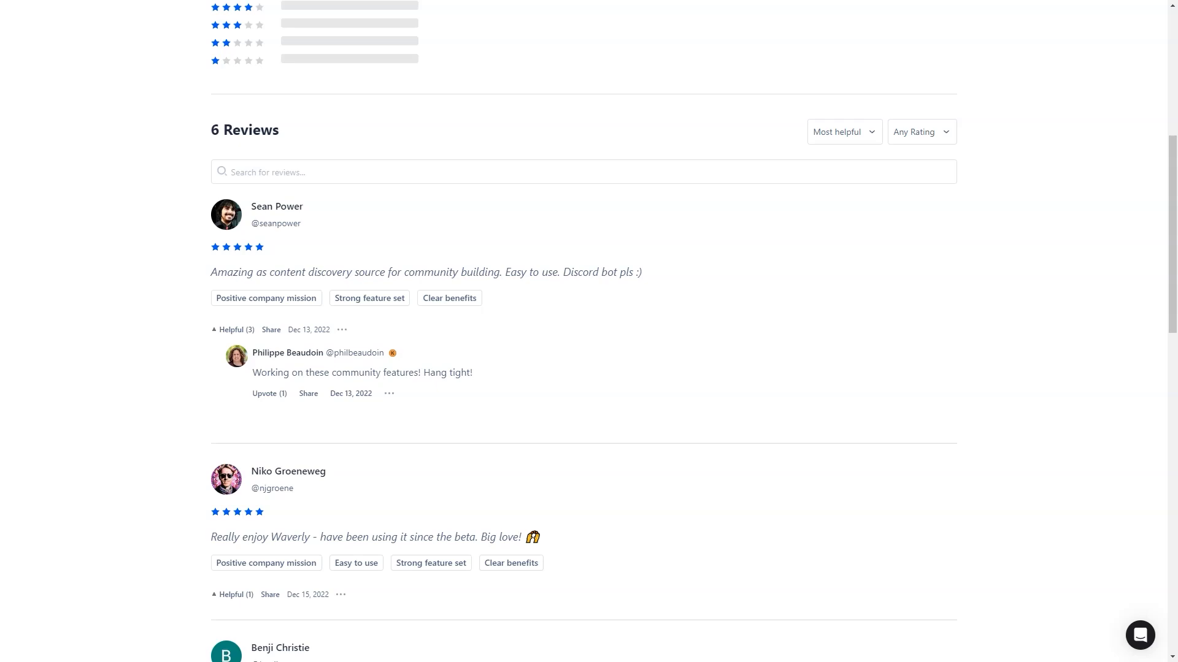
double_click(231, 272)
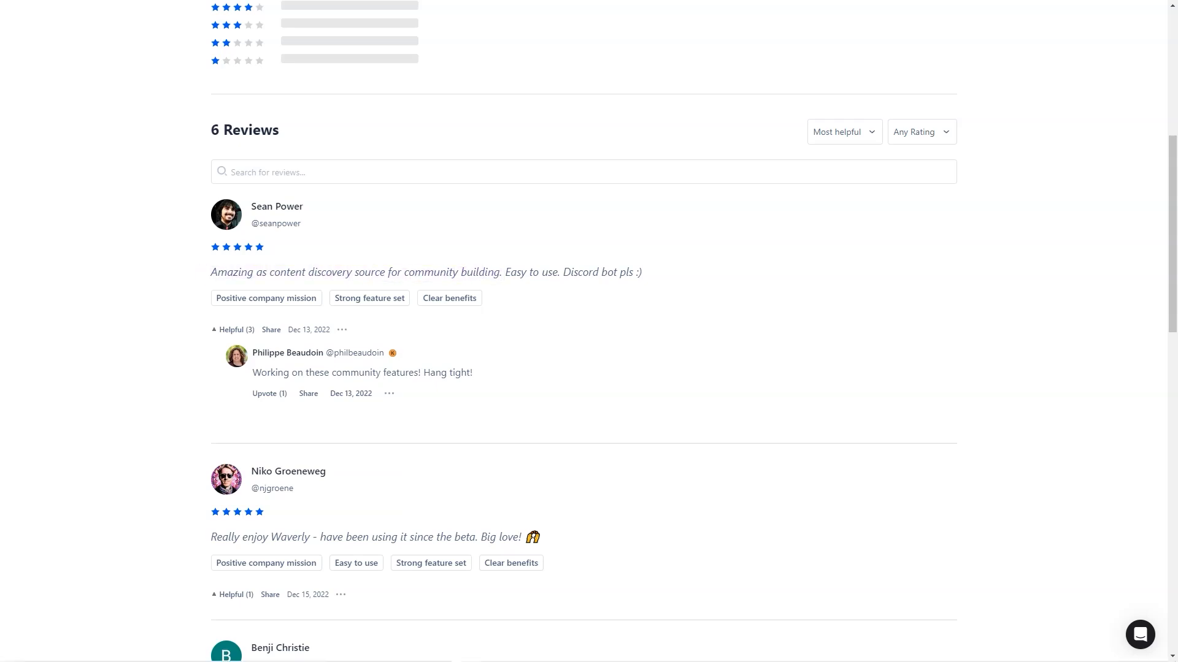
scroll(down, 3)
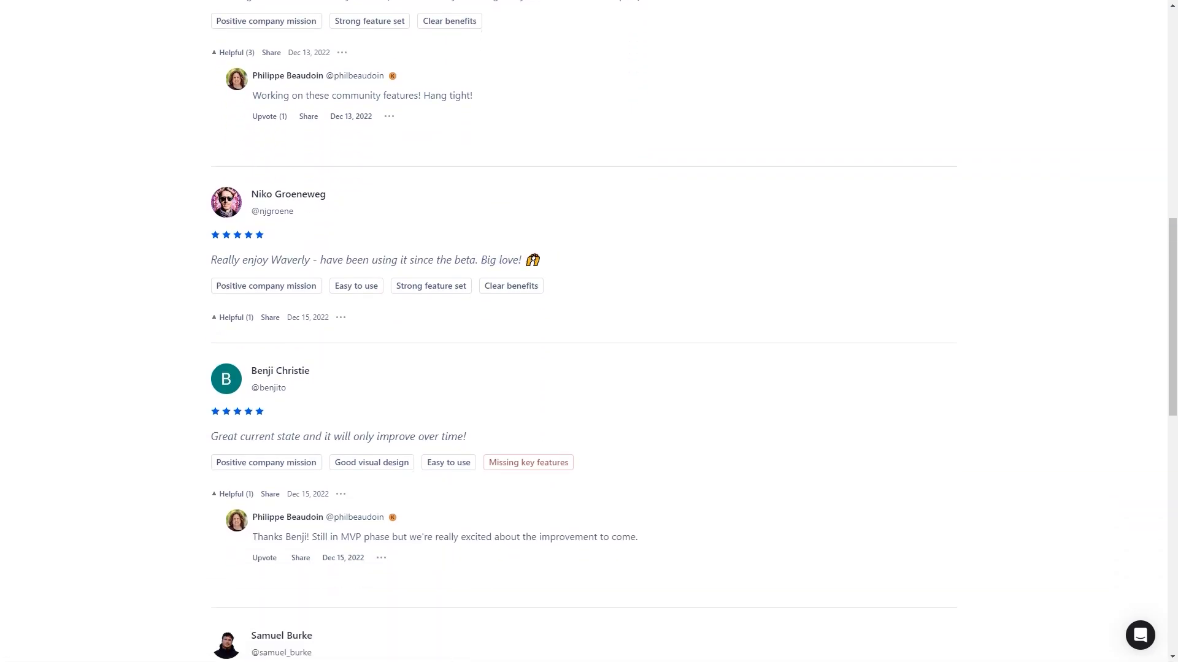
scroll(down, 3)
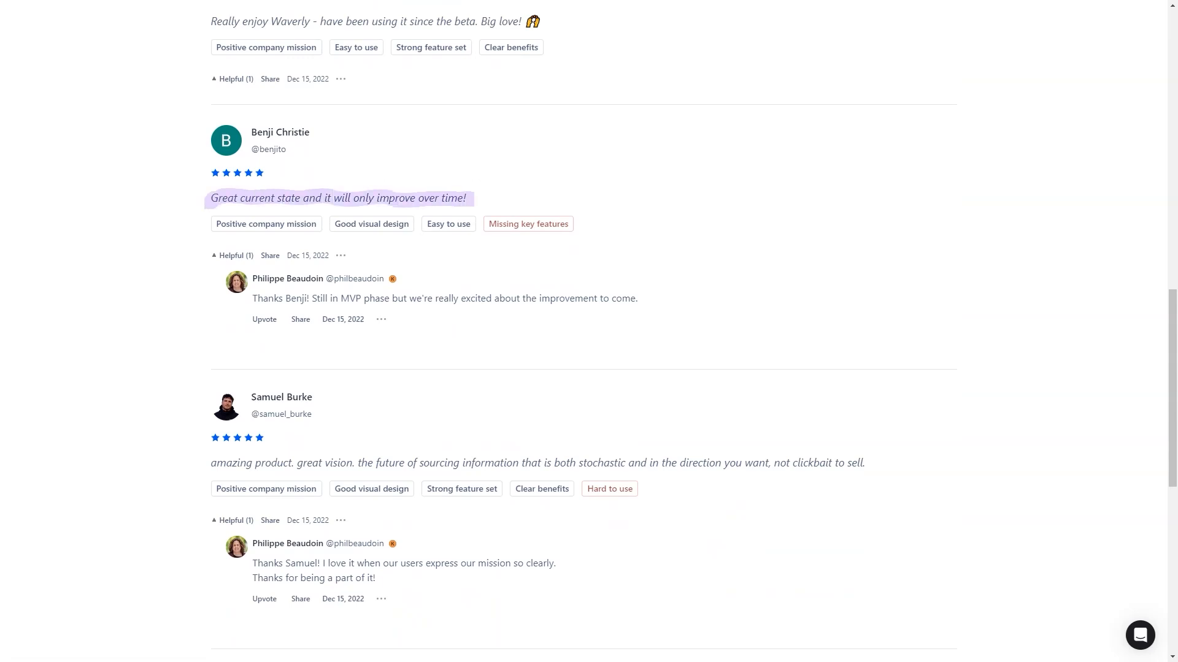
scroll(down, 3)
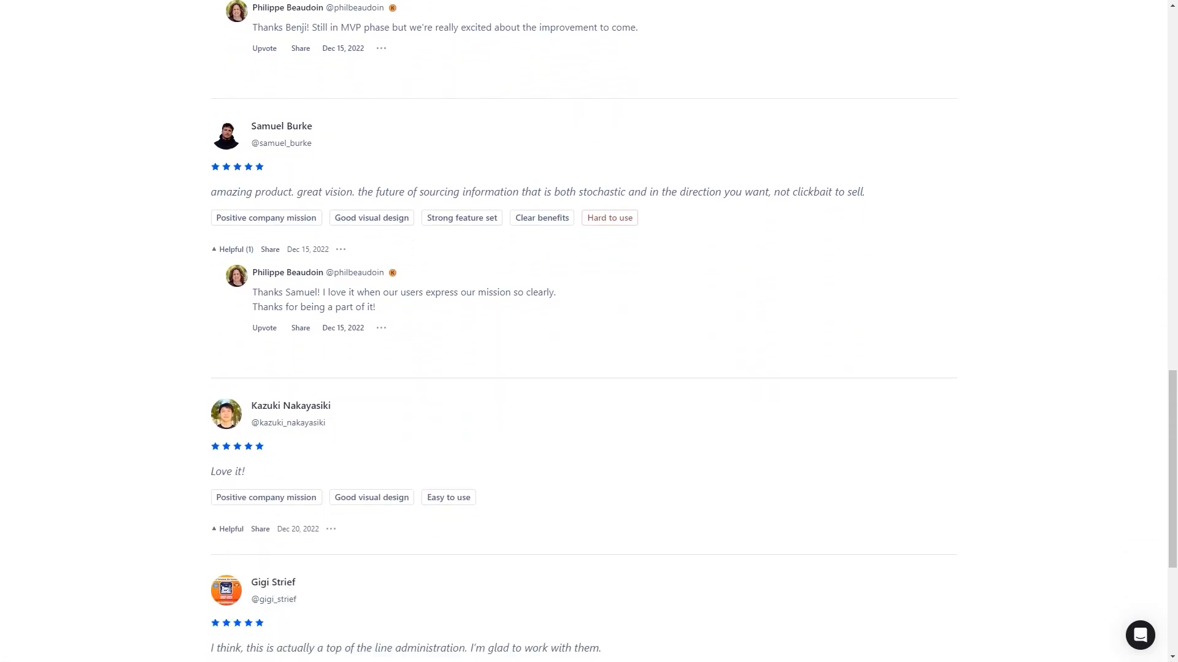
drag(212, 192, 356, 191)
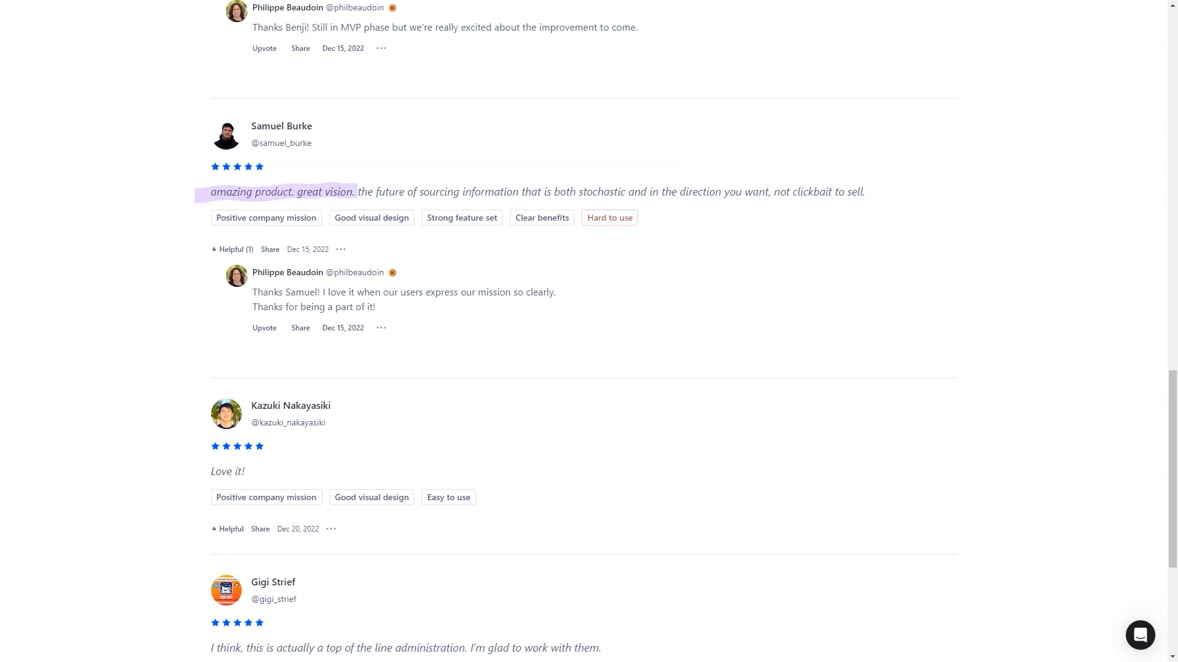
scroll(down, 3)
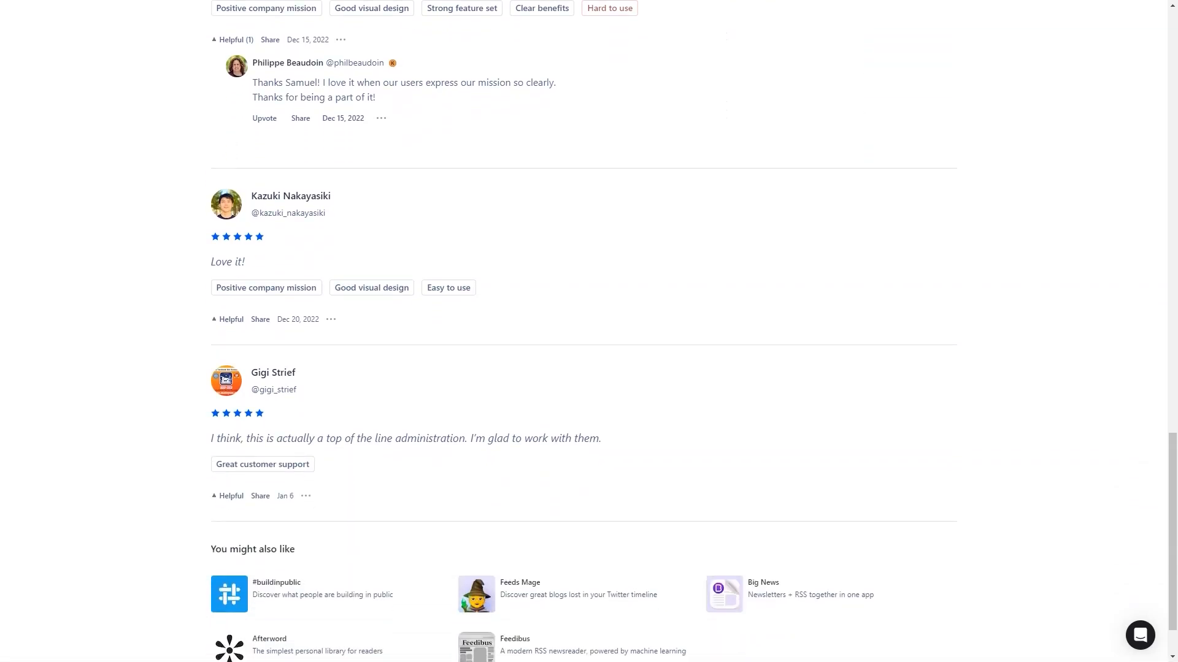
double_click(227, 261)
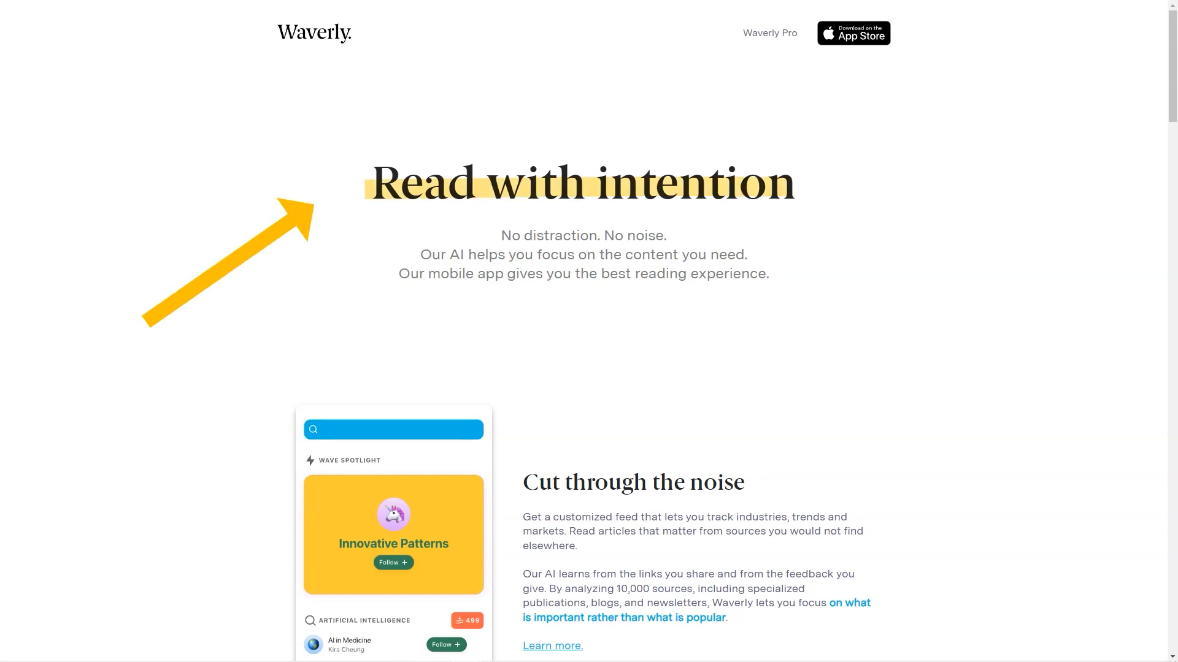
Step: Scroll Waverly's homepage from Read with intention down to Keep learning, every day
scroll(down, 3)
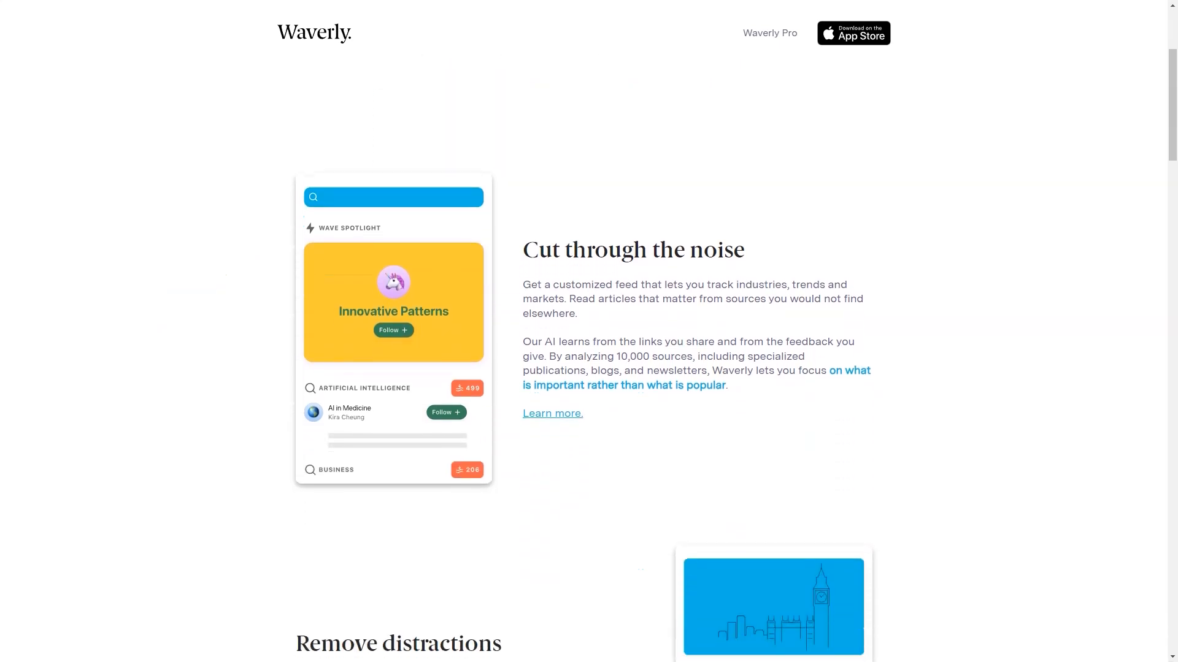
double_click(633, 249)
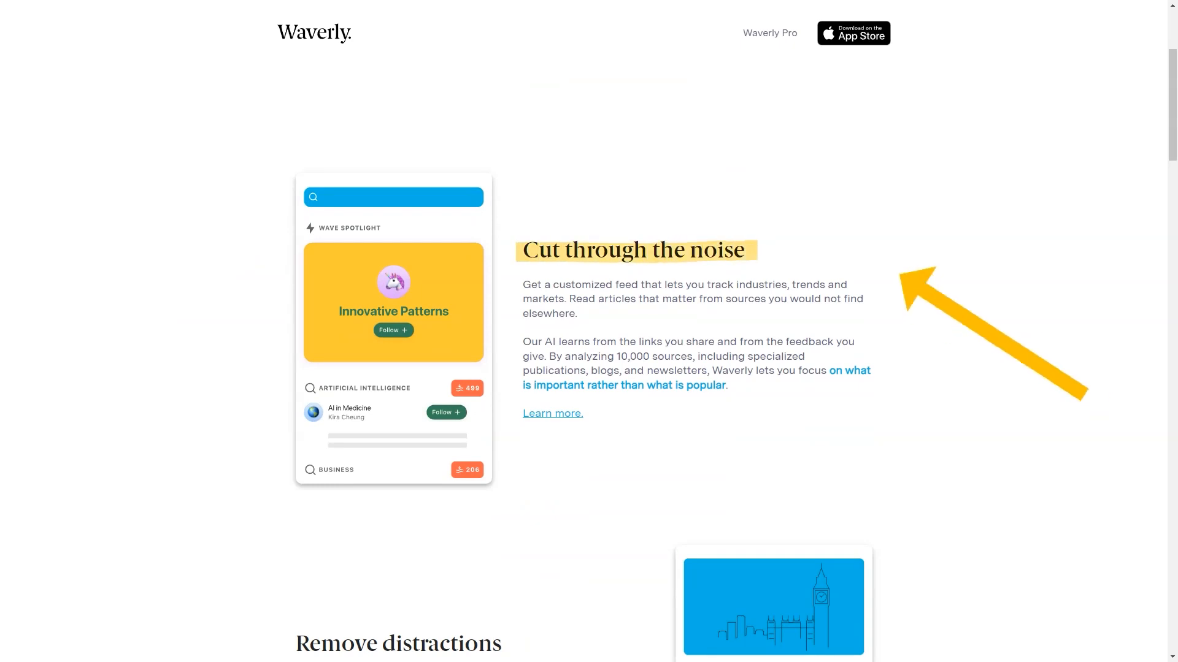
scroll(down, 3)
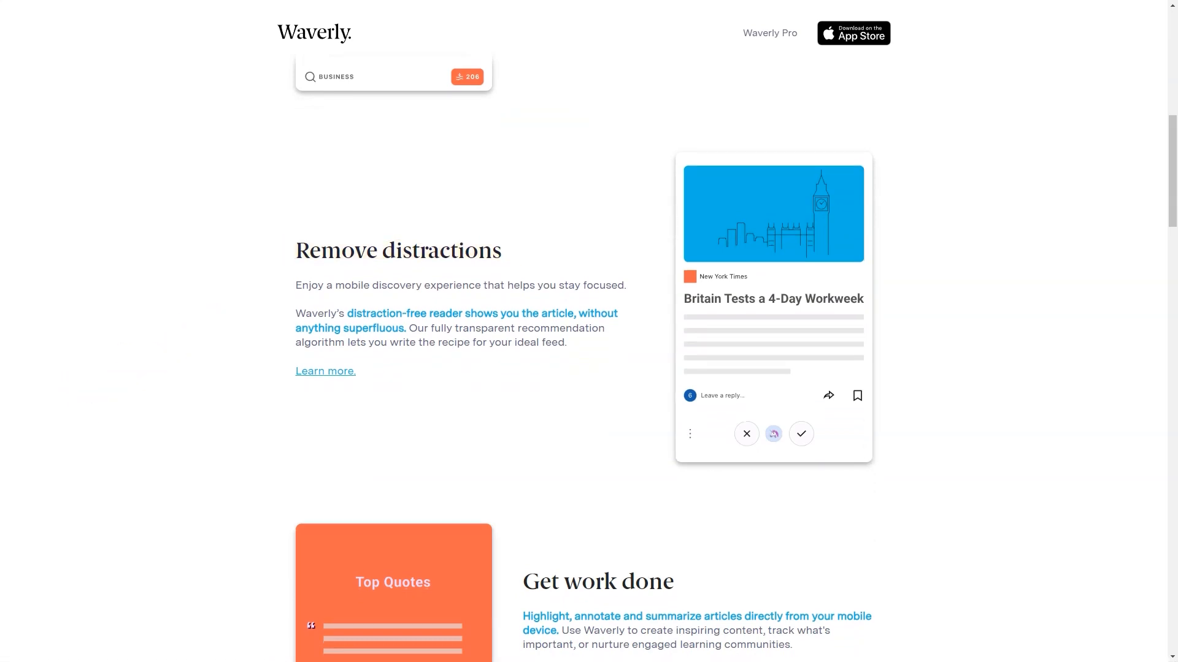
scroll(down, 3)
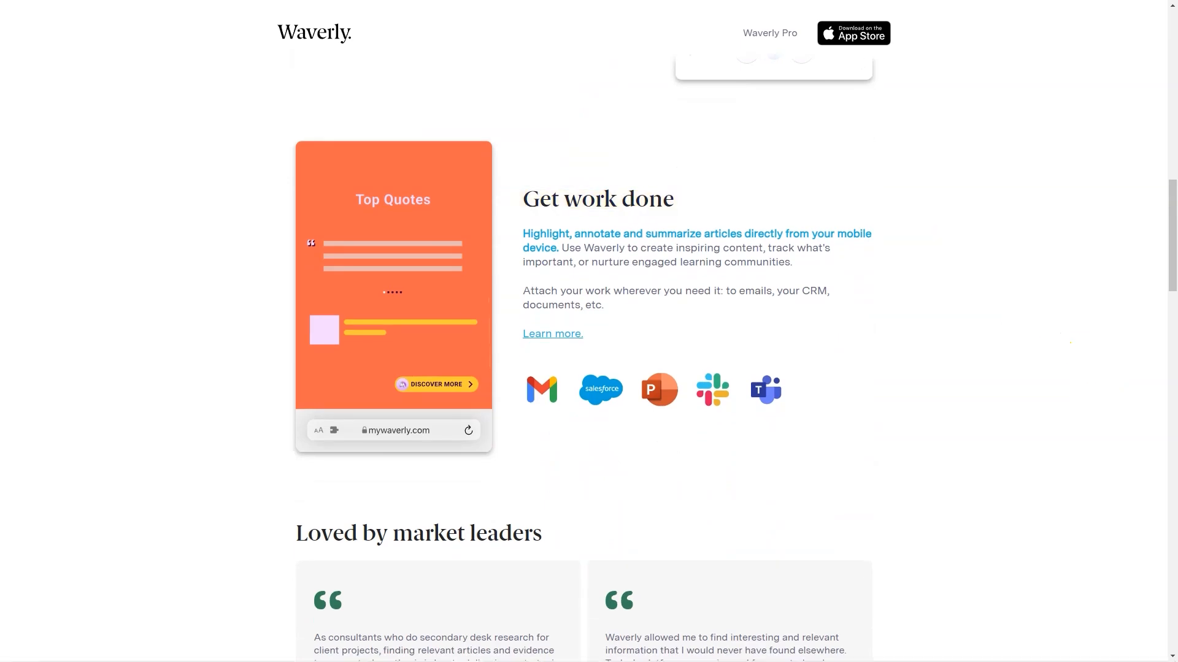
scroll(down, 3)
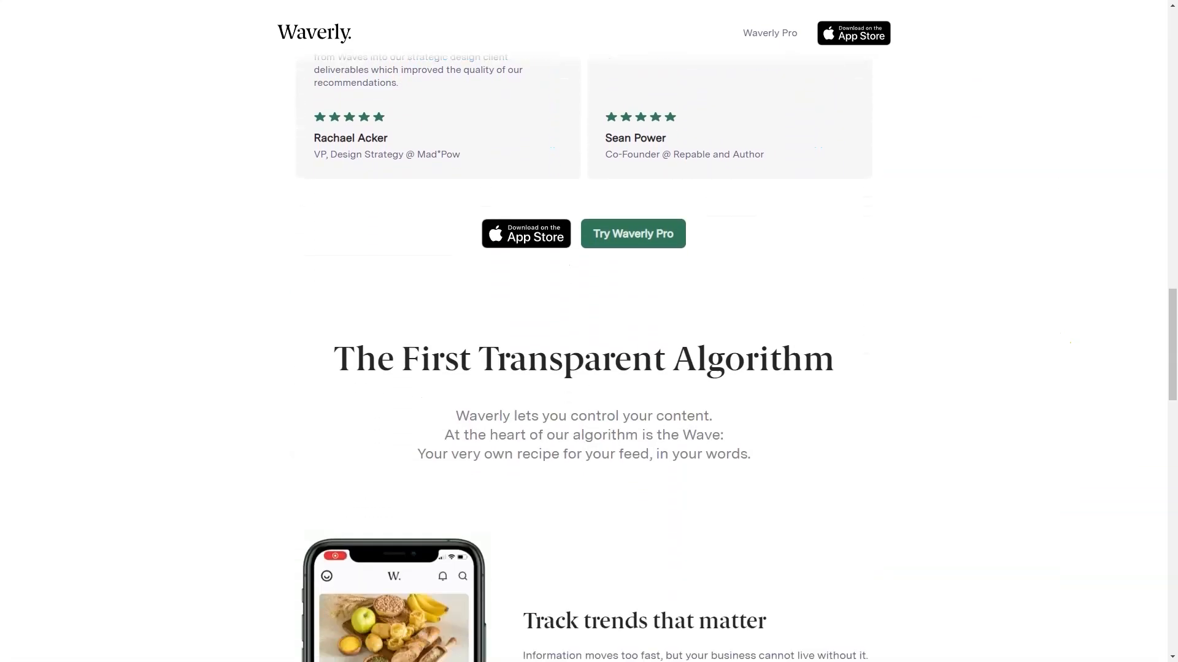
scroll(down, 3)
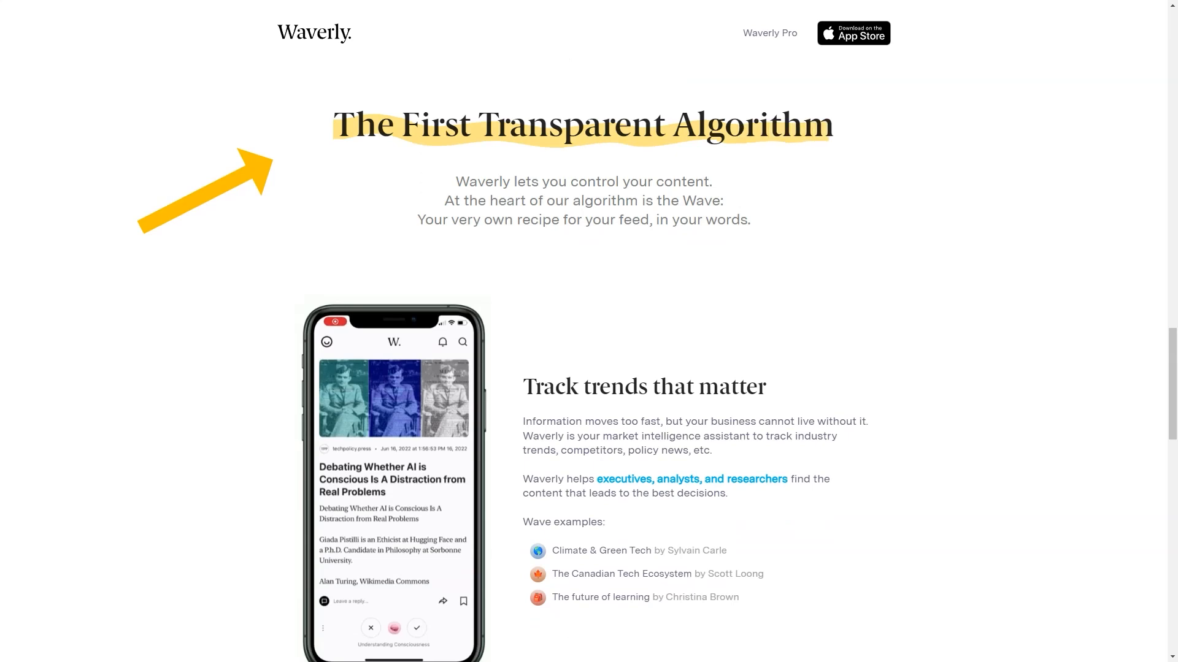
scroll(down, 3)
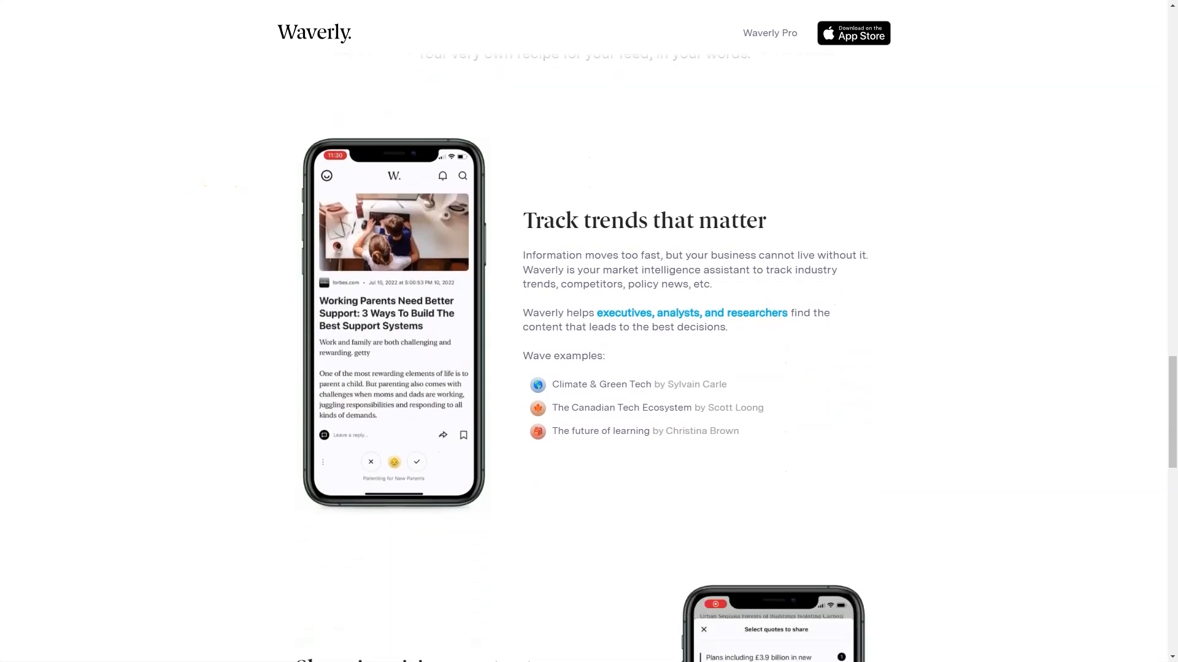
scroll(down, 3)
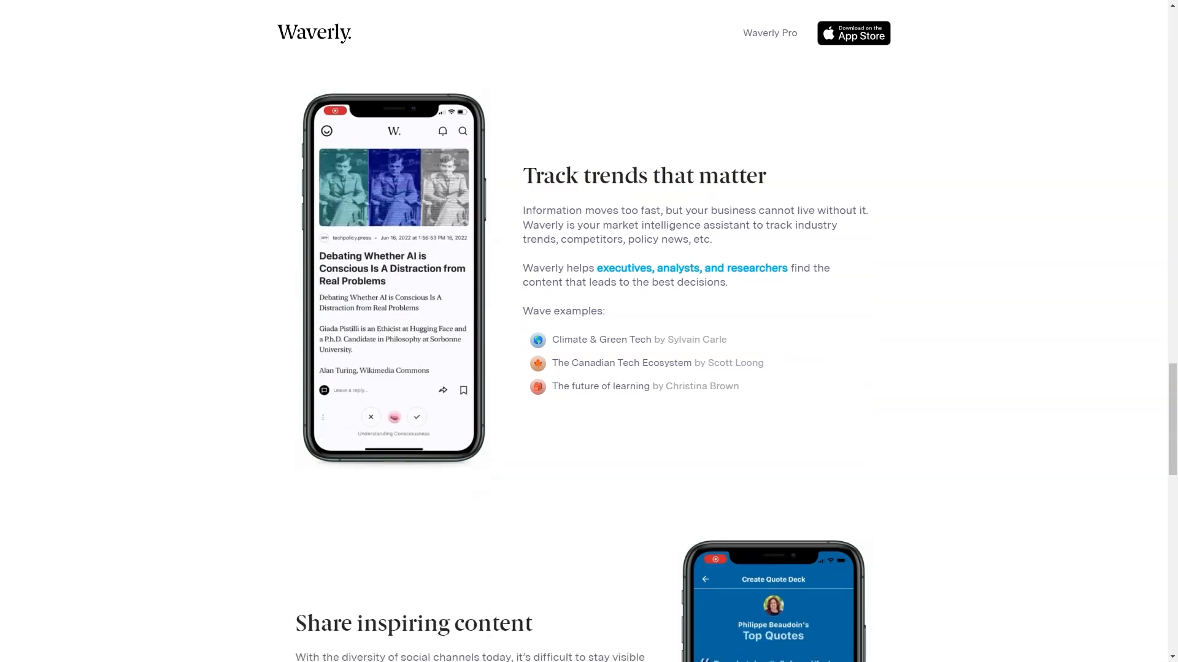
scroll(down, 3)
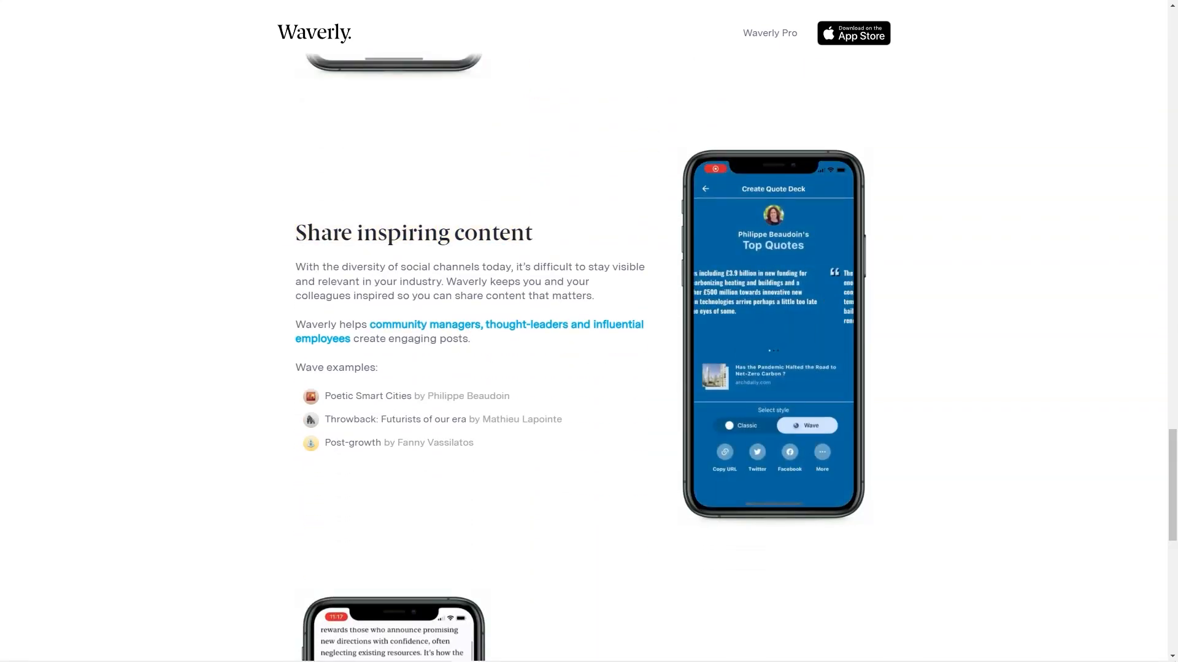
scroll(down, 3)
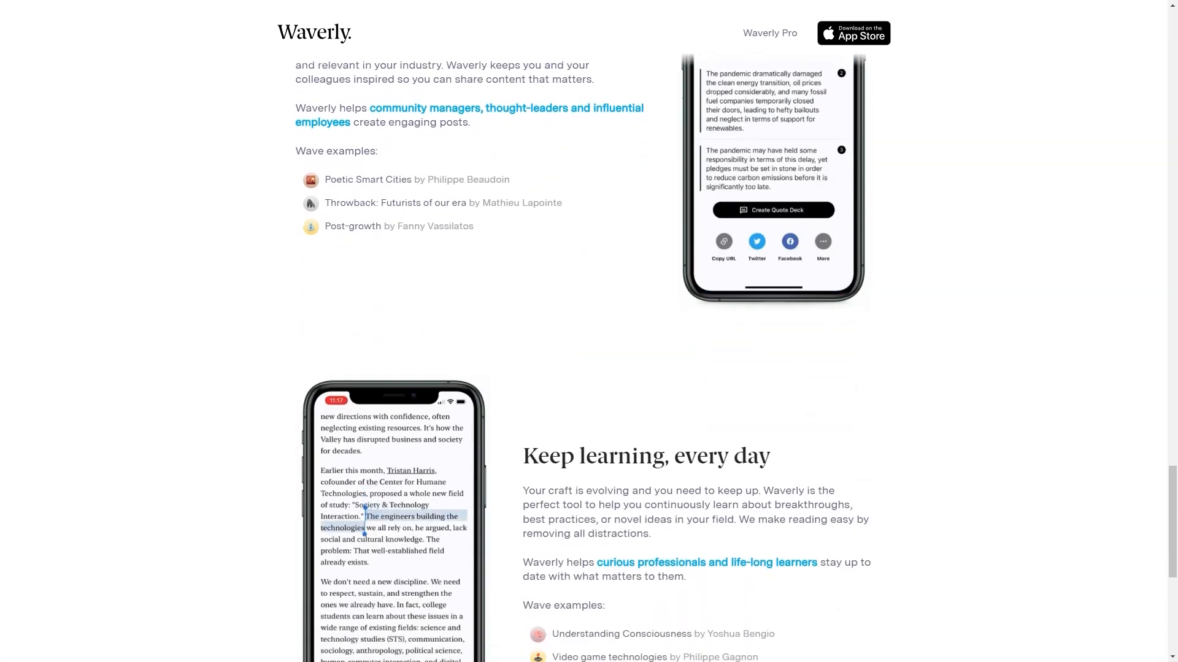
scroll(down, 3)
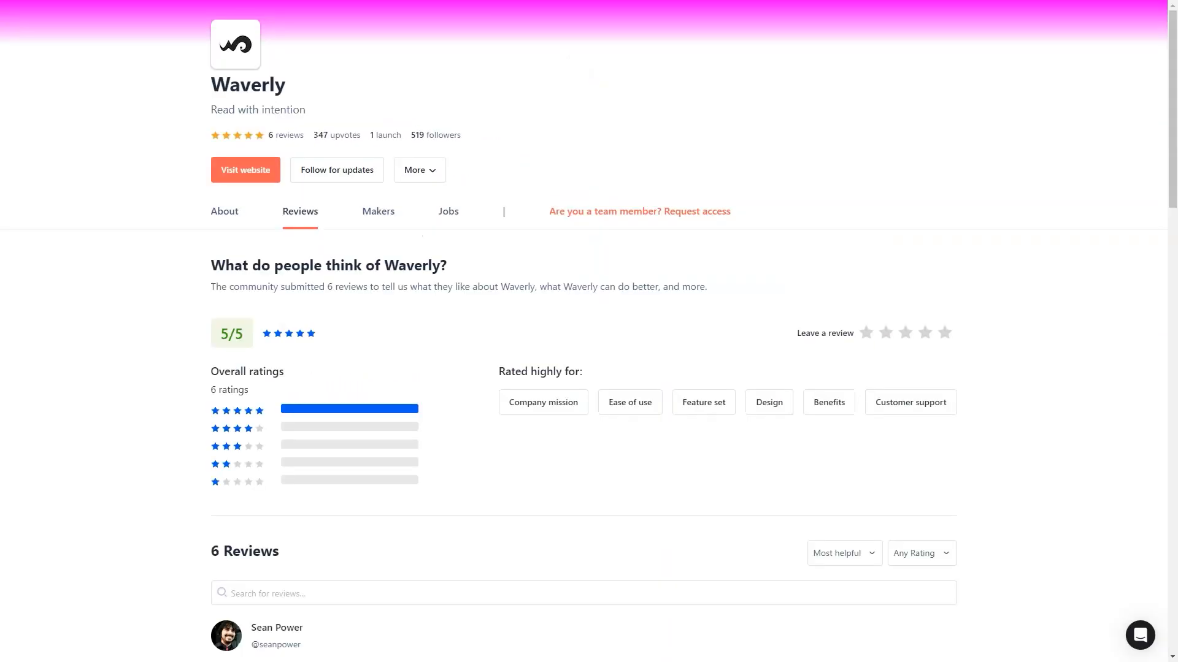
Step: Scroll through Waverly's six Product Hunt reviews down to You might also like
scroll(down, 3)
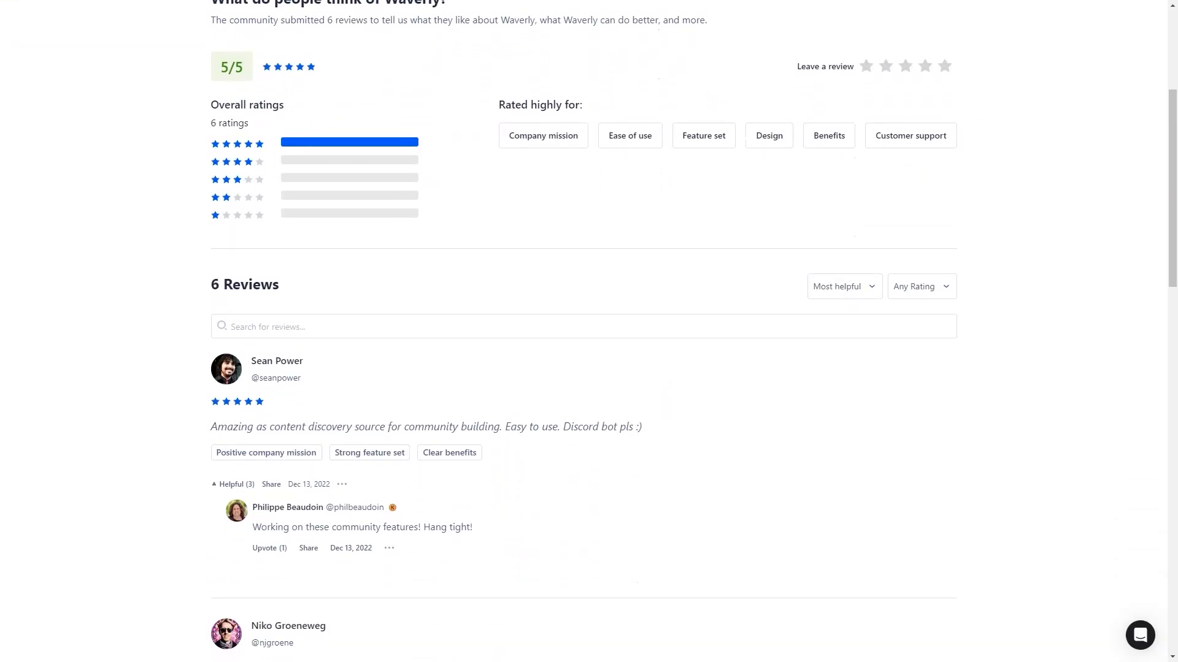
scroll(down, 3)
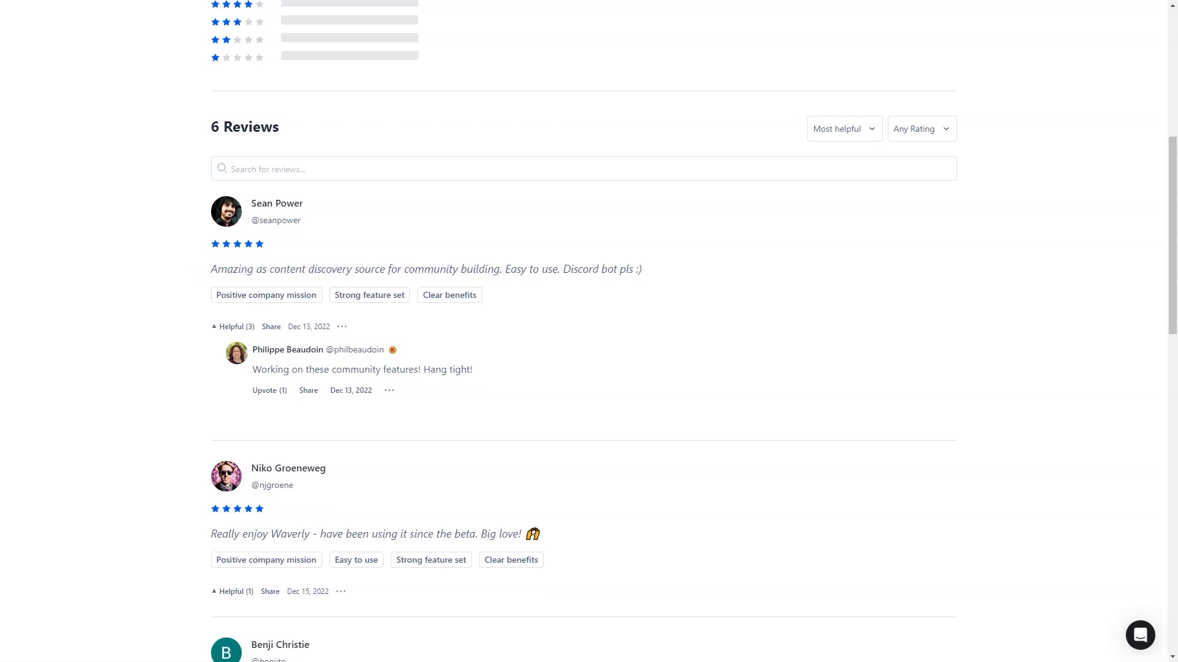
scroll(down, 3)
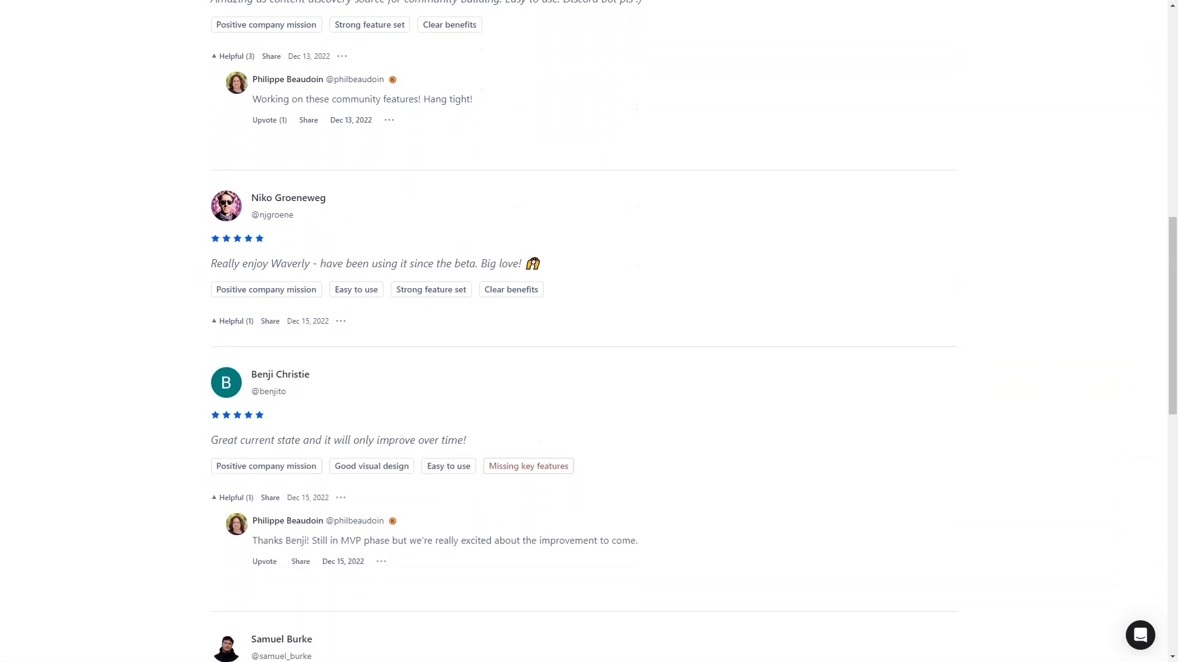
scroll(down, 3)
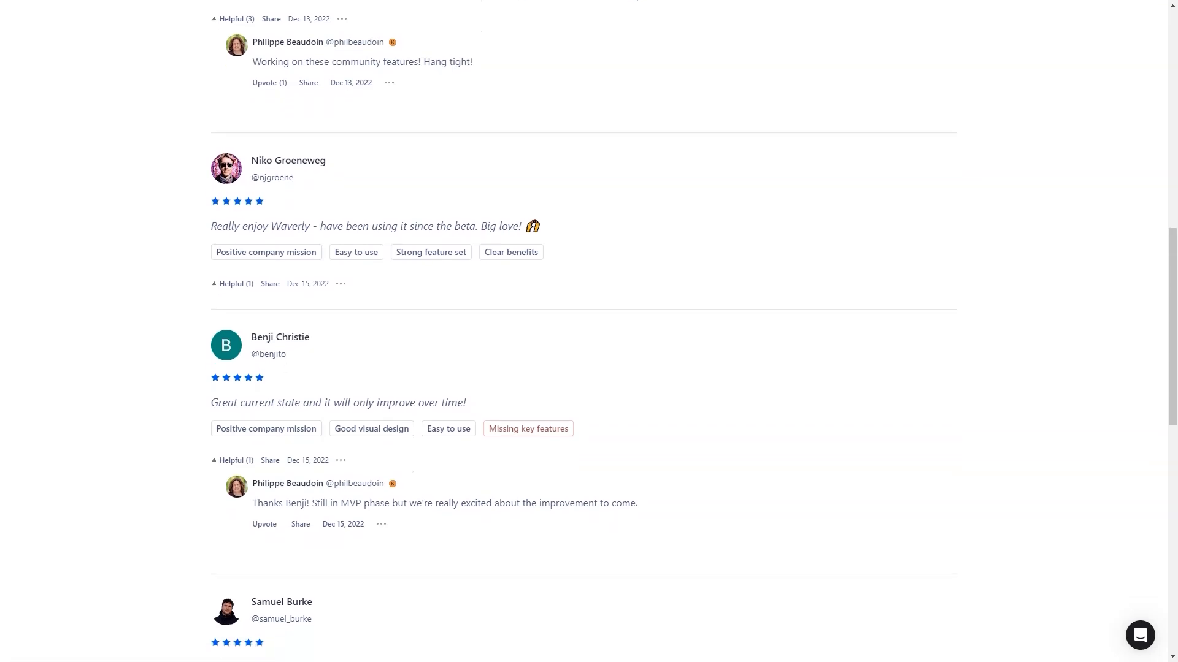
scroll(down, 3)
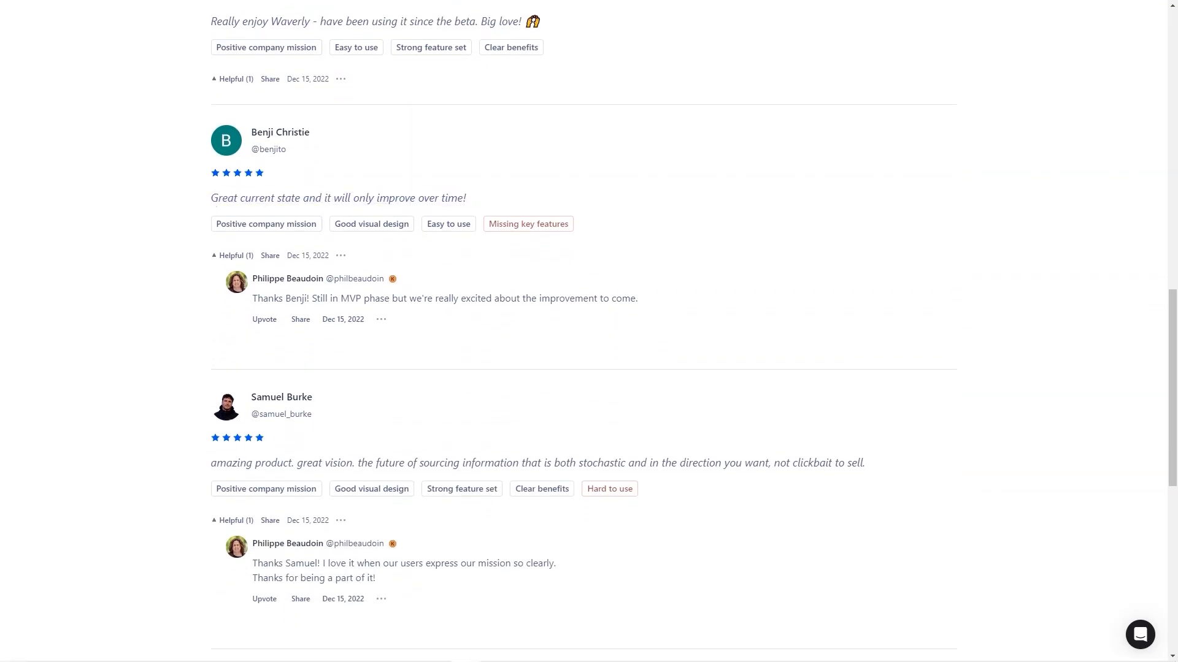
scroll(down, 3)
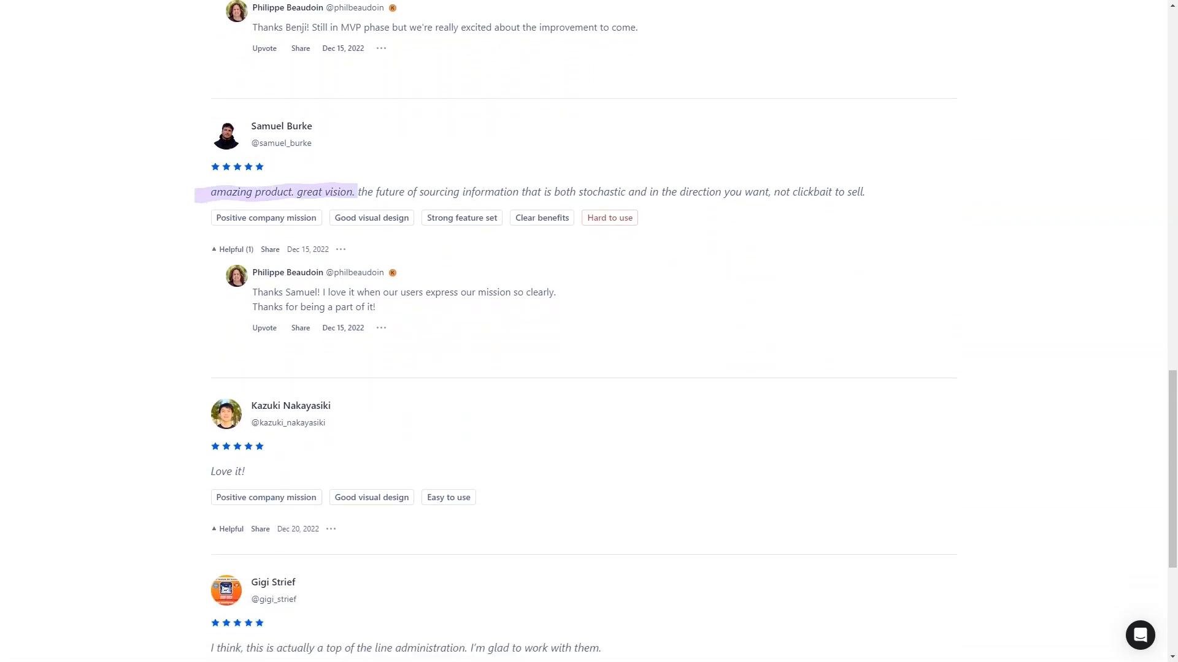
scroll(down, 3)
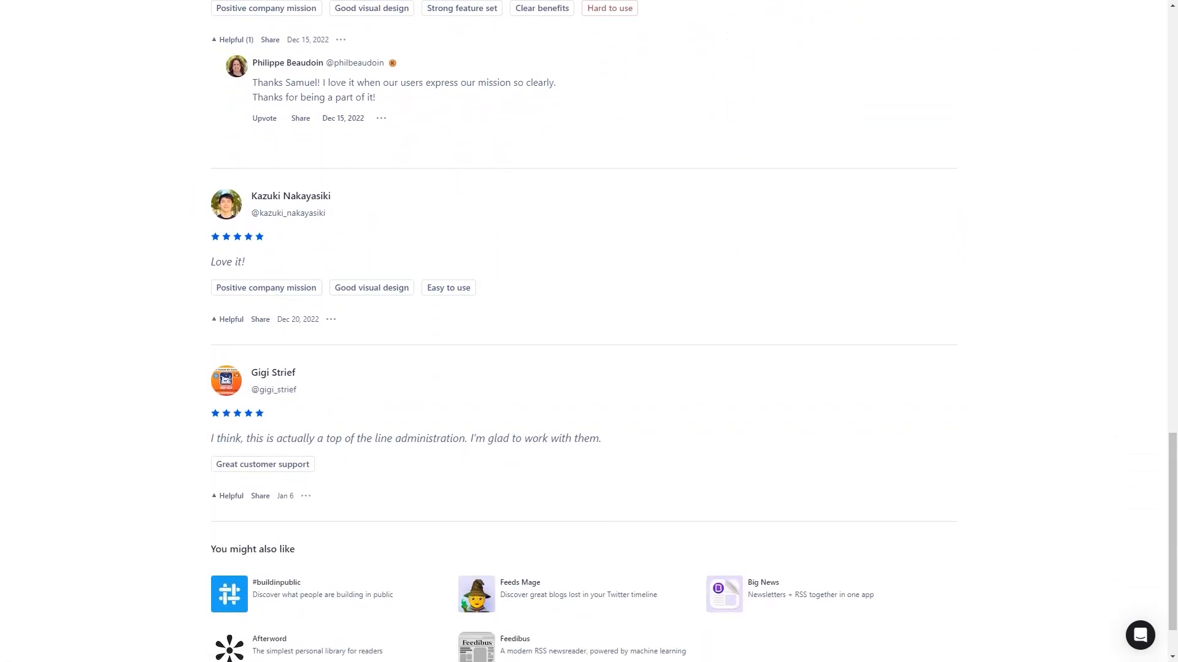
double_click(227, 261)
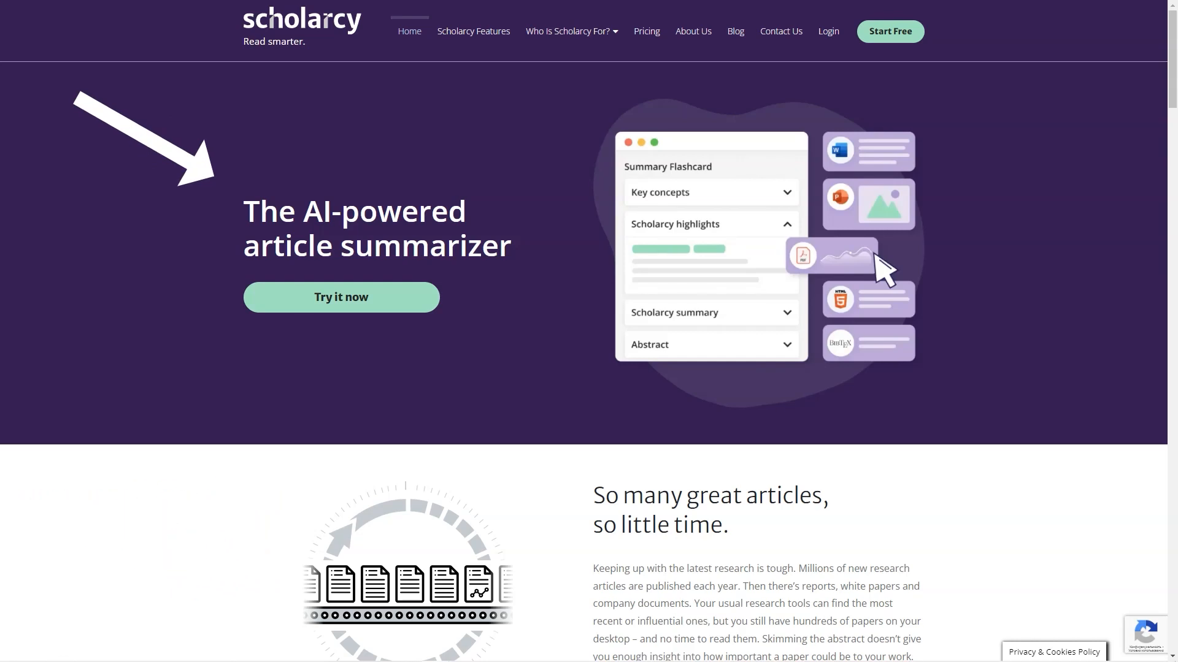
Step: Read Scholarcy's home page through testimonials to Popular Posts, then go to Scholarcy Features
scroll(down, 3)
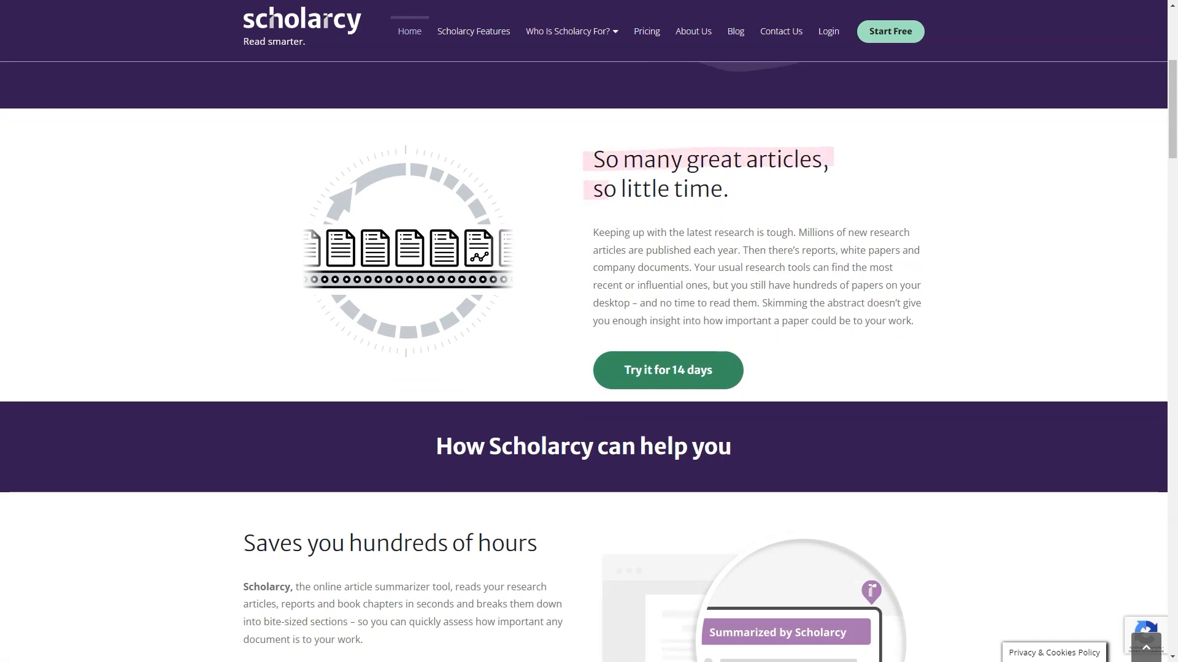
scroll(down, 3)
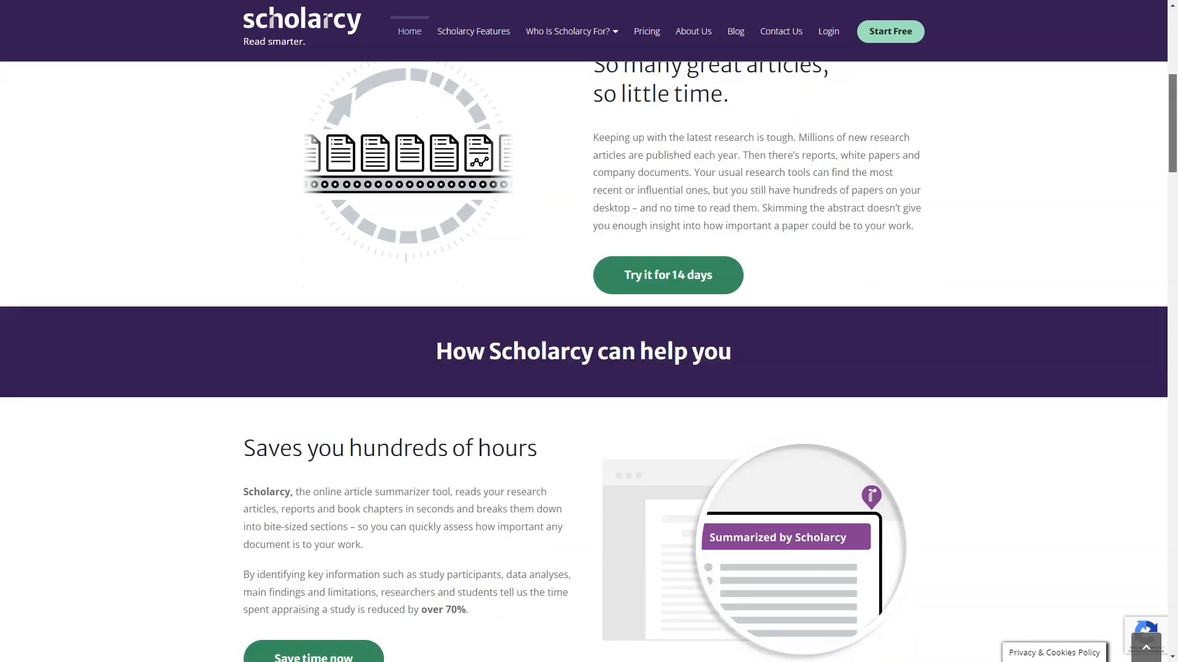
scroll(down, 3)
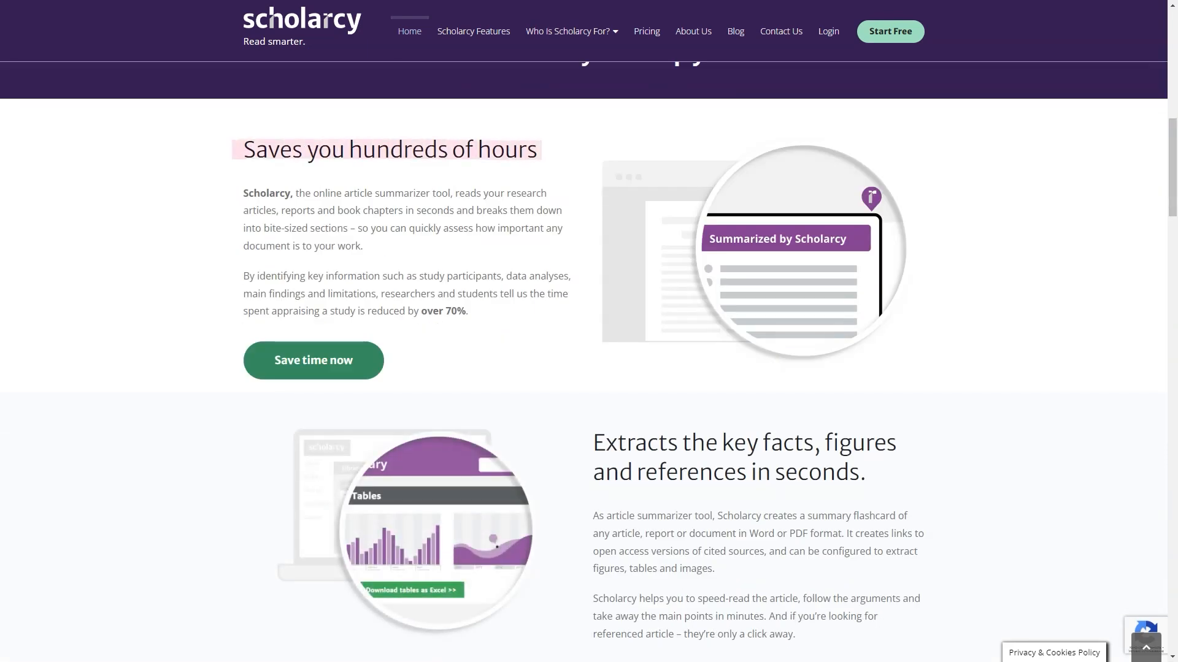
scroll(down, 3)
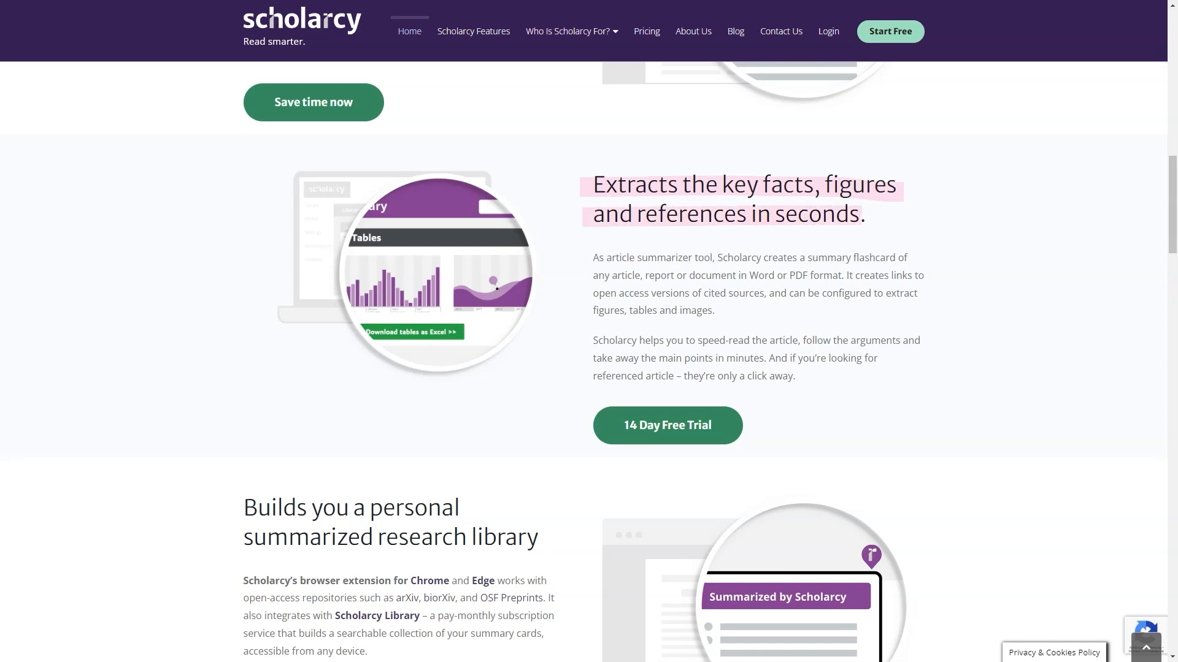
scroll(down, 3)
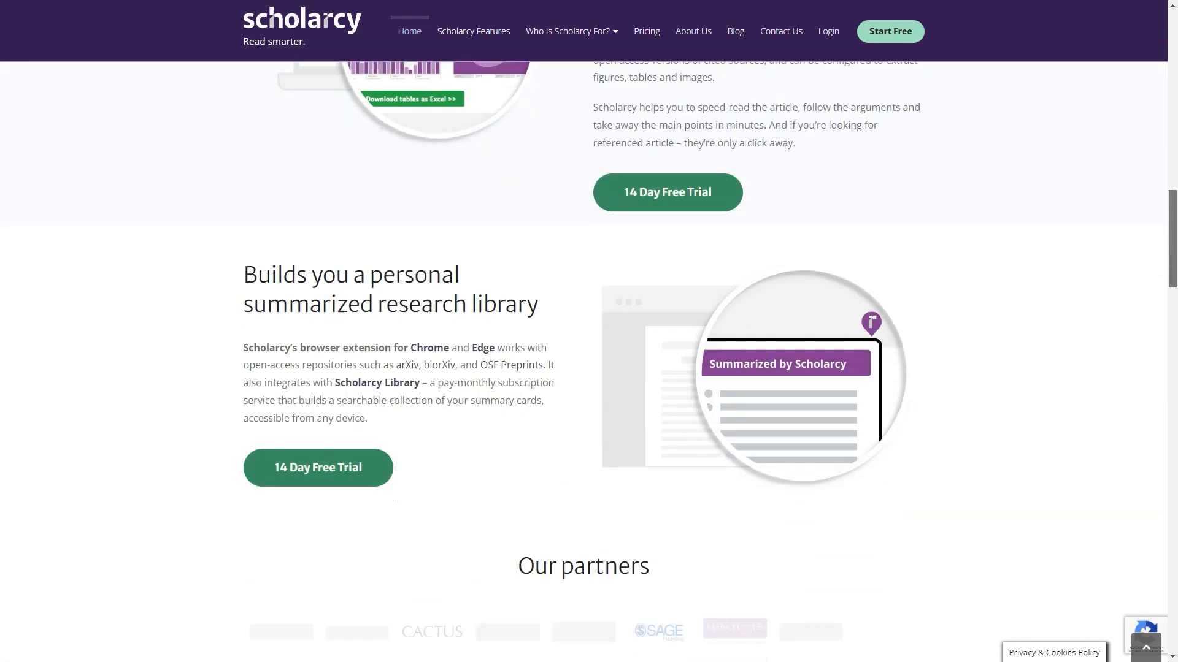
scroll(down, 3)
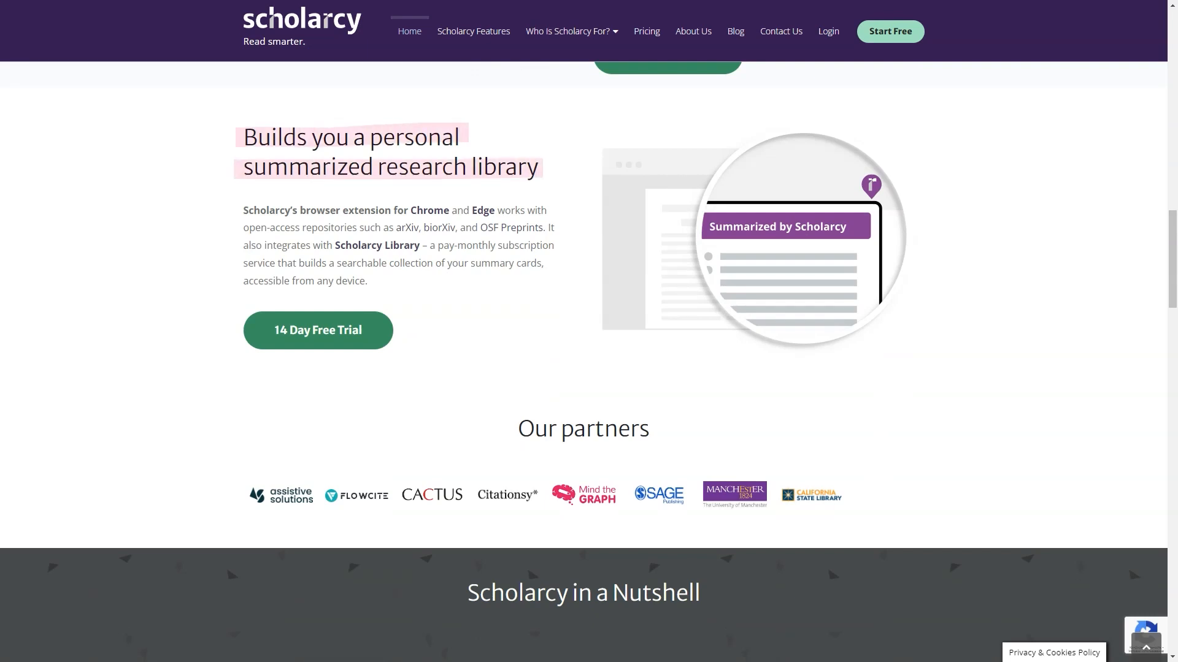
scroll(down, 3)
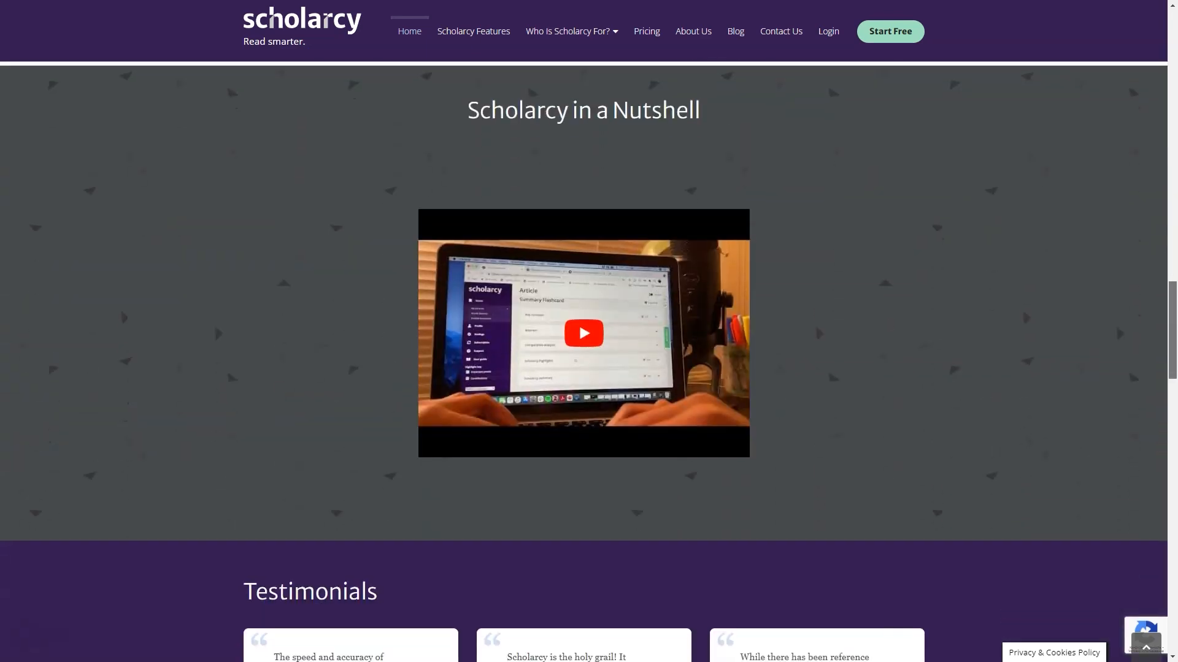
scroll(down, 3)
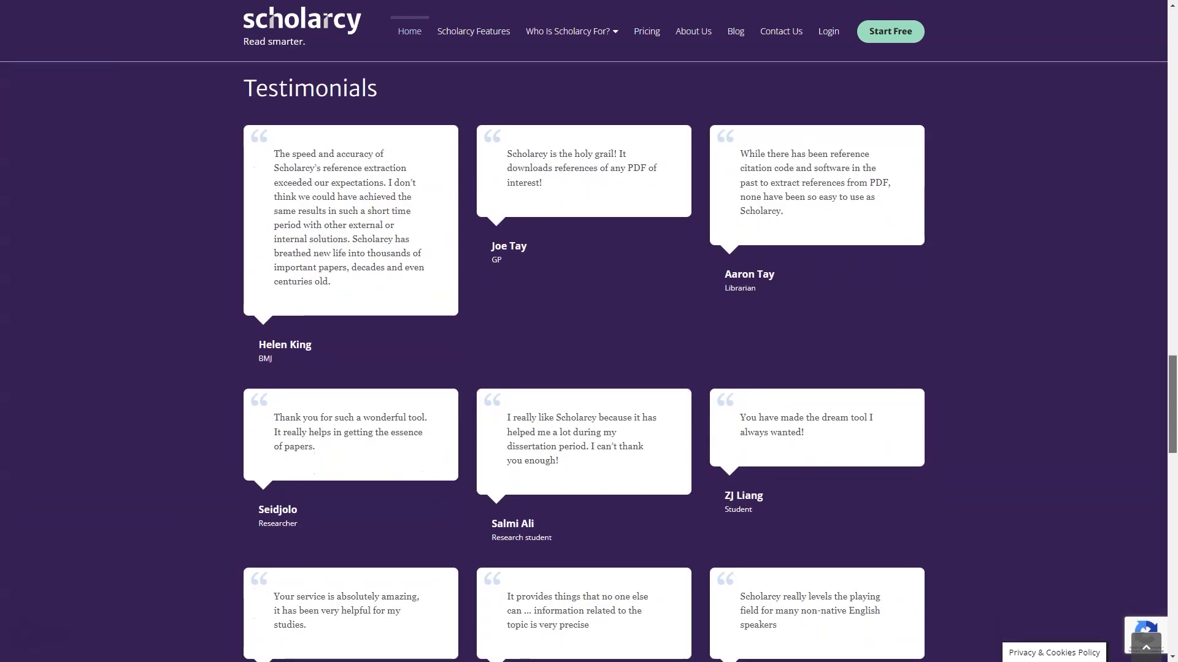
scroll(down, 3)
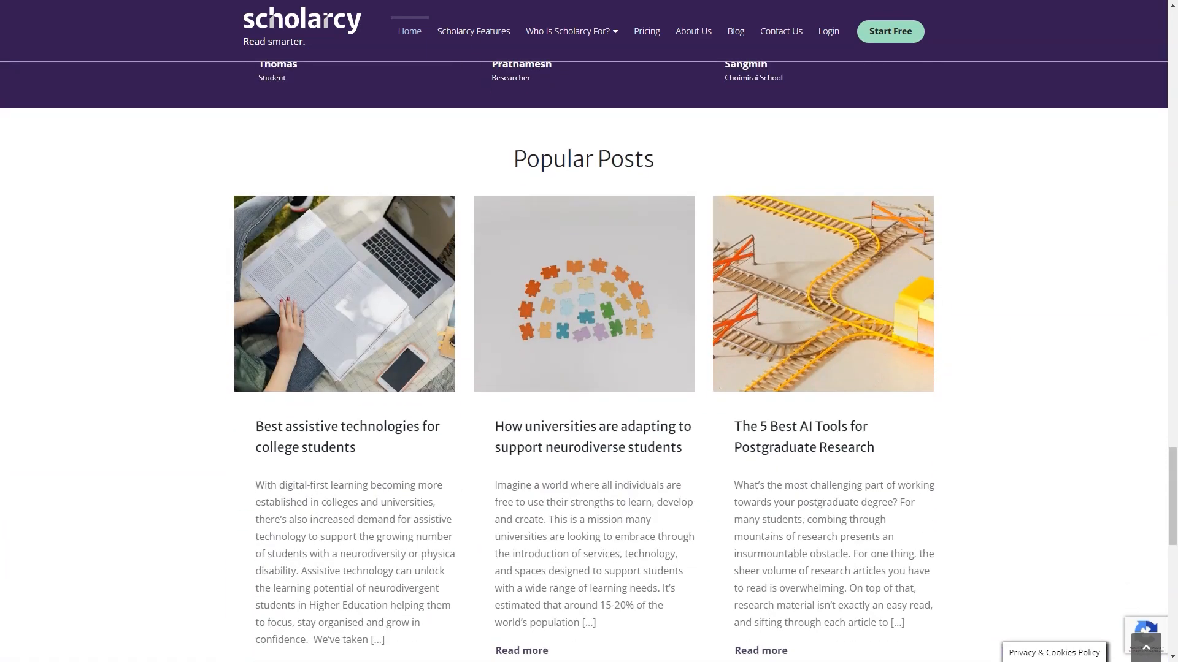
click(472, 31)
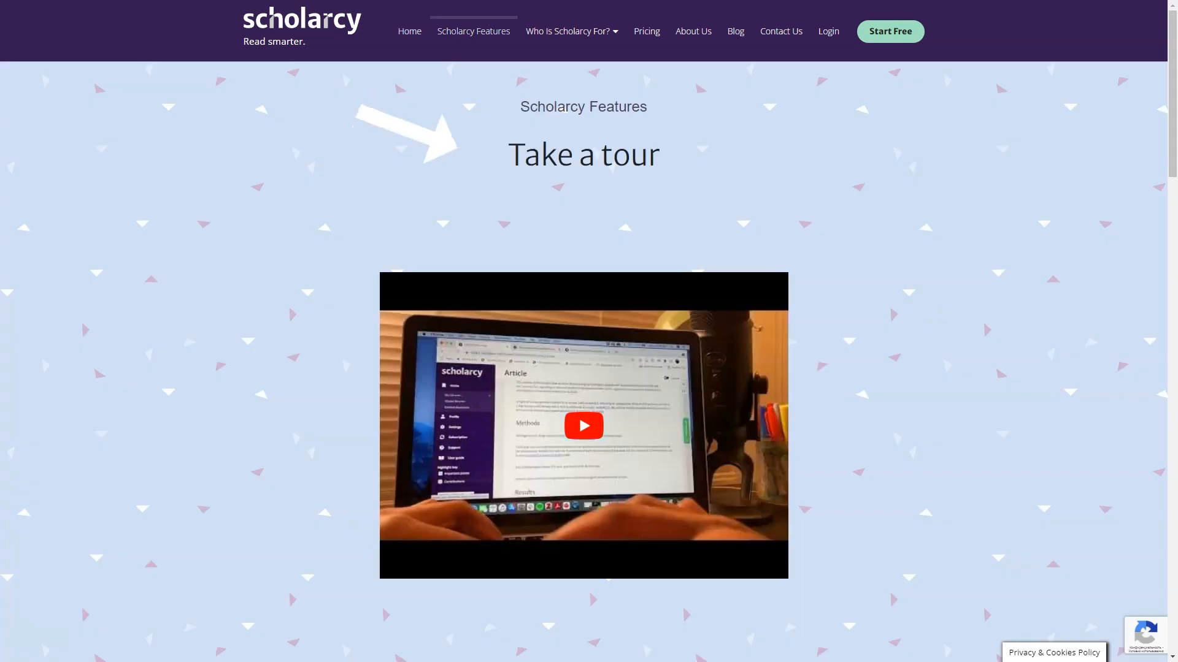
scroll(down, 3)
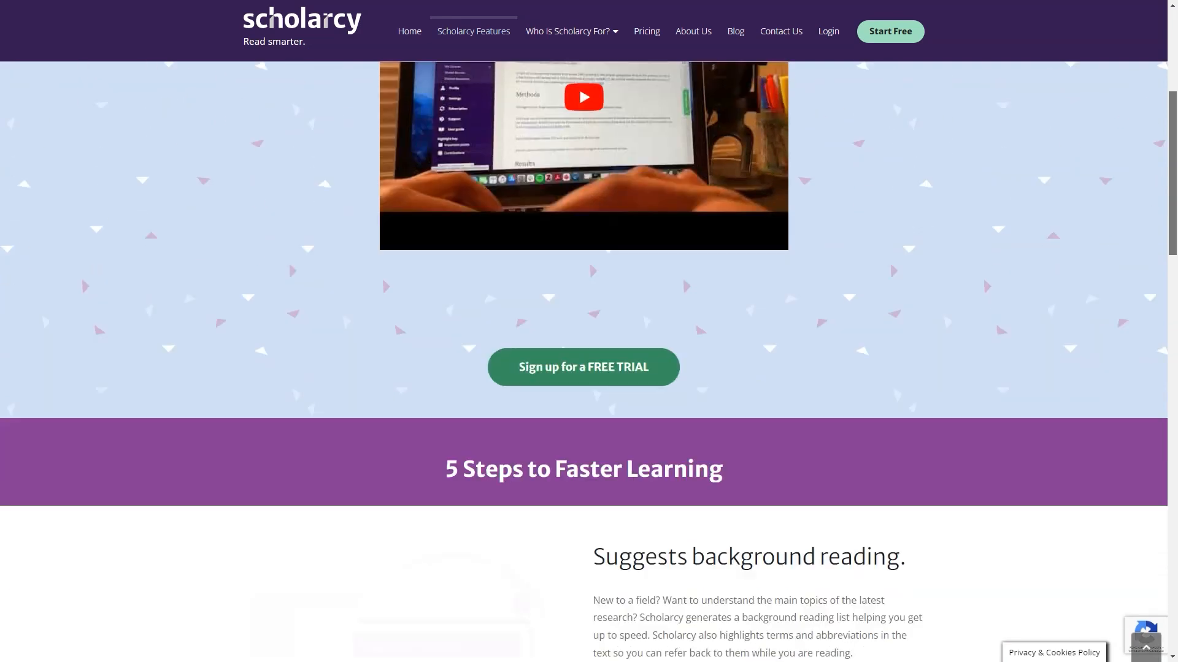
scroll(down, 3)
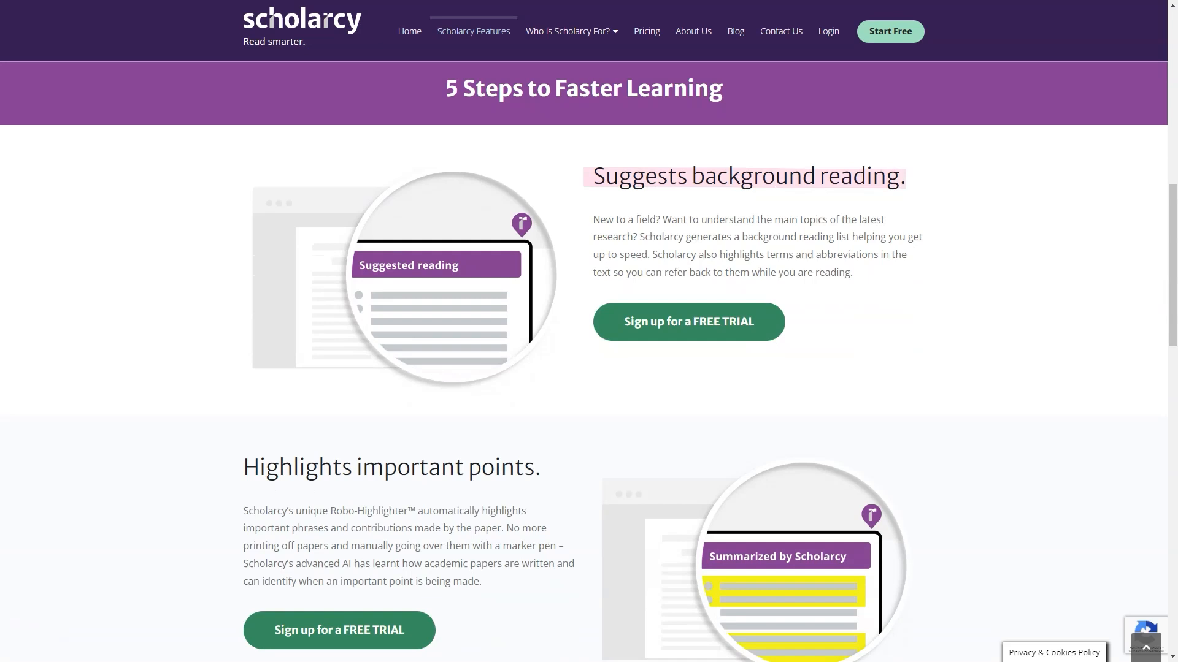
scroll(down, 3)
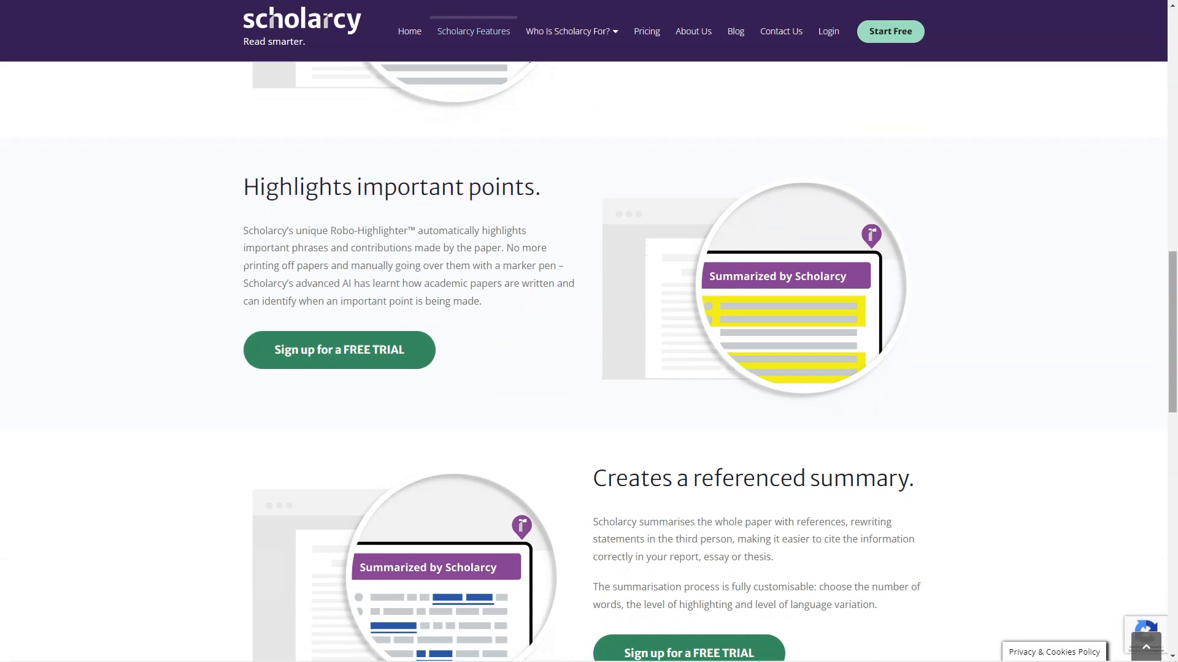
scroll(down, 3)
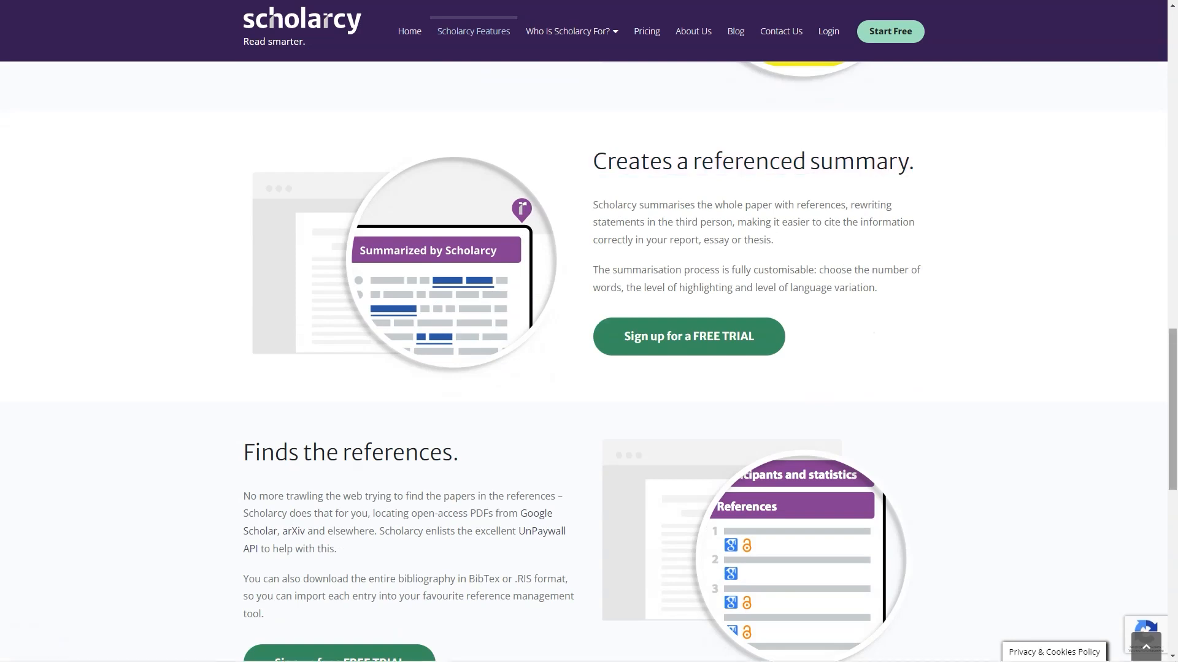
scroll(down, 3)
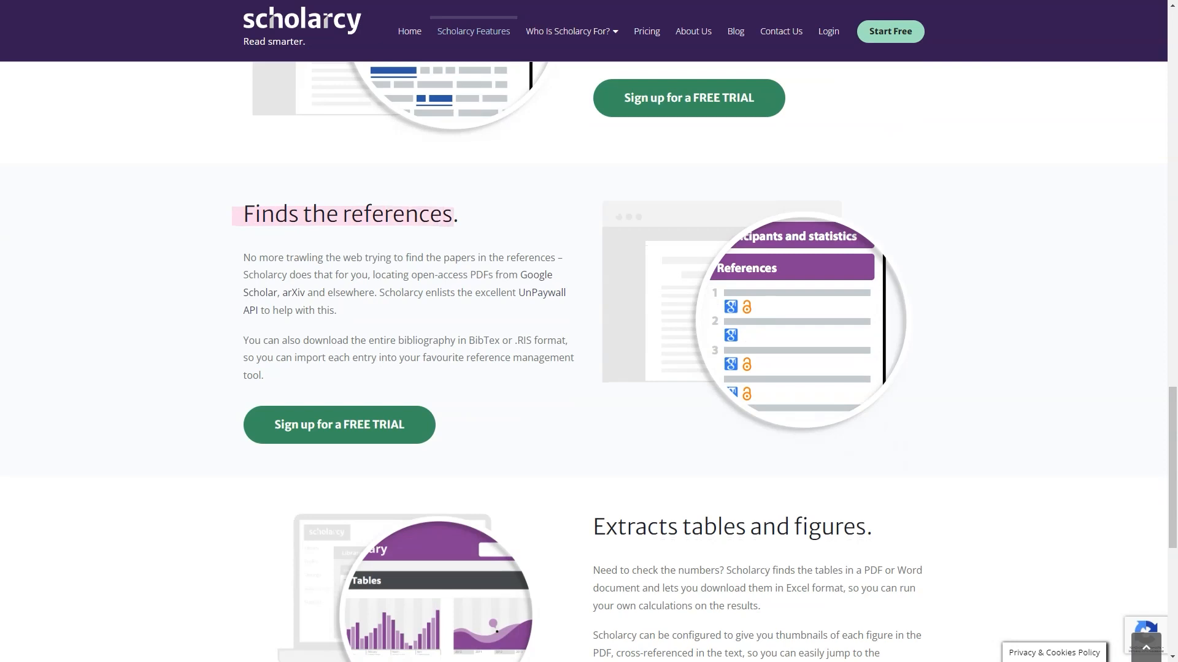
scroll(down, 3)
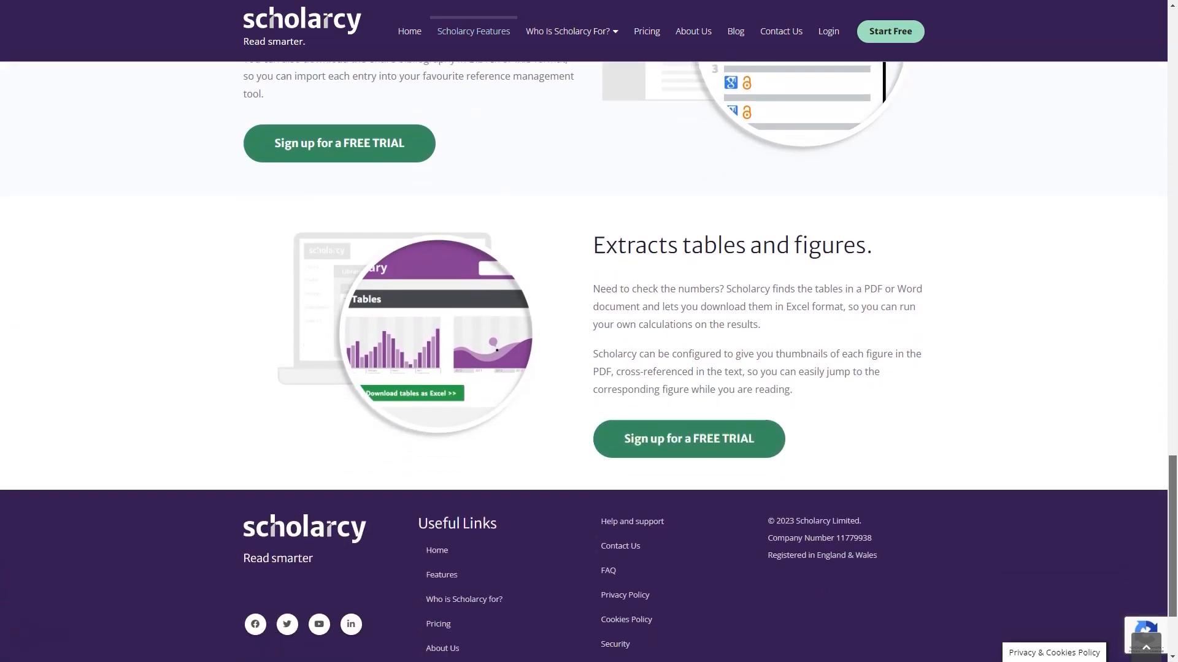
scroll(down, 3)
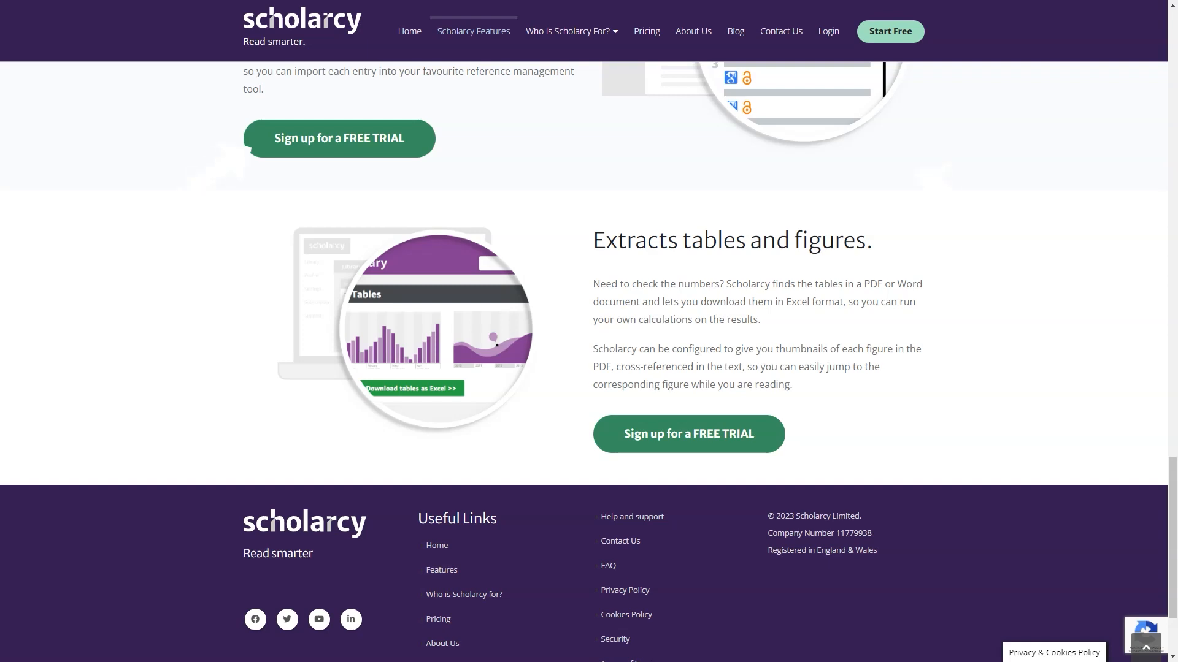
scroll(up, 3)
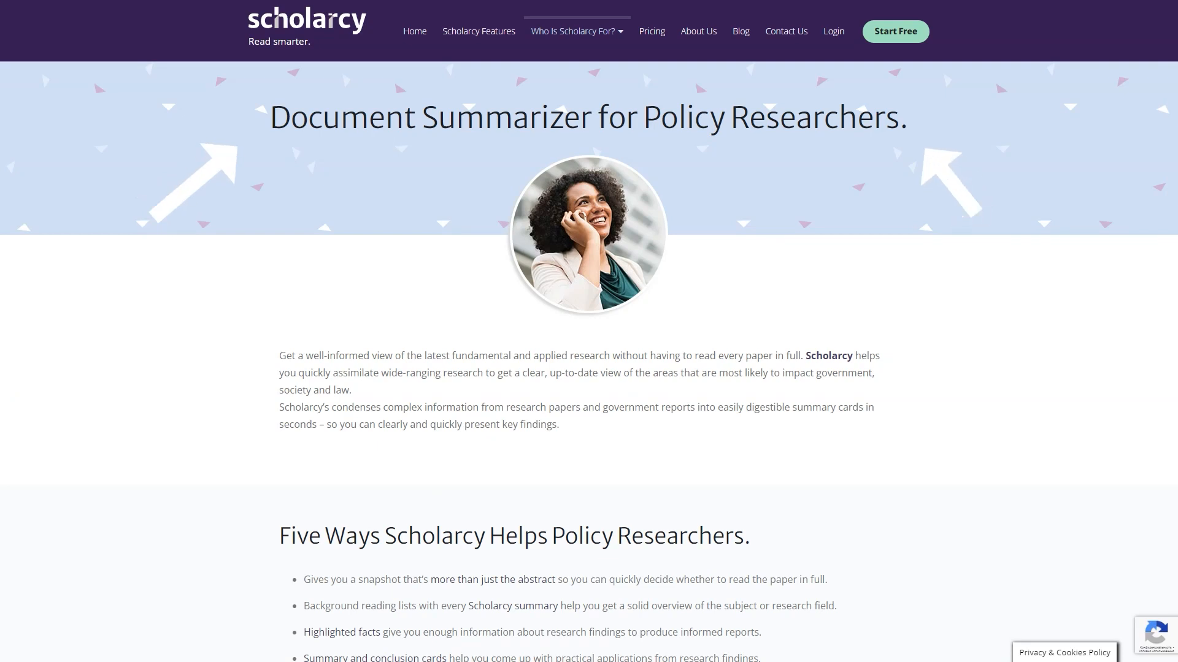
Step: Browse the Journalists, Students and Librarians pages, then view the Free, $7.99 and $8K+ pricing plans
scroll(down, 3)
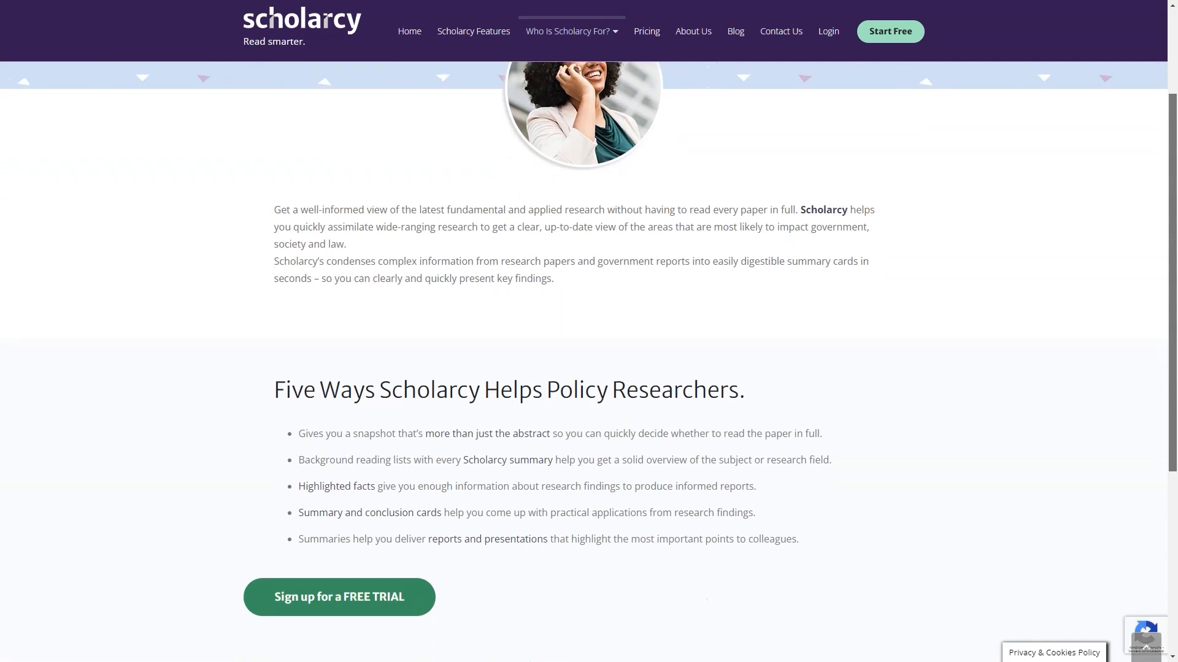
scroll(down, 3)
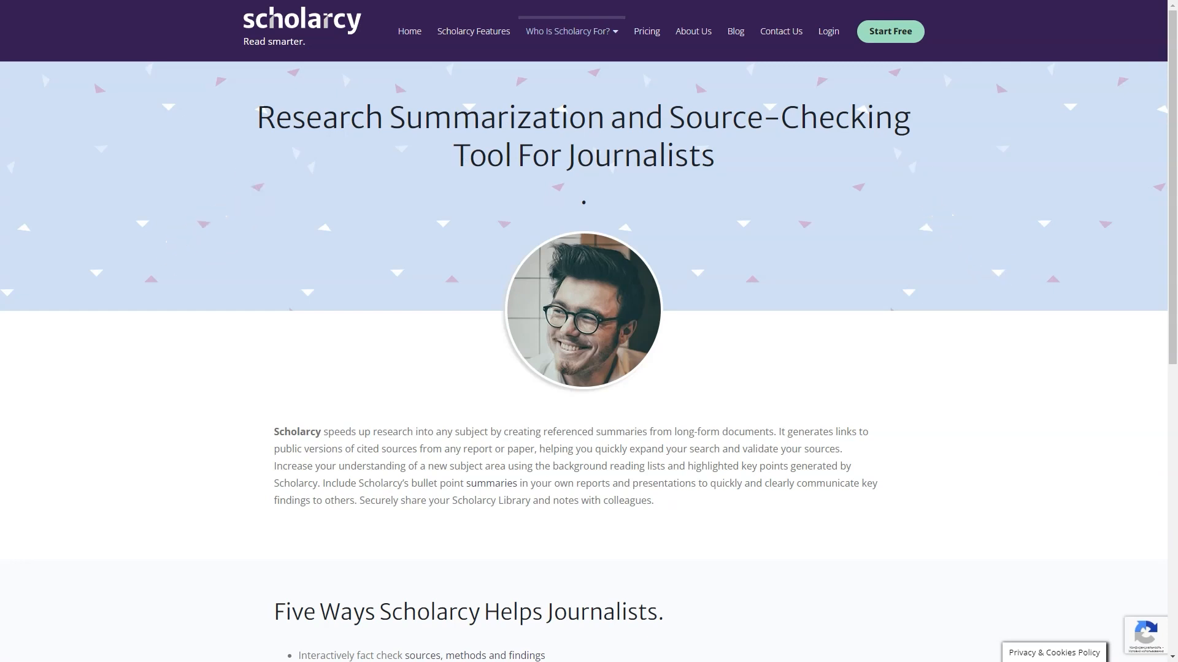
scroll(down, 3)
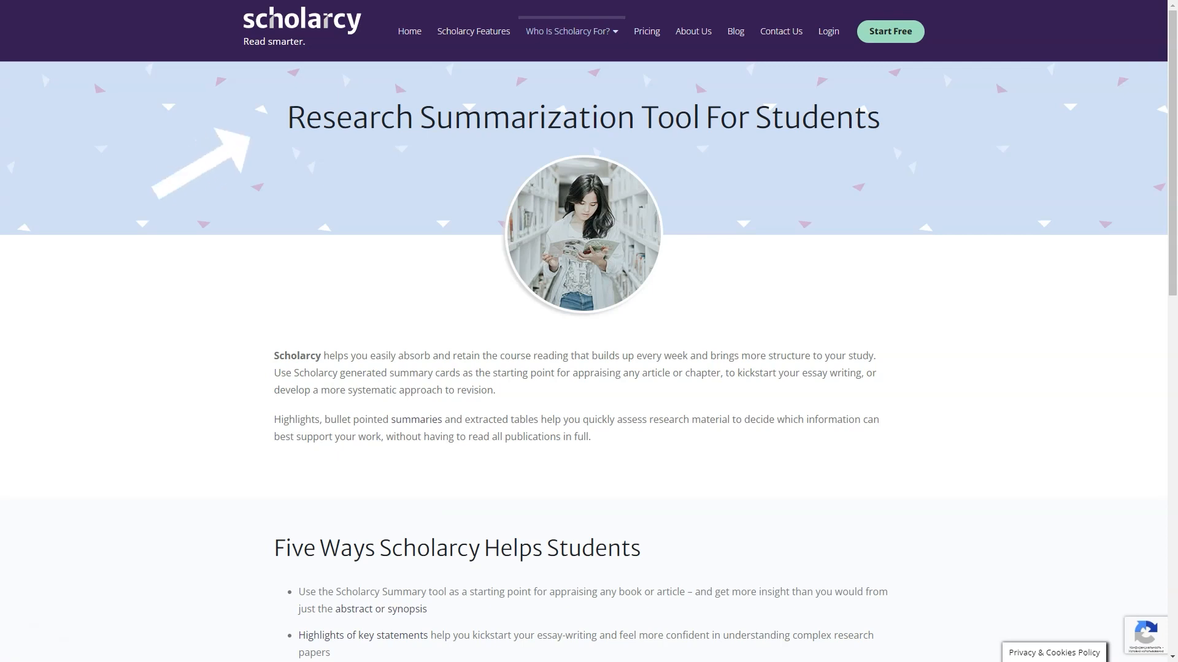
scroll(down, 3)
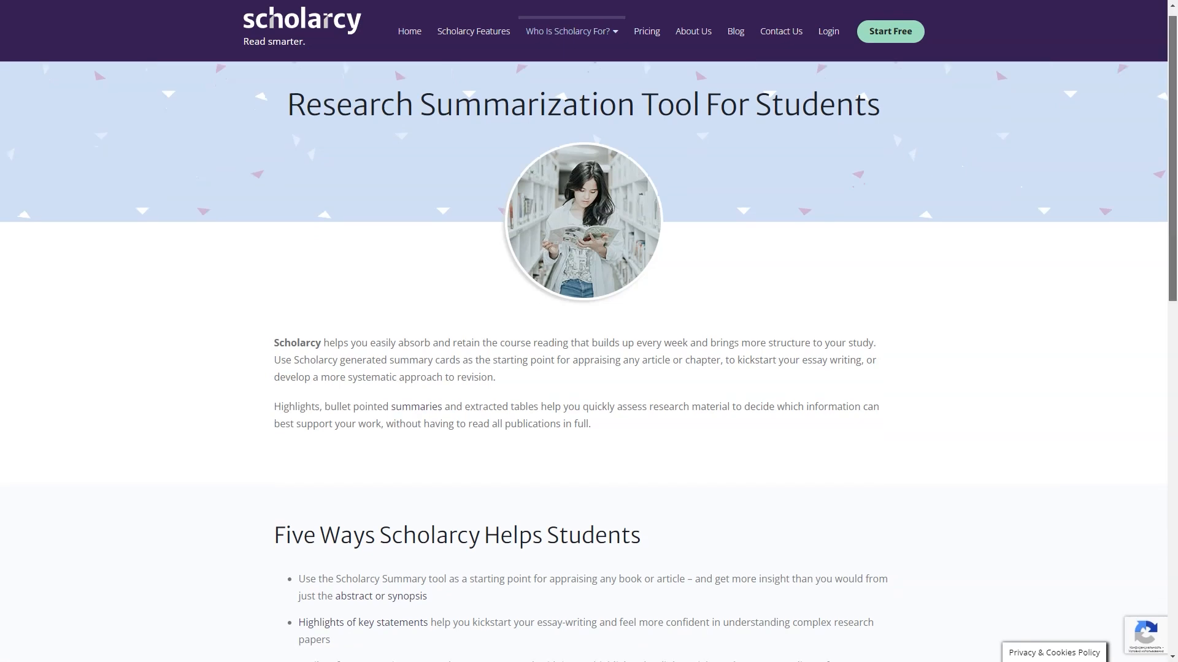
scroll(down, 3)
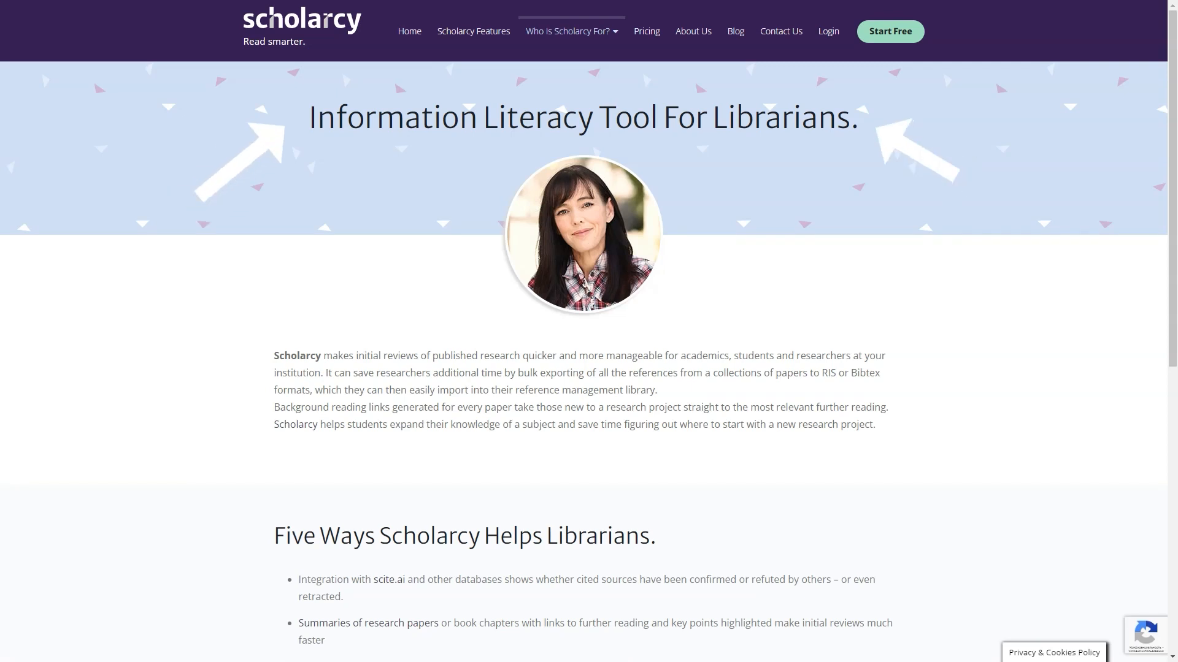
scroll(down, 3)
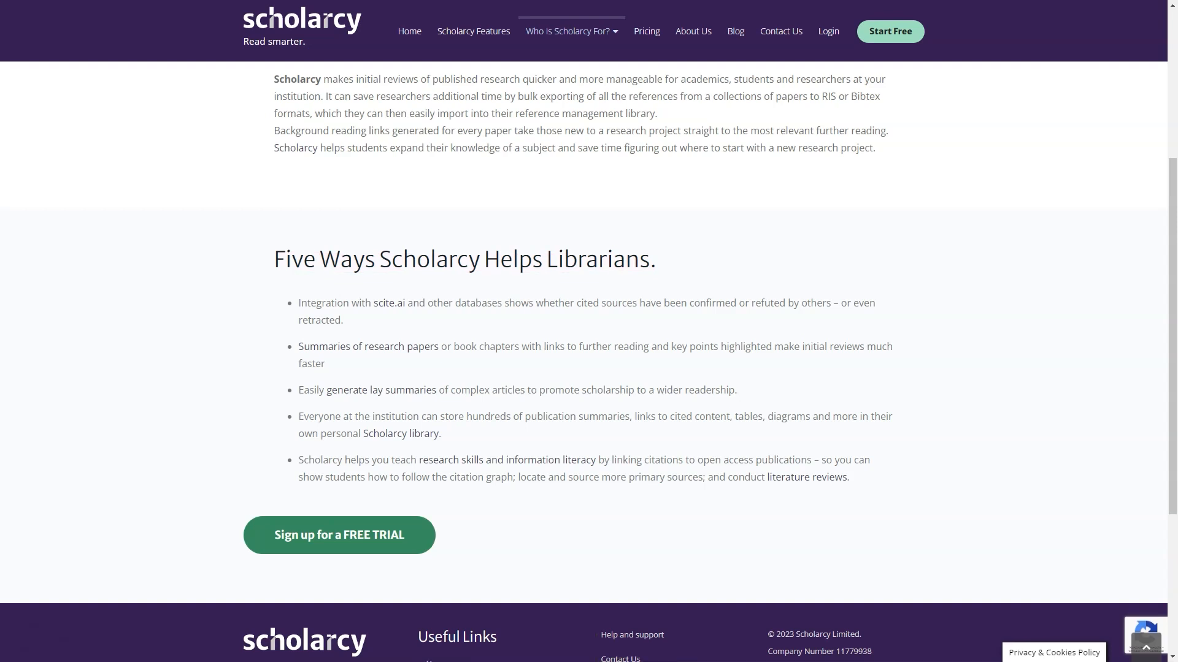
click(646, 31)
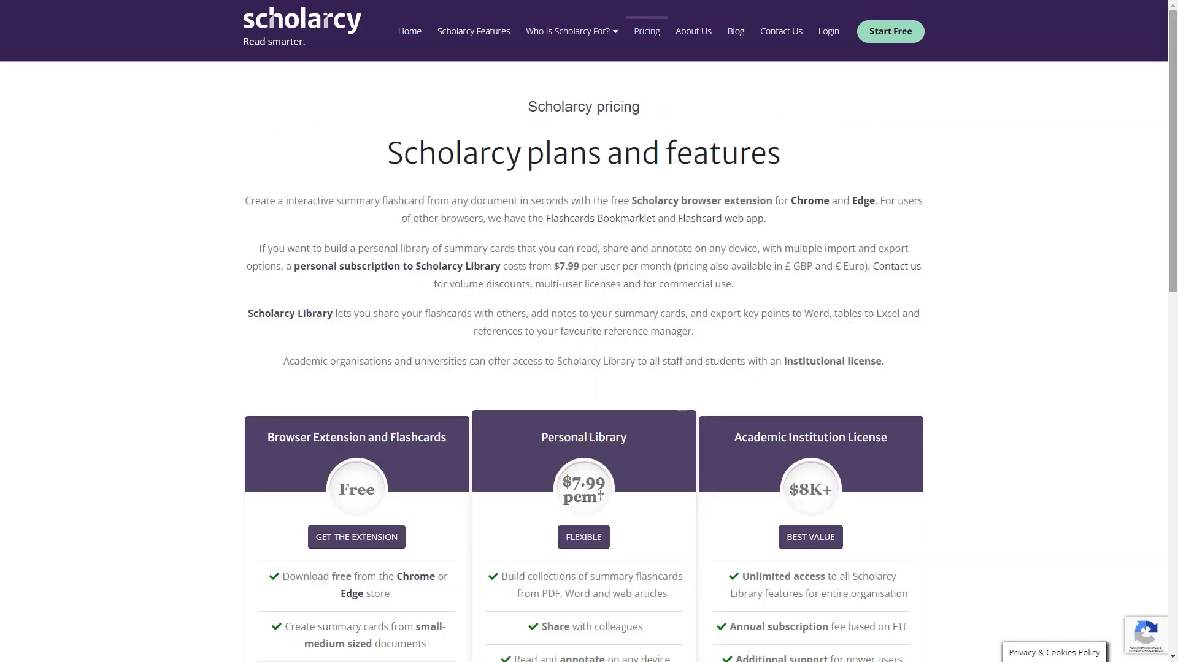
scroll(down, 3)
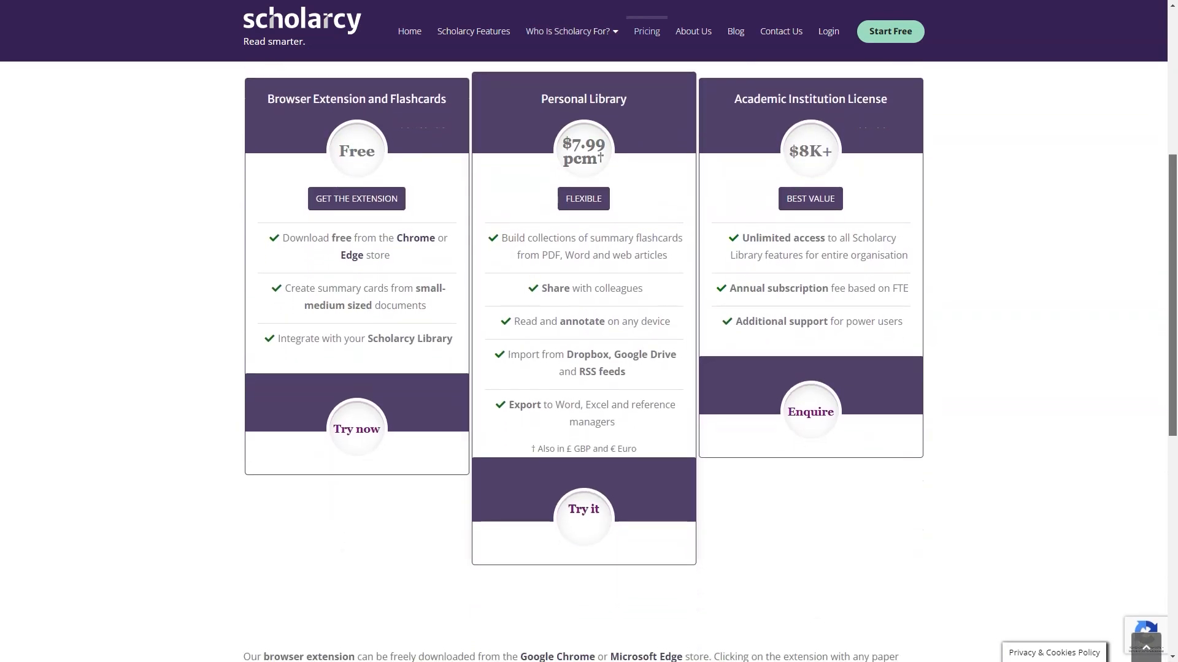